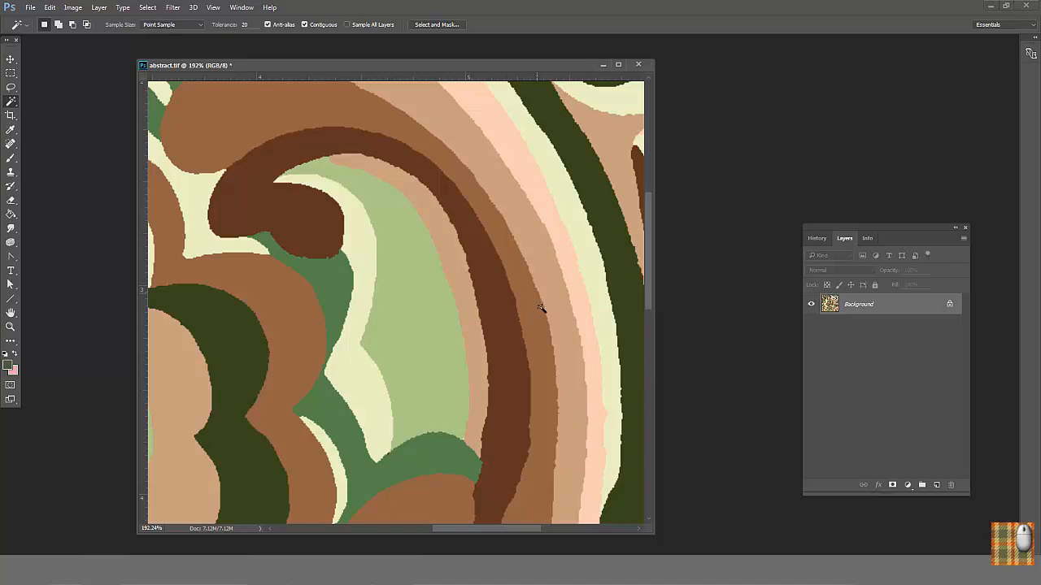
mouse_move(563, 430)
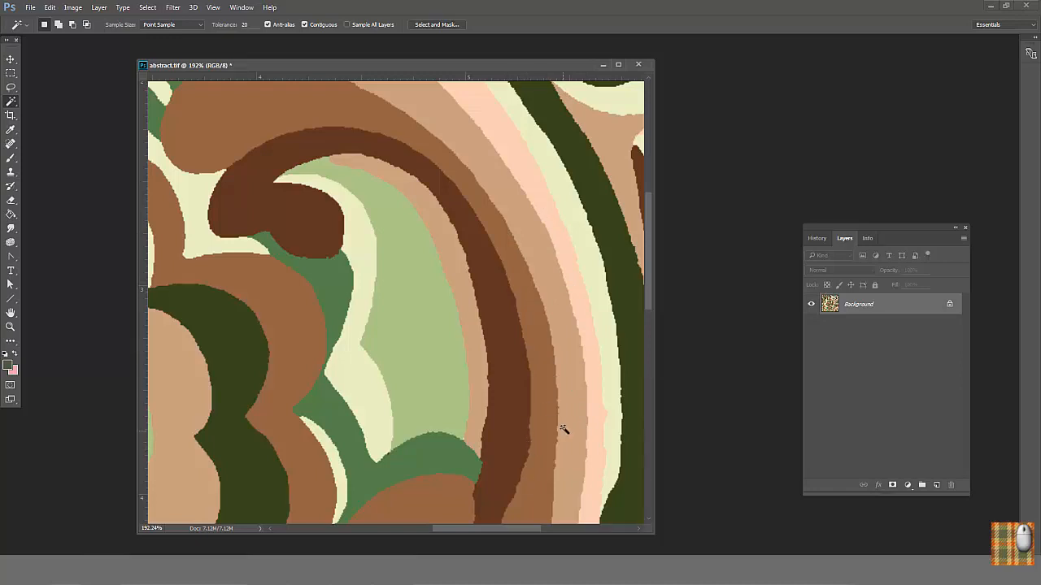
mouse_move(399, 390)
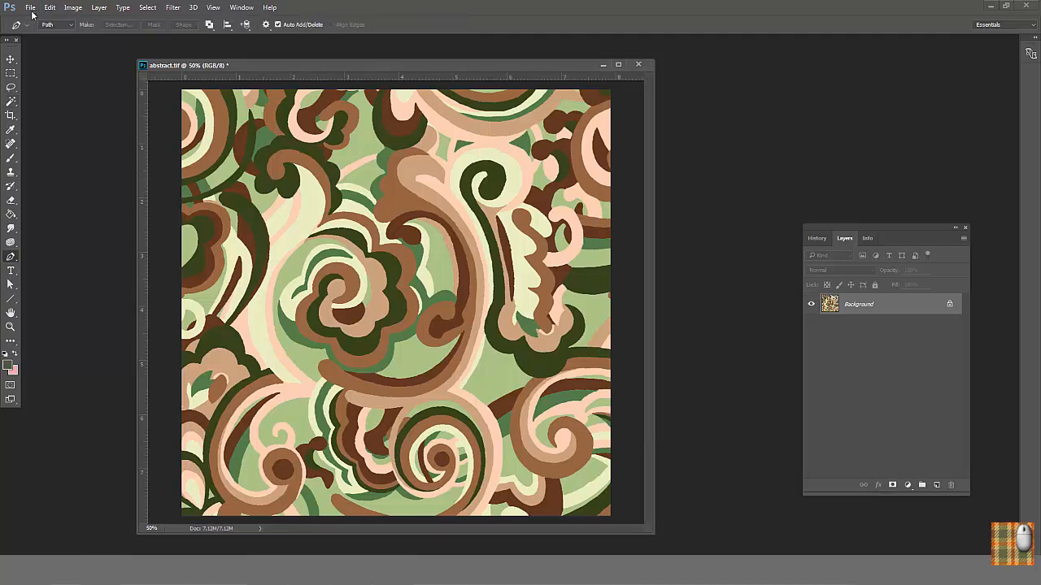
- Create a new blank document and draw a freehand heart outline on it
left_click(29, 6)
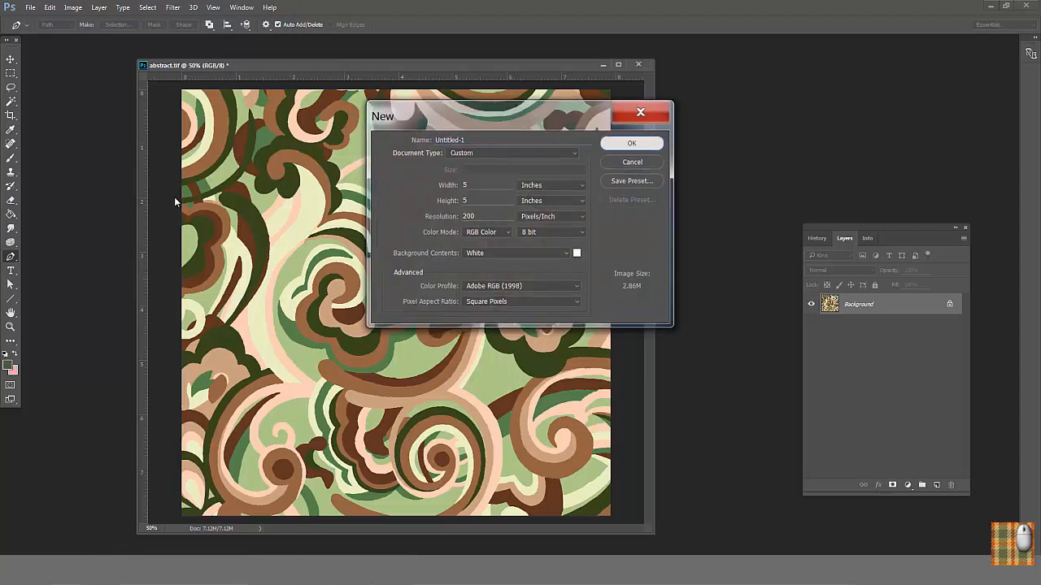
left_click(631, 143)
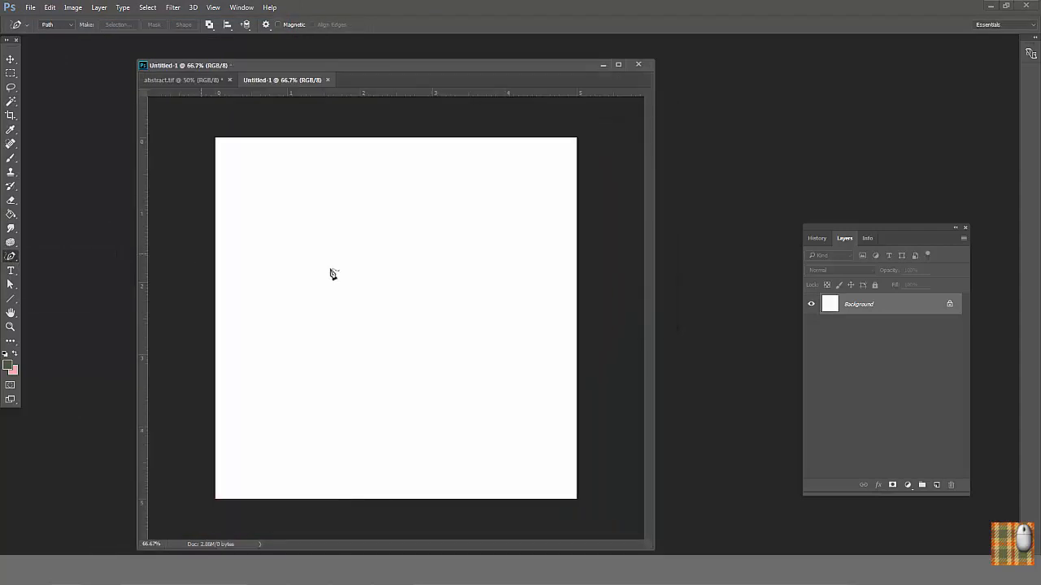
left_click_drag(333, 273, 374, 387)
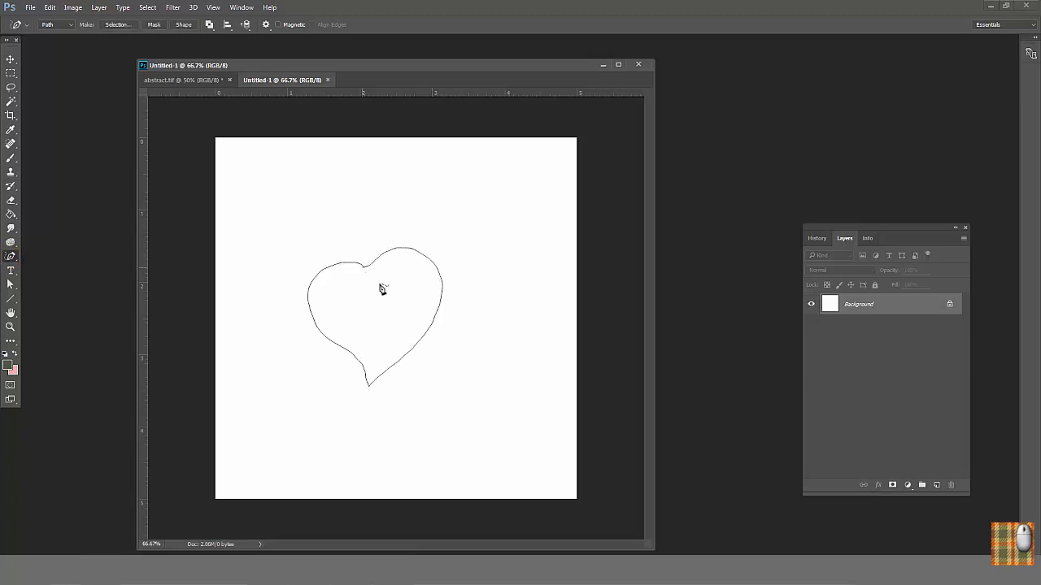
- Save the work path as Path 1 and reshape the heart's upper right curve by its anchors
left_click(240, 6)
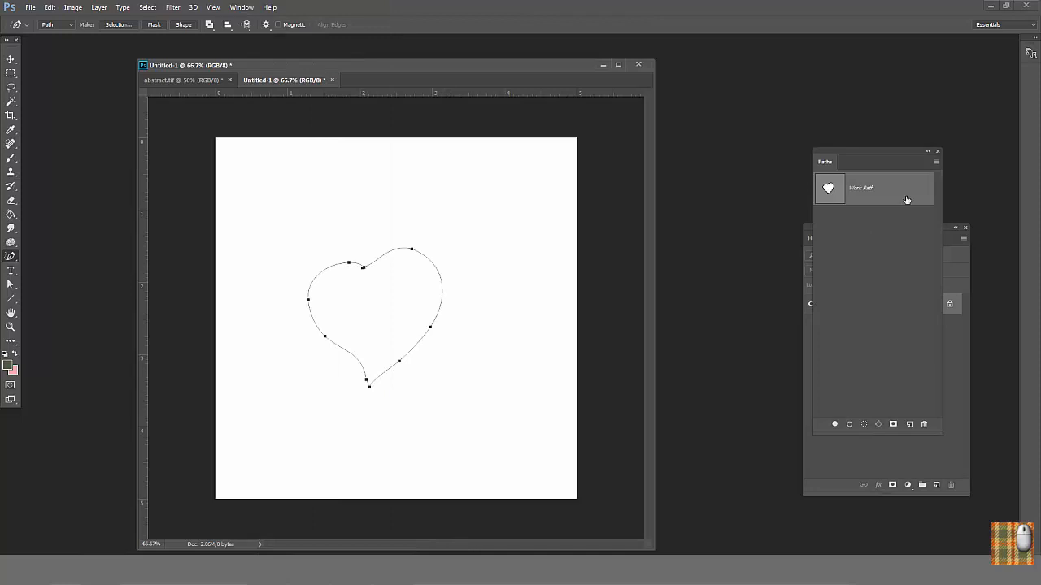
left_click(937, 163)
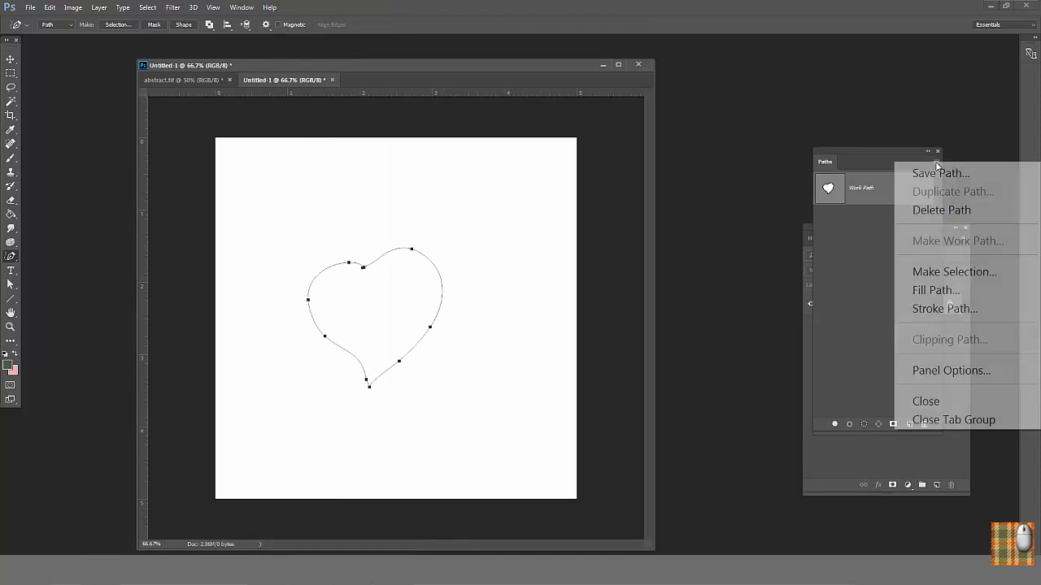
left_click(940, 173)
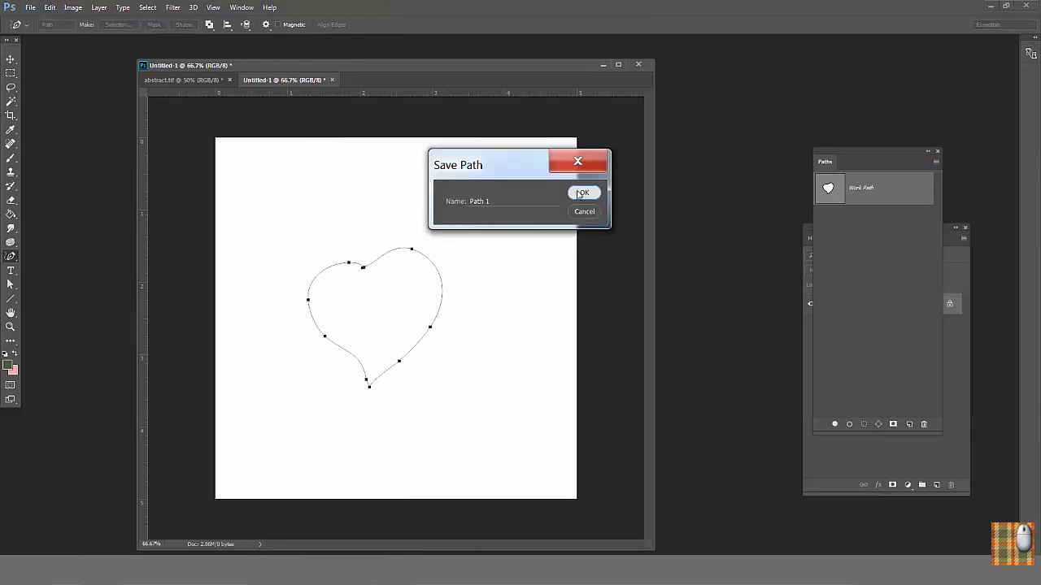
left_click(582, 192)
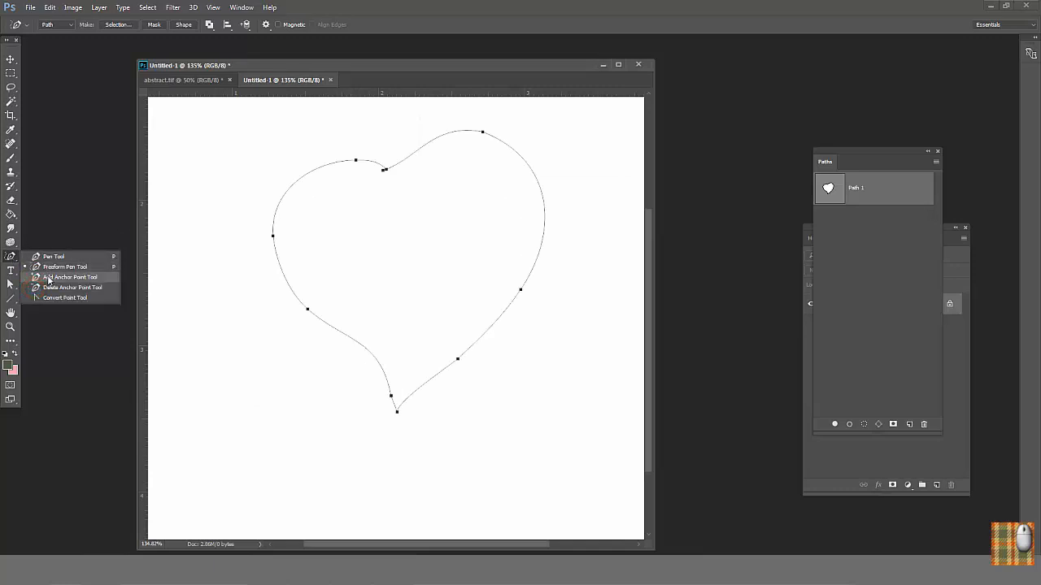
left_click(72, 277)
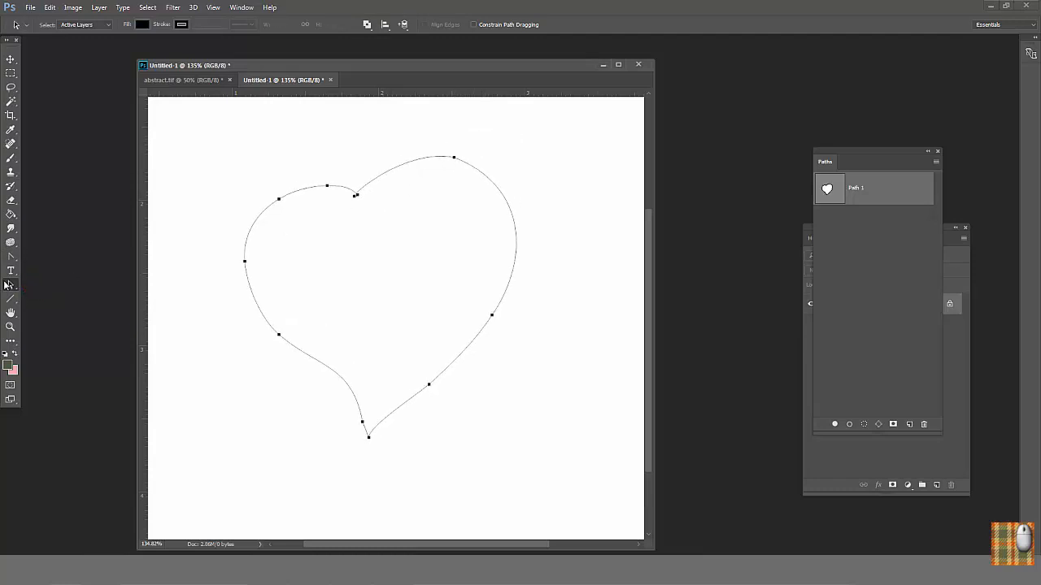
left_click_drag(454, 156, 524, 186)
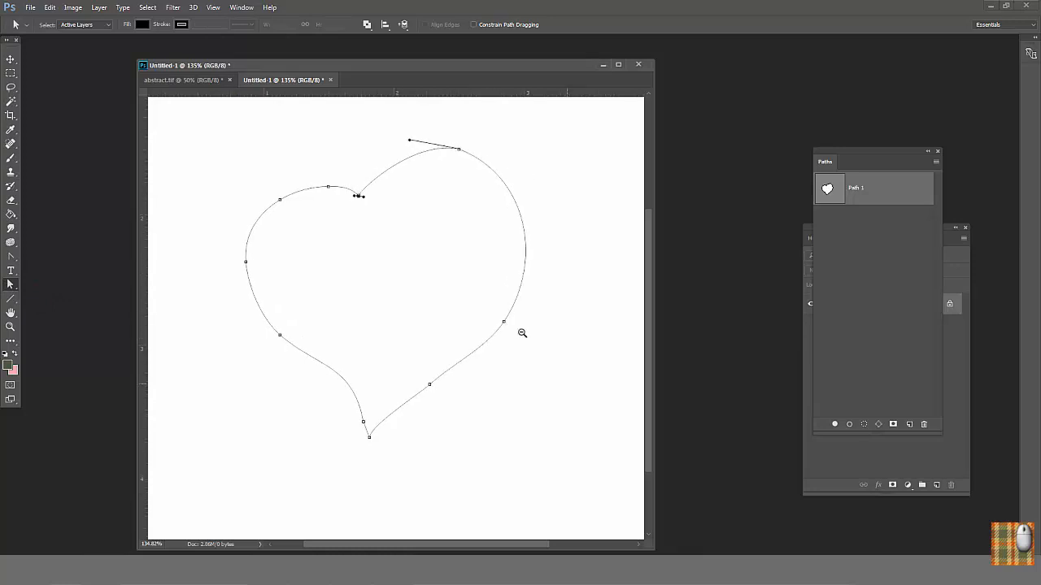
- Return to abstract.tif and trace a pen path along the dark brown swirl's edge and tip
left_click(182, 80)
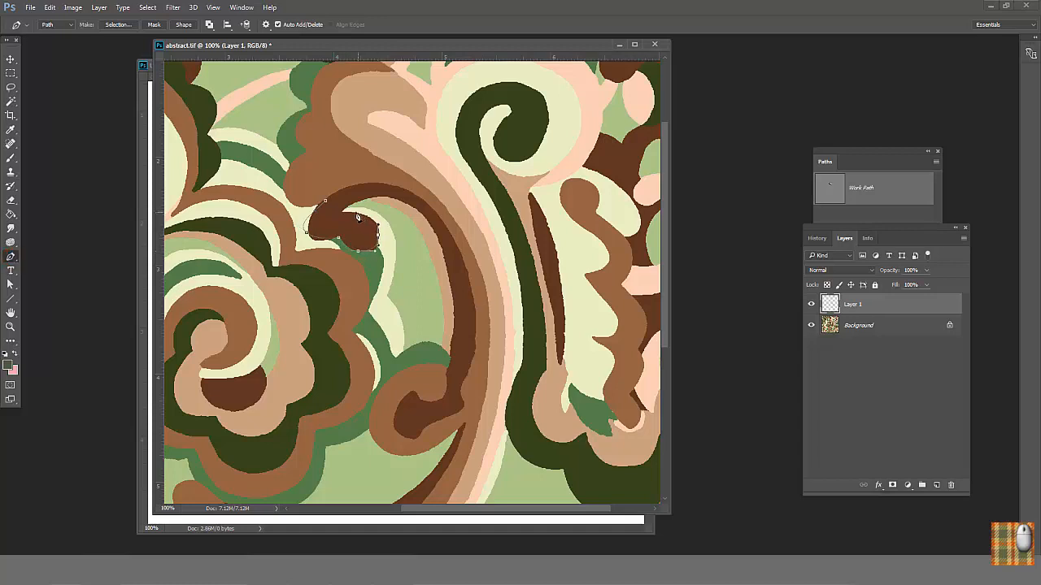
left_click(399, 198)
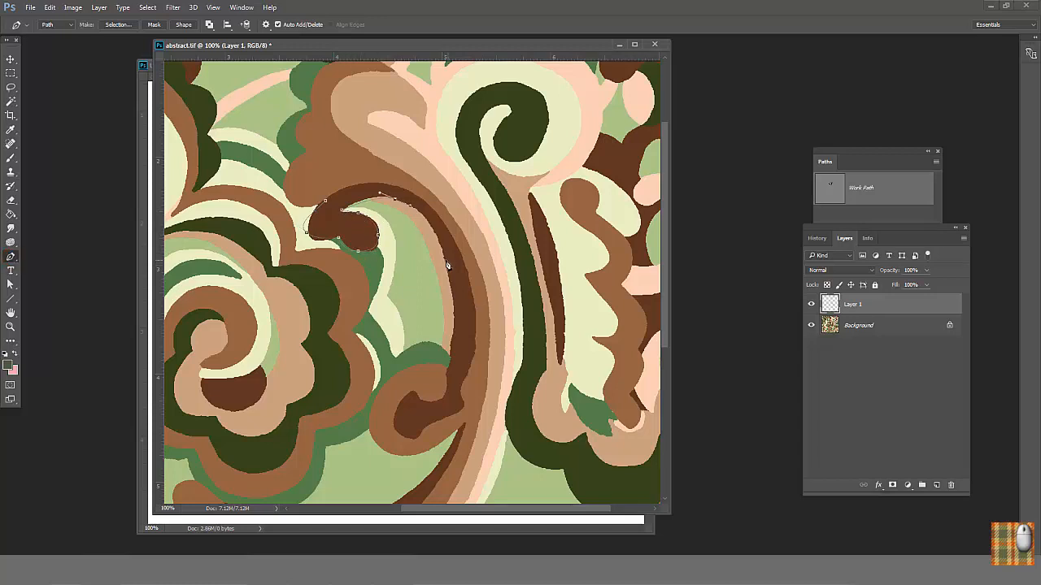
left_click(445, 399)
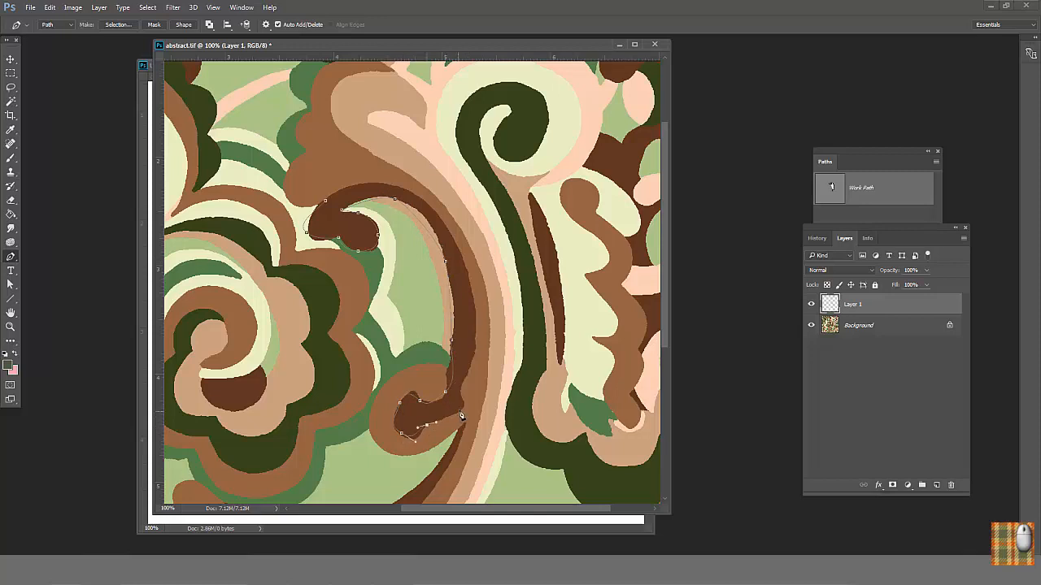
left_click(478, 211)
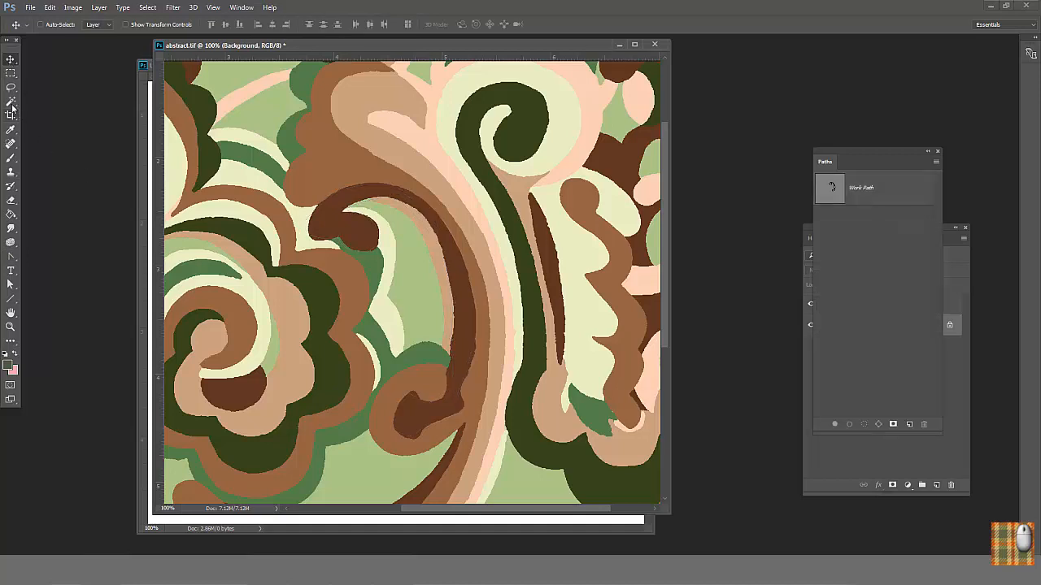
- Select the dark brown band with the Magic Wand, Anti-alias off, and separate the Paths panel
left_click(11, 101)
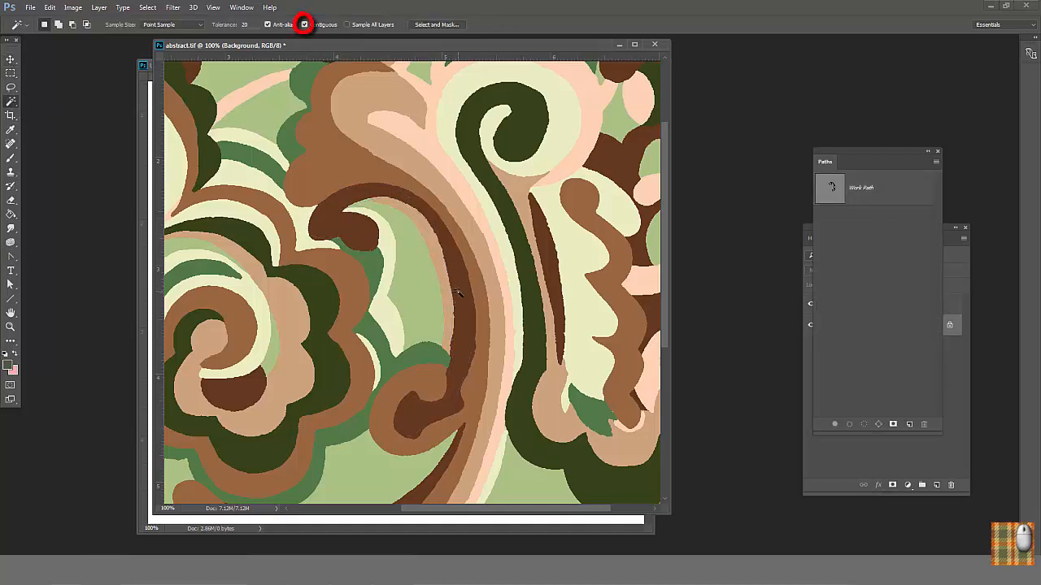
left_click(459, 293)
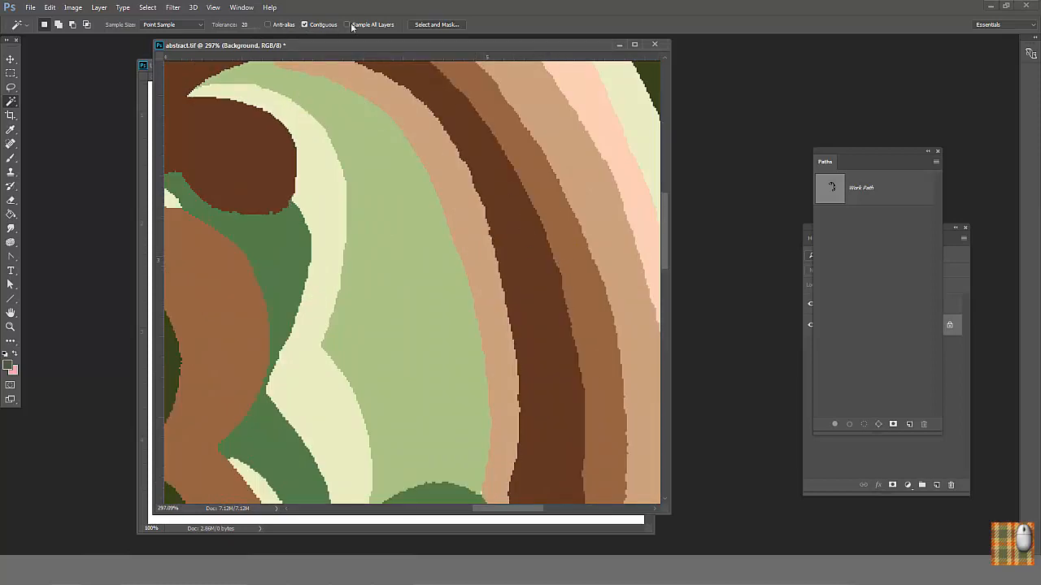
left_click(244, 24)
type("0")
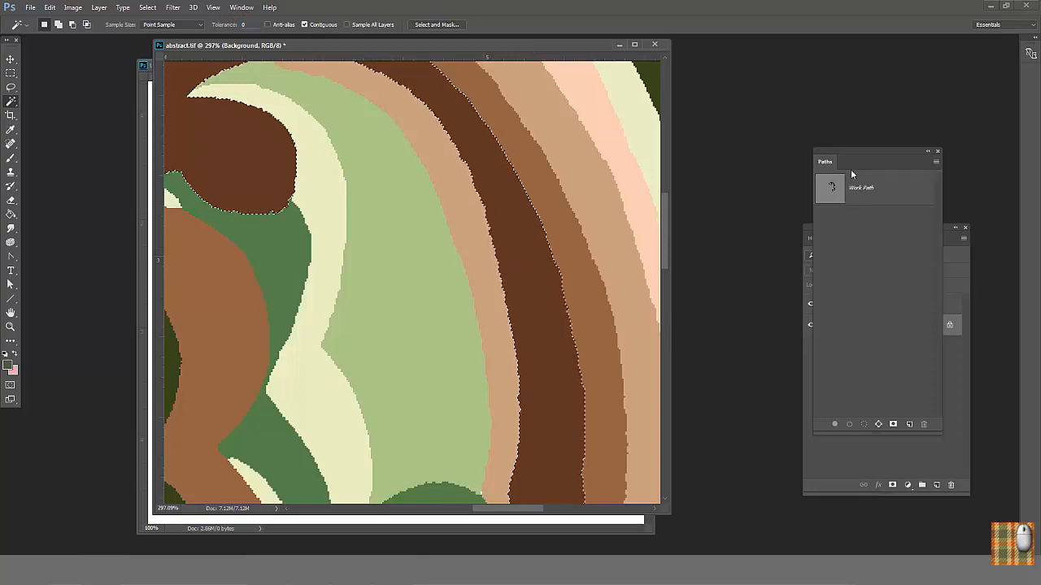
left_click(172, 6)
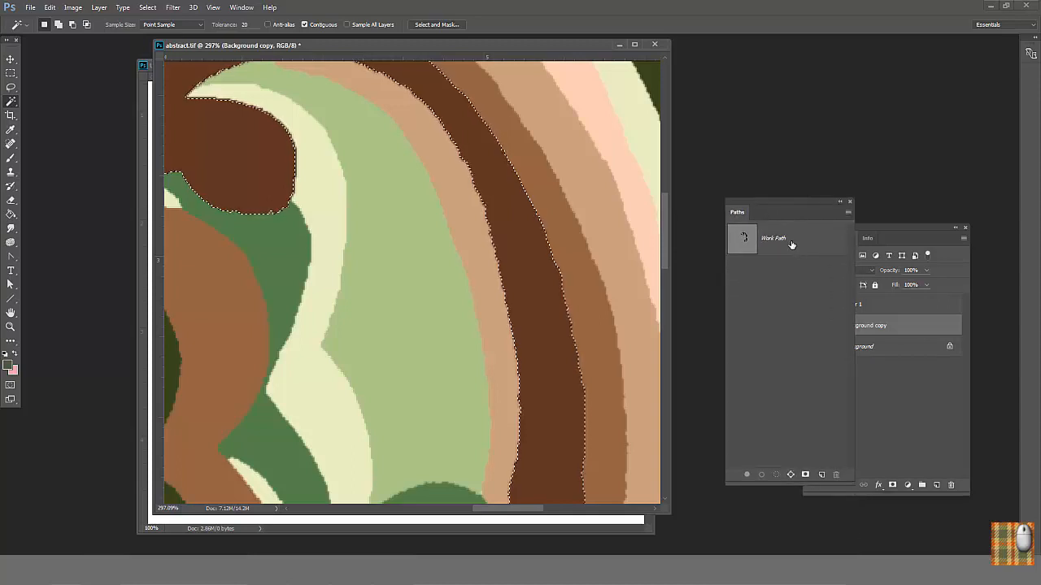
- Convert the brown band selection to a work path, retrying with a lower tolerance for a tighter fit
left_click(849, 211)
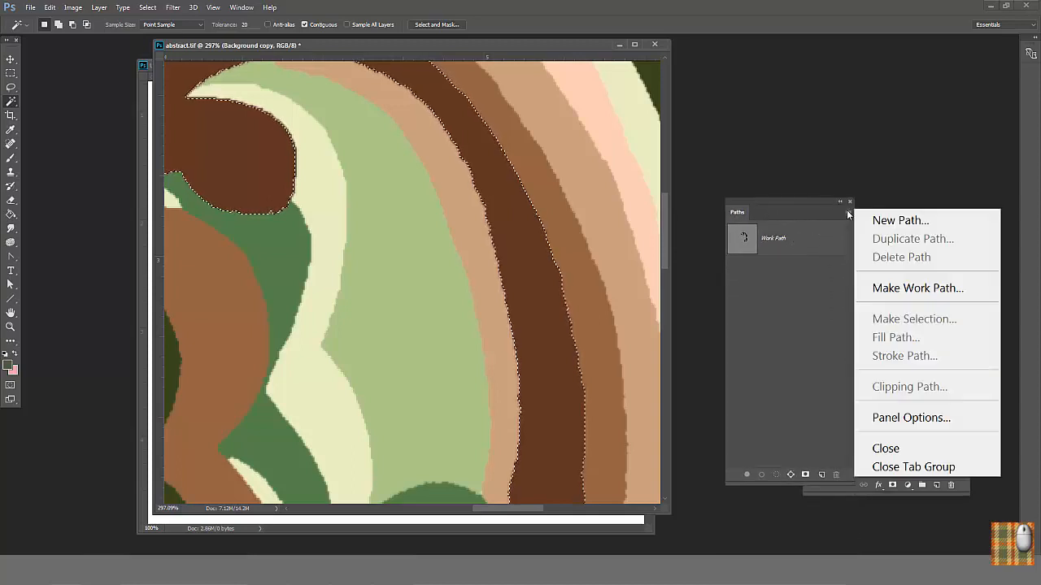
left_click(917, 288)
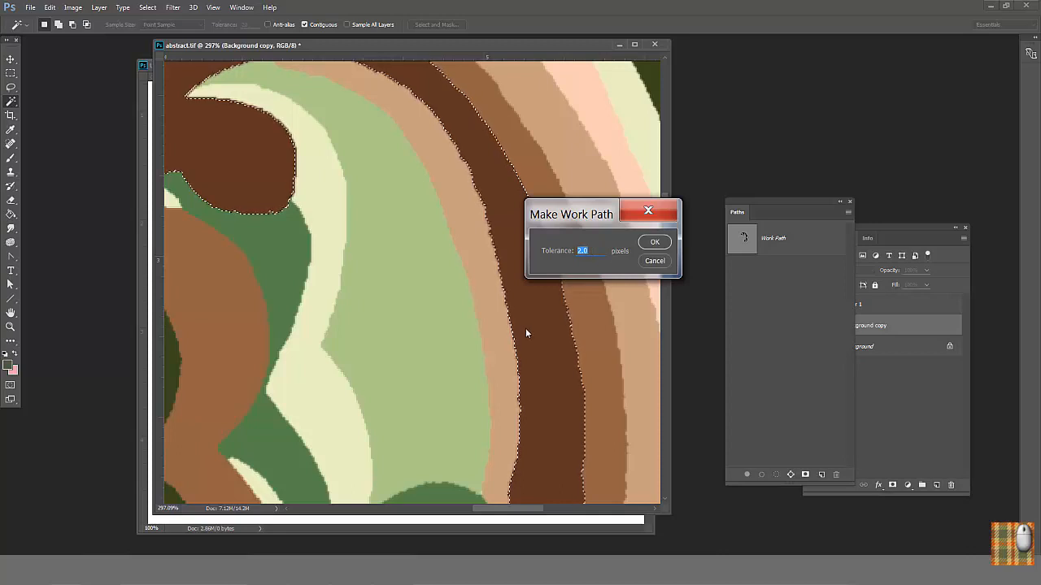
type("0.")
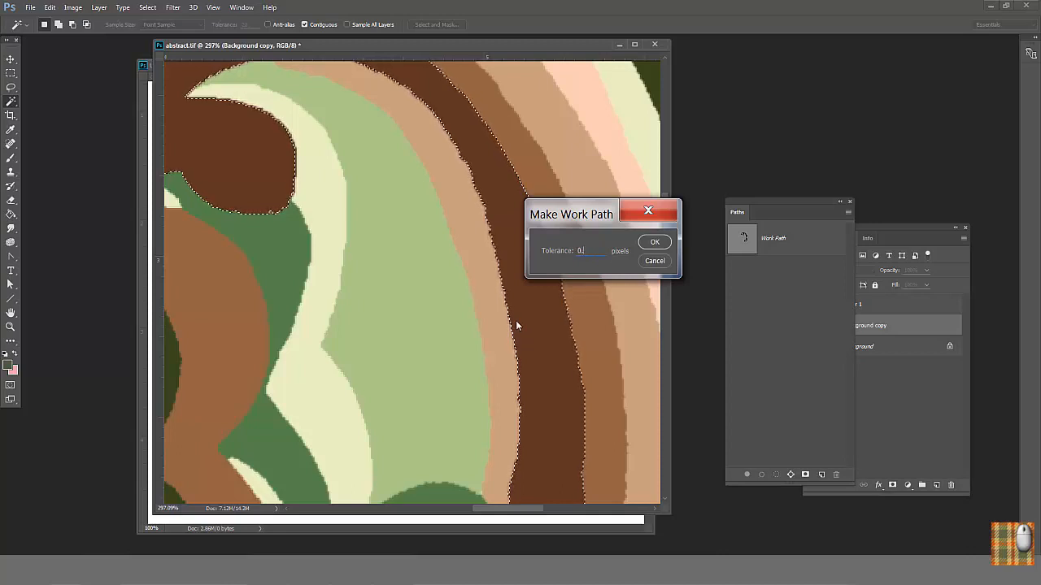
left_click(653, 241)
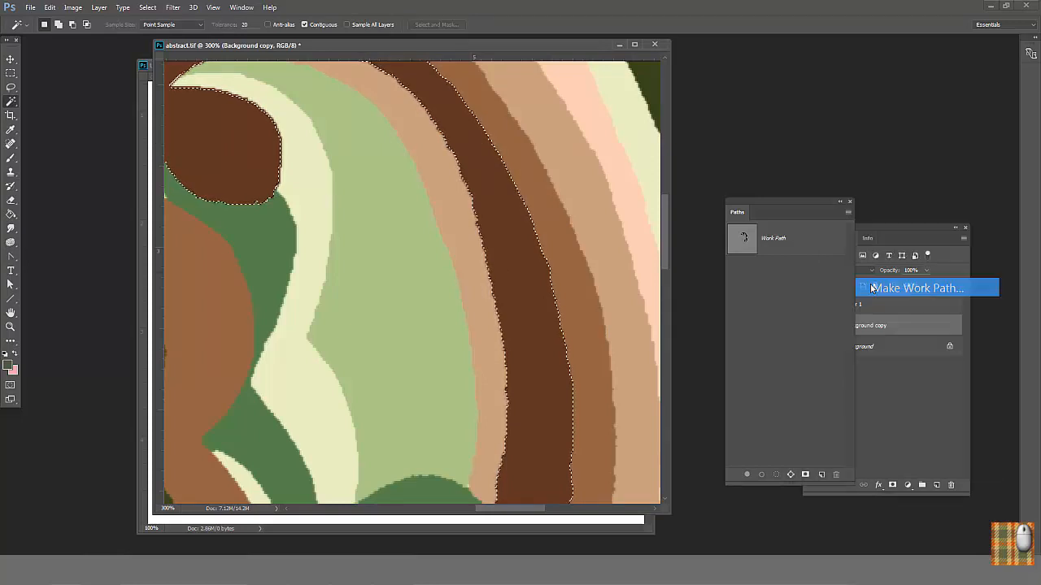
left_click(917, 288)
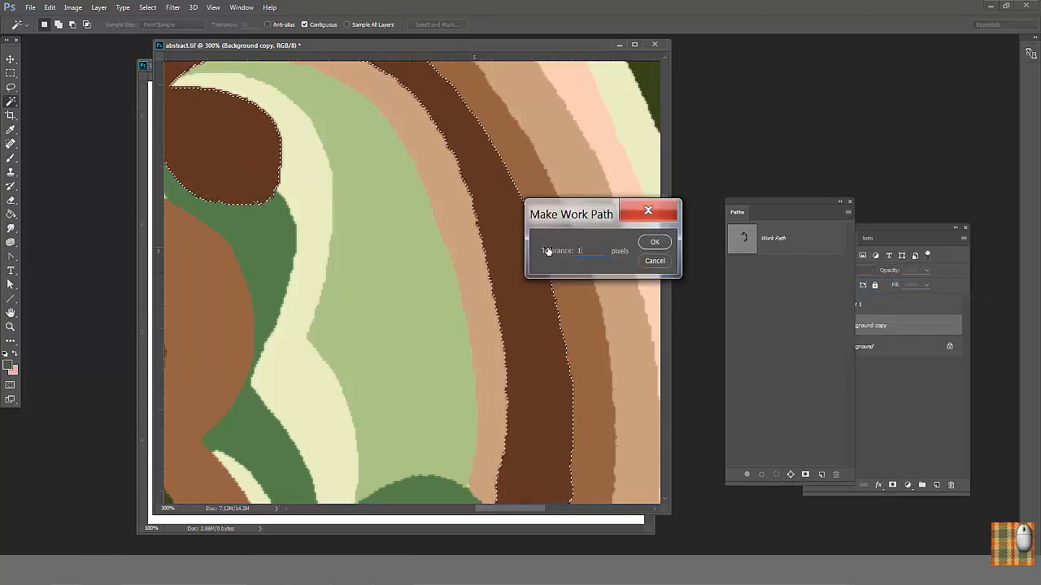
left_click(654, 241)
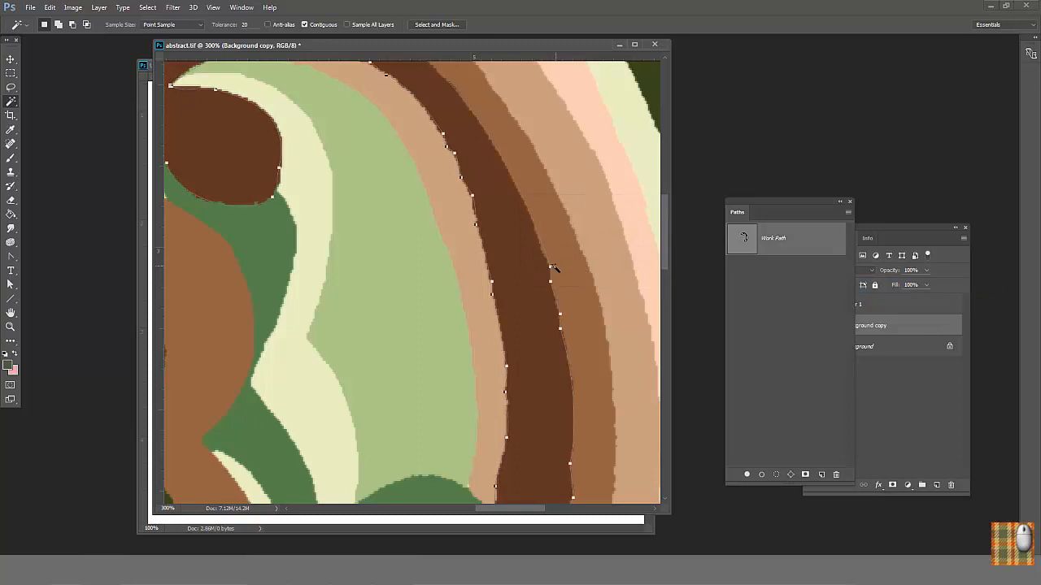
left_click(849, 212)
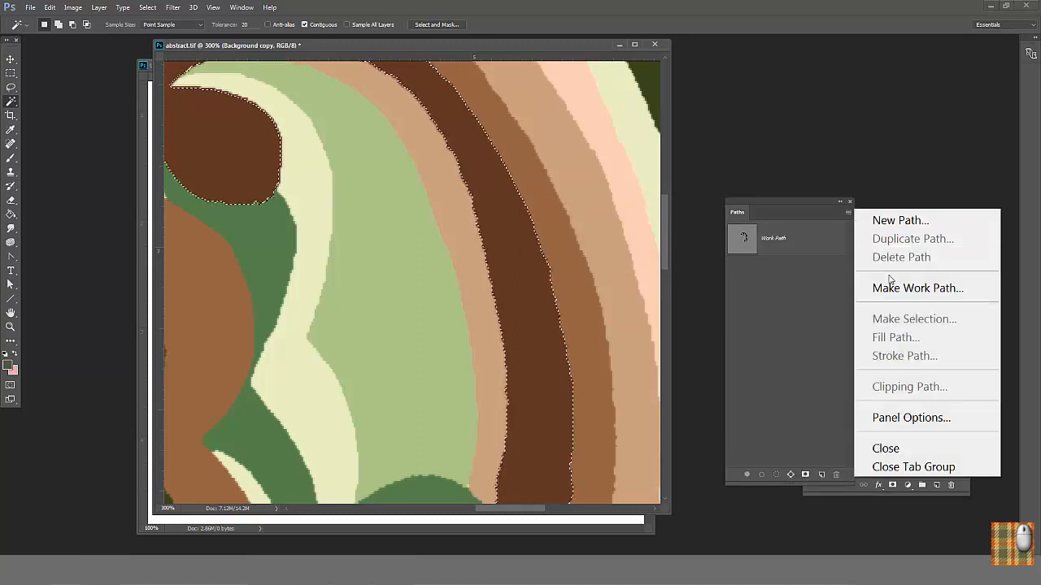
left_click(918, 287)
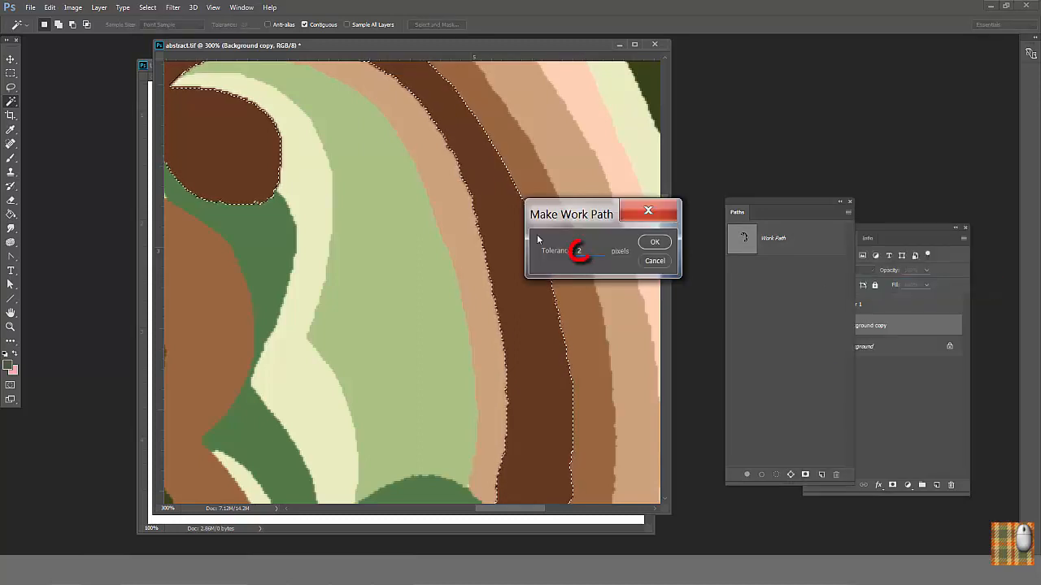
left_click(654, 241)
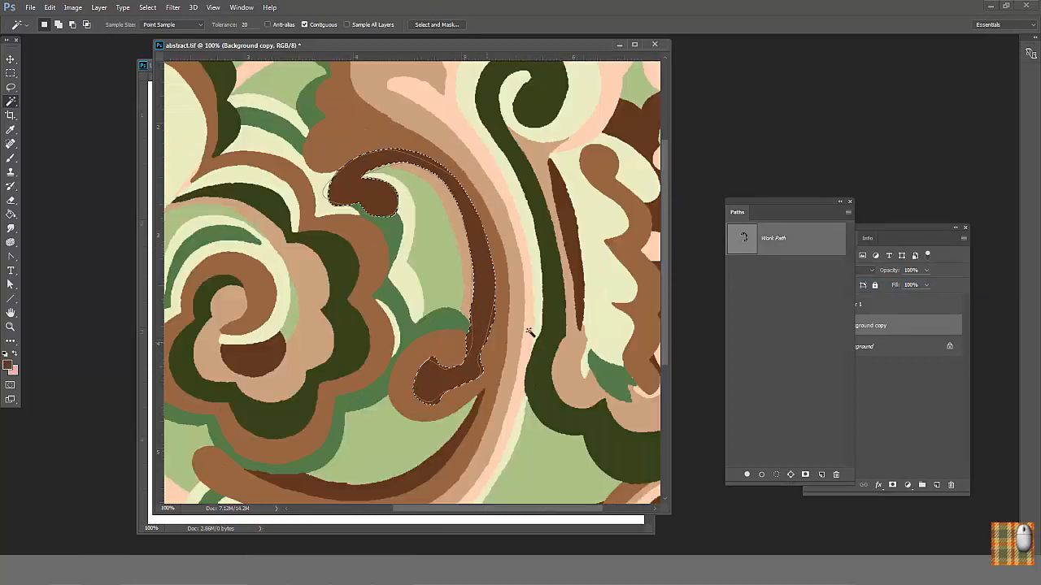
- Save the brown band's work path as Path 1
left_click(849, 215)
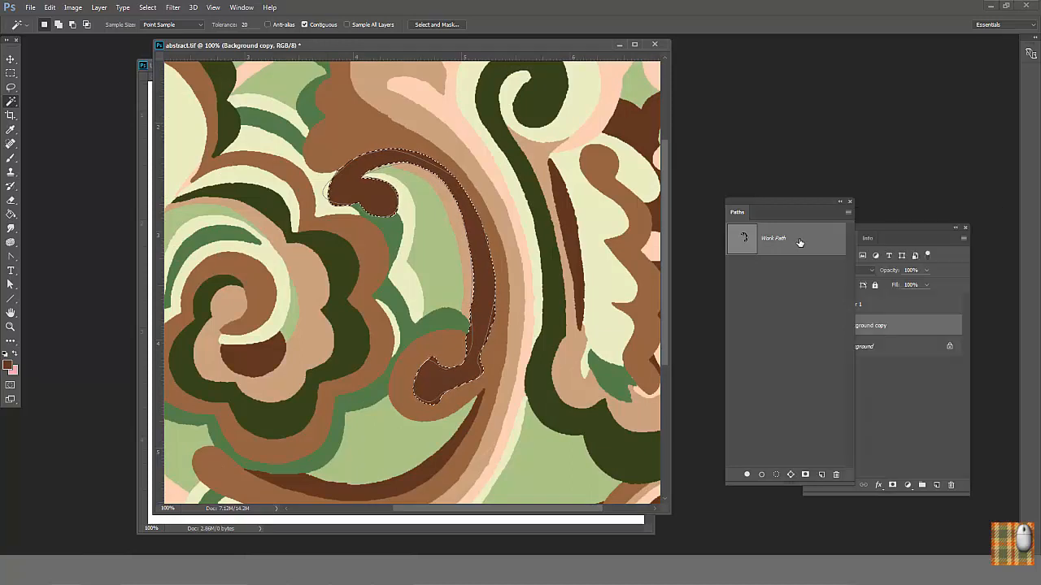
double_click(774, 237)
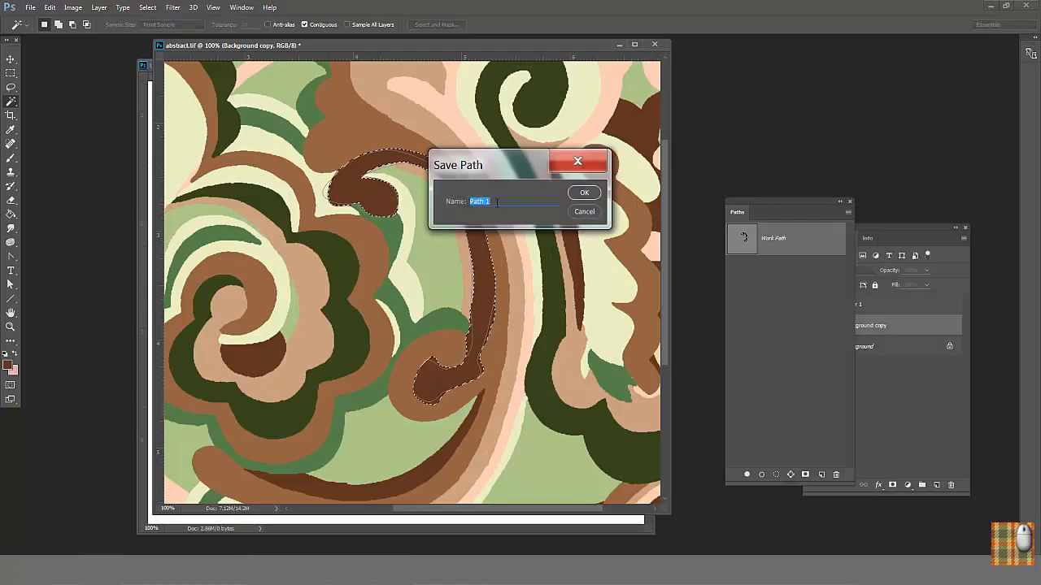
left_click(584, 192)
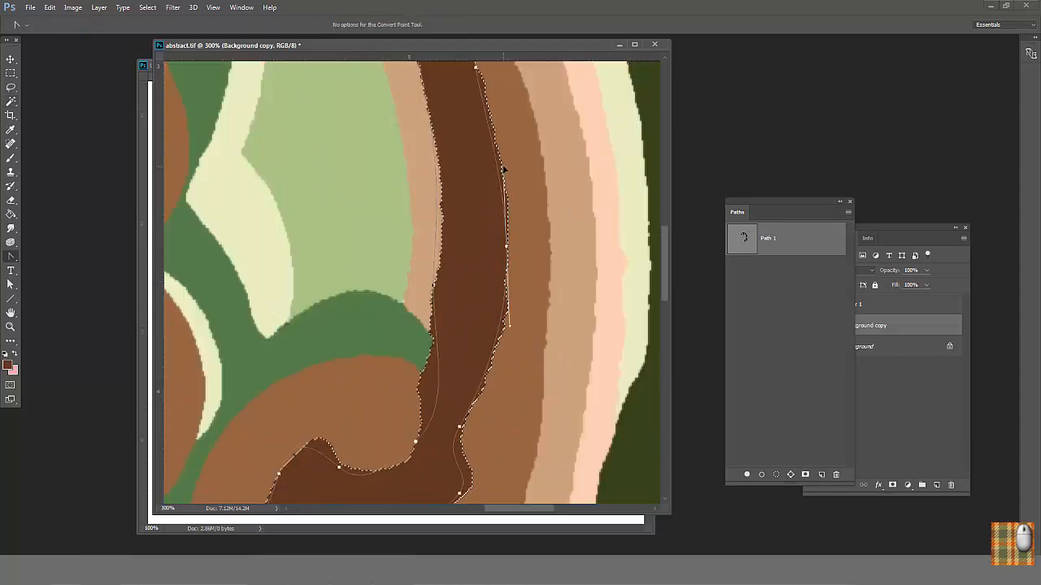
left_click(11, 284)
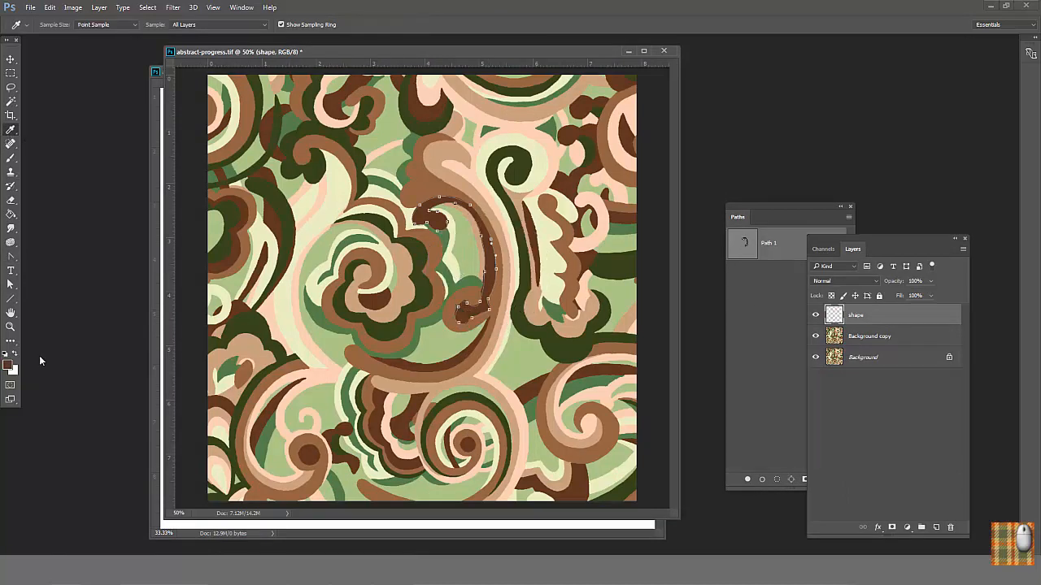
- Pick dark brown as the foreground colour and fill the traced path with it
left_click(7, 366)
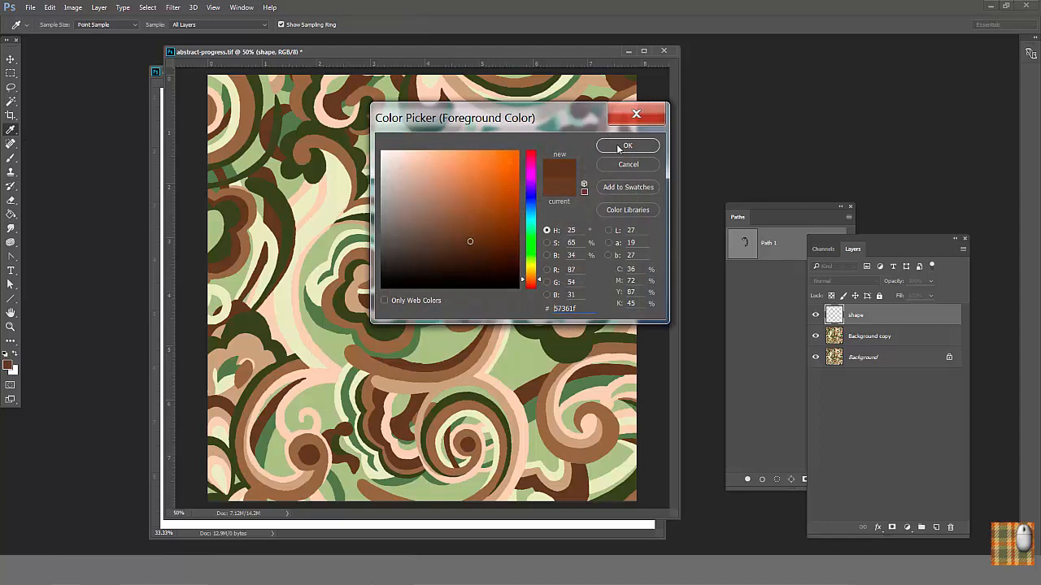
left_click(628, 147)
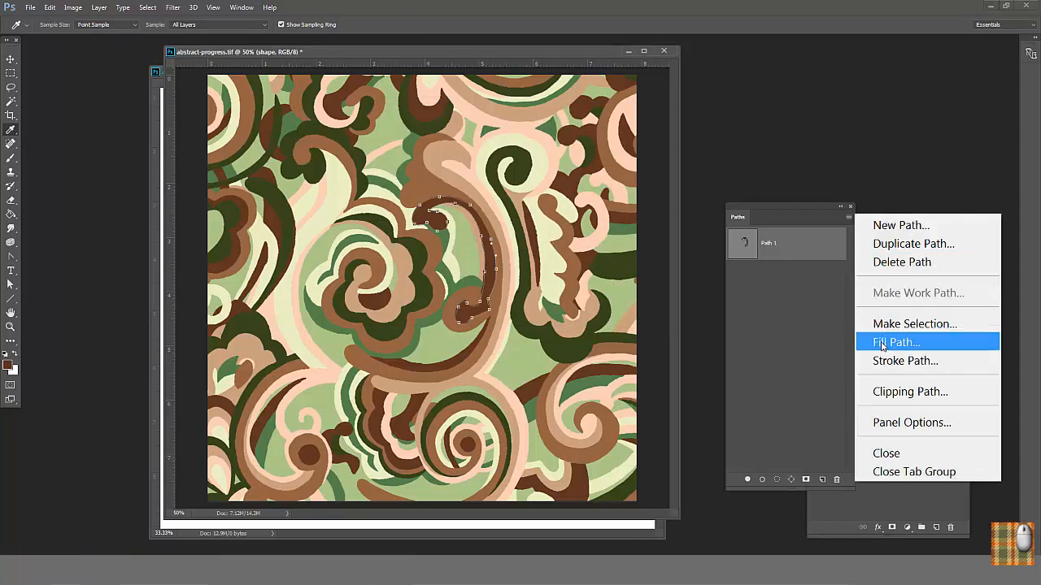
left_click(895, 342)
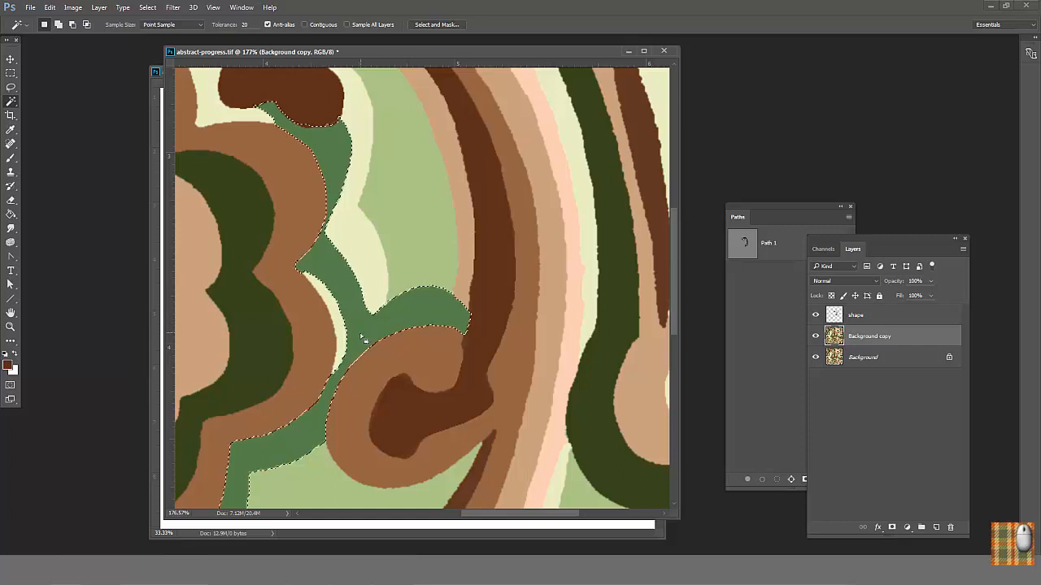
- Convert the green selection to a work path, save it as Path 2 and fill it with colour
left_click(849, 218)
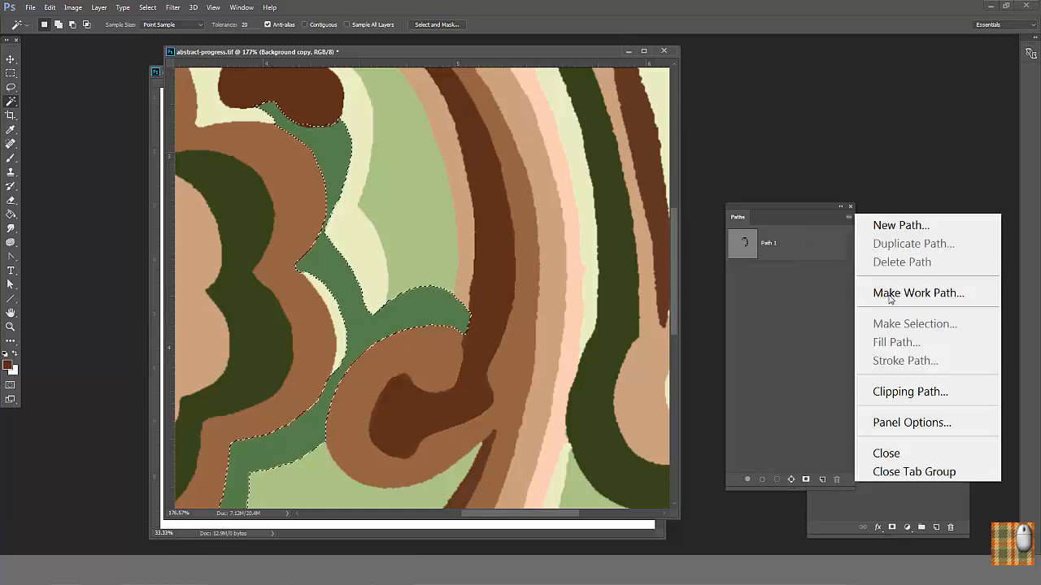
left_click(917, 292)
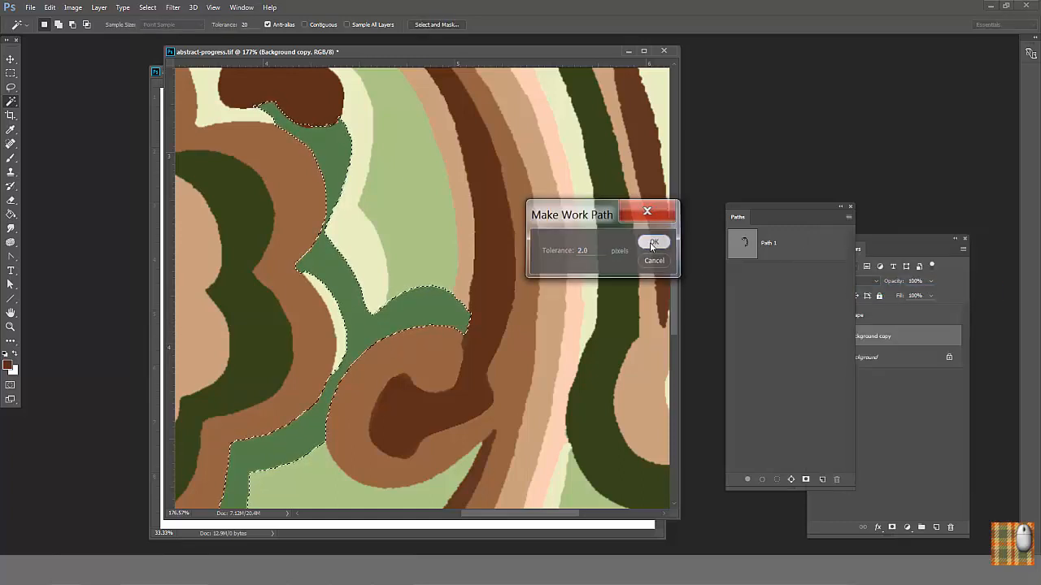
left_click(654, 243)
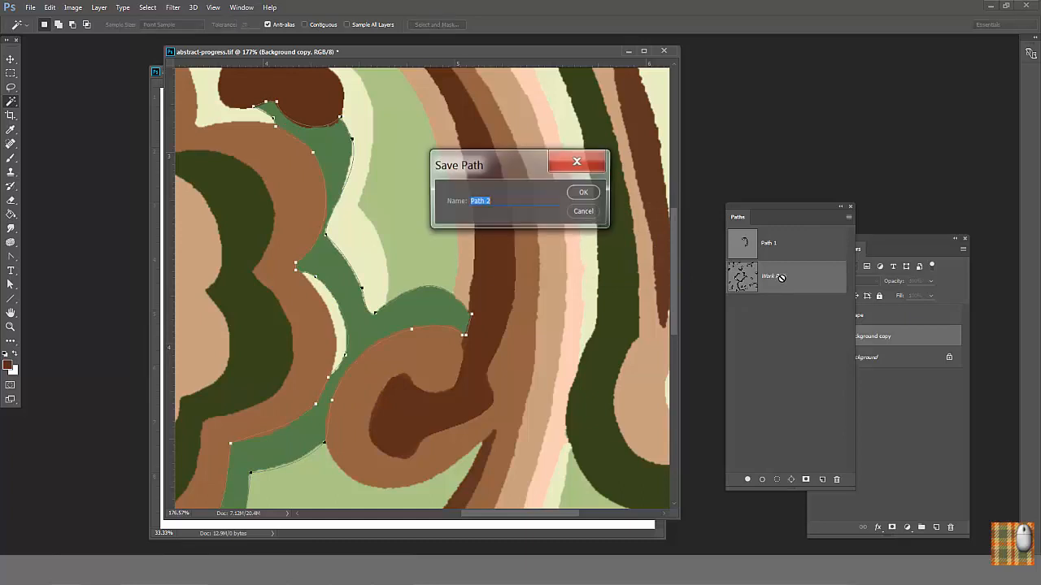
left_click(582, 192)
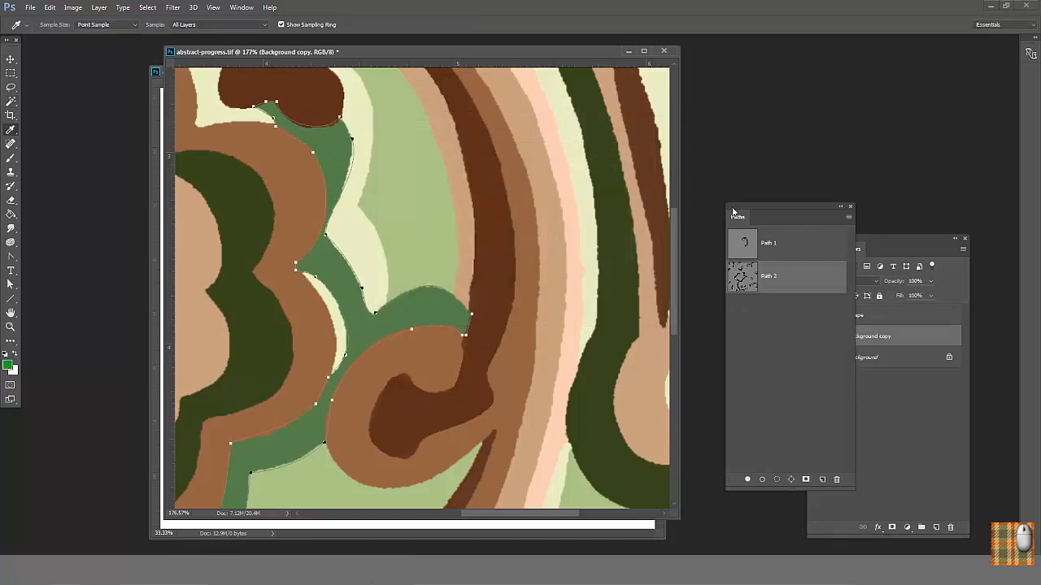
left_click(849, 218)
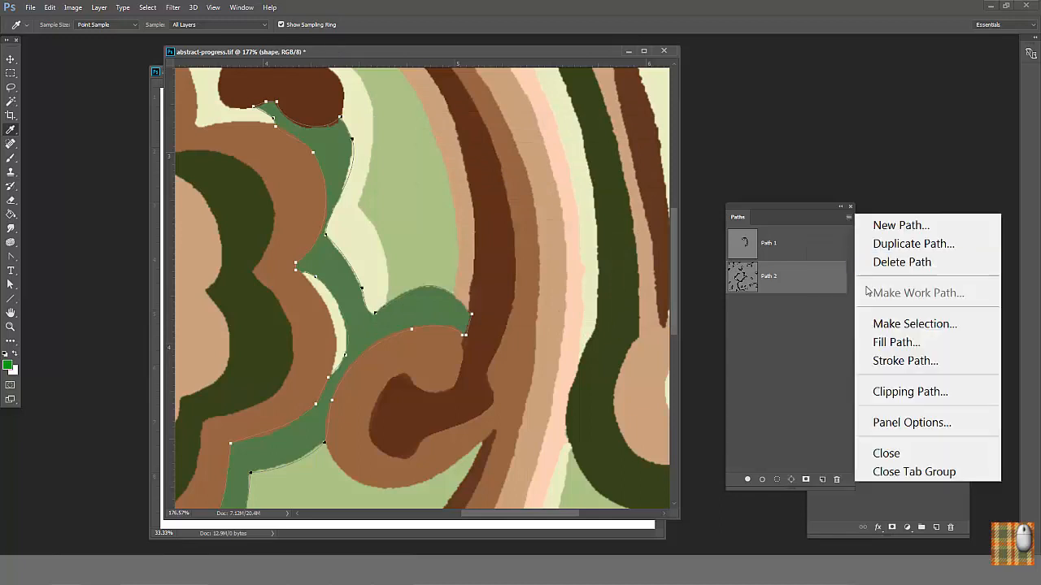
left_click(914, 323)
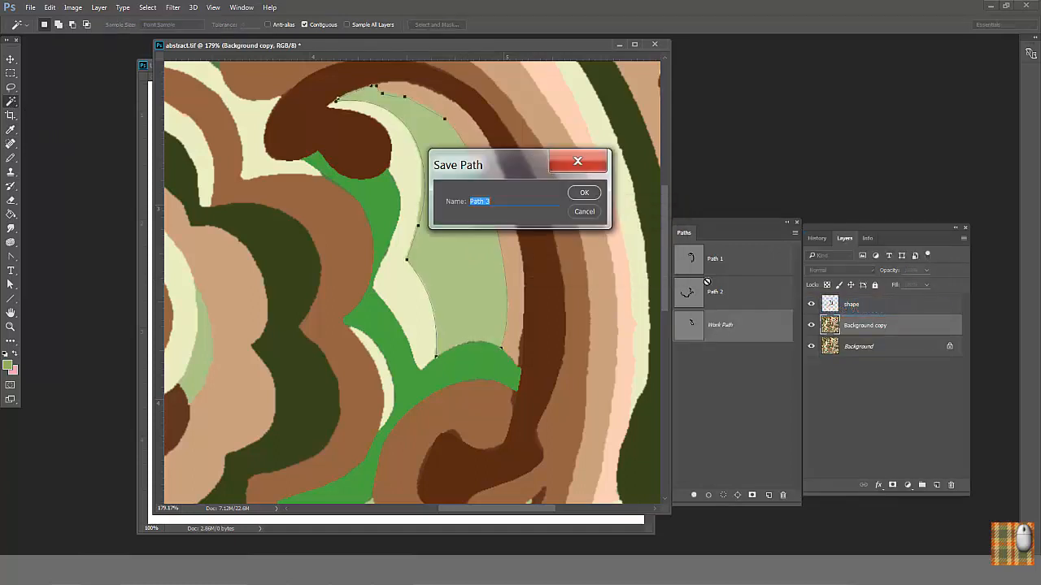
- Save the work path as Path 3 and fill it with colour on the shape layer
left_click(584, 192)
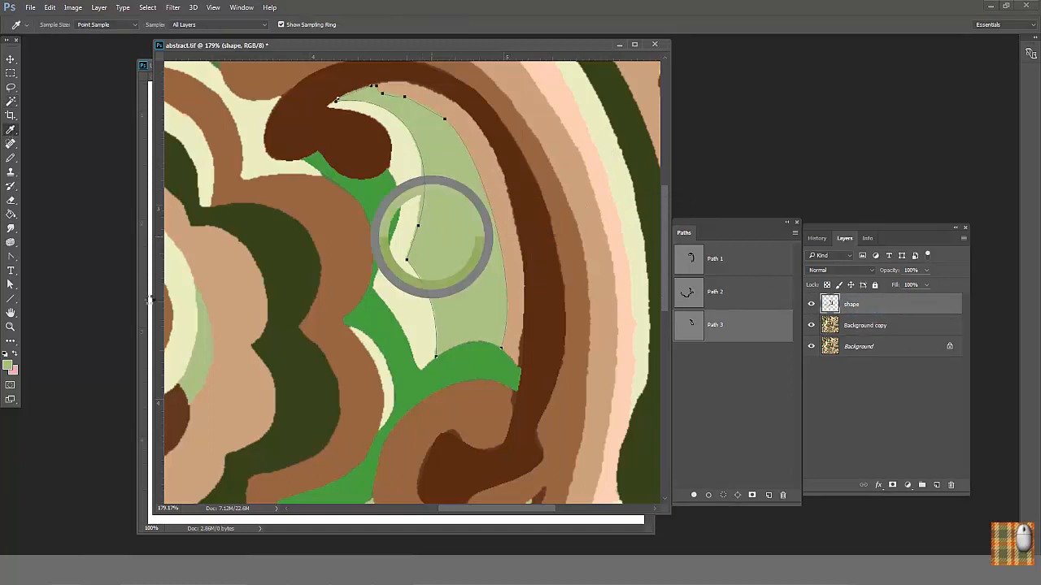
left_click(795, 235)
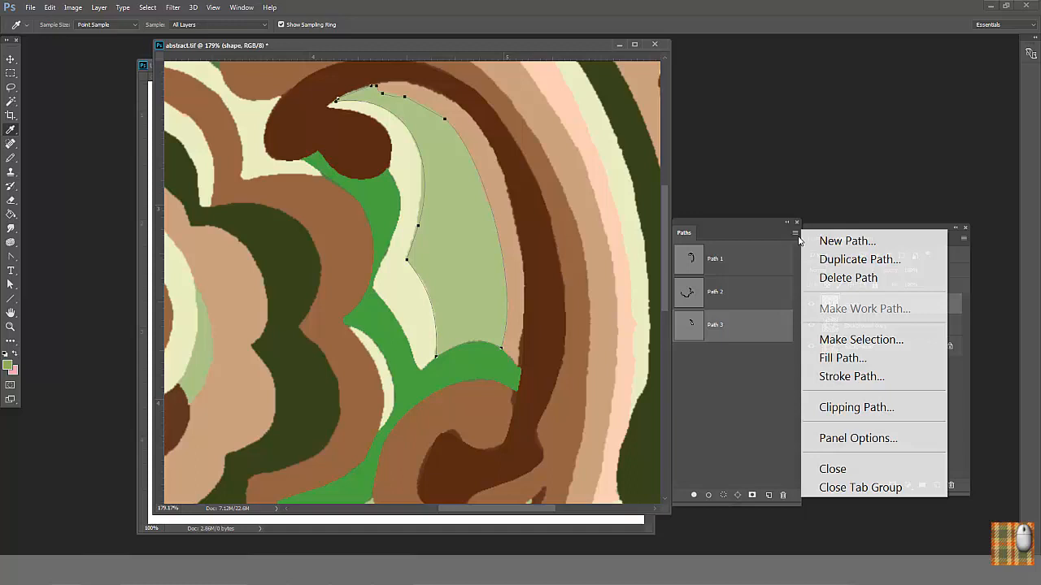
left_click(843, 358)
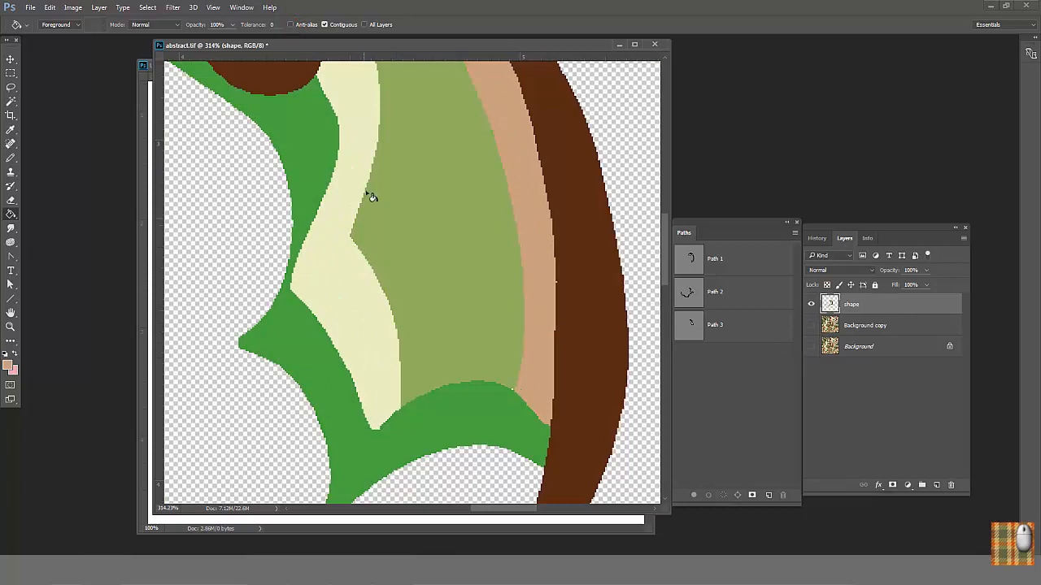
mouse_move(315, 204)
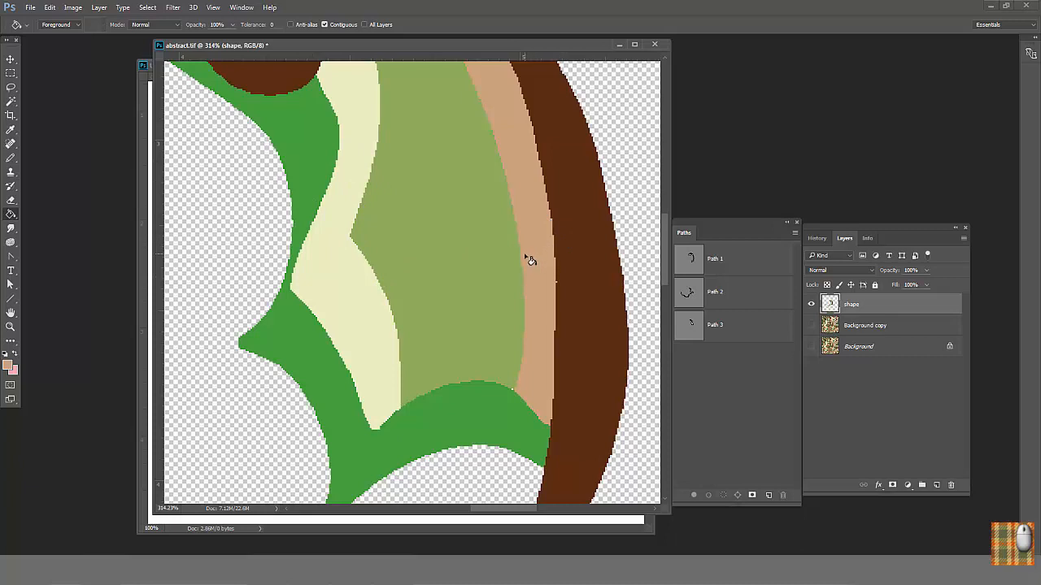
mouse_move(526, 262)
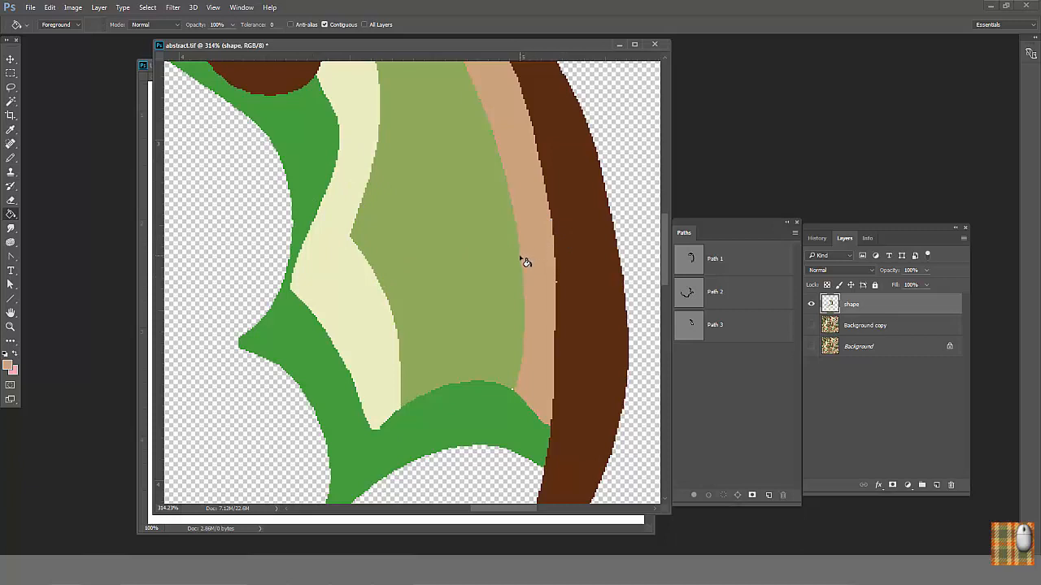
mouse_move(415, 309)
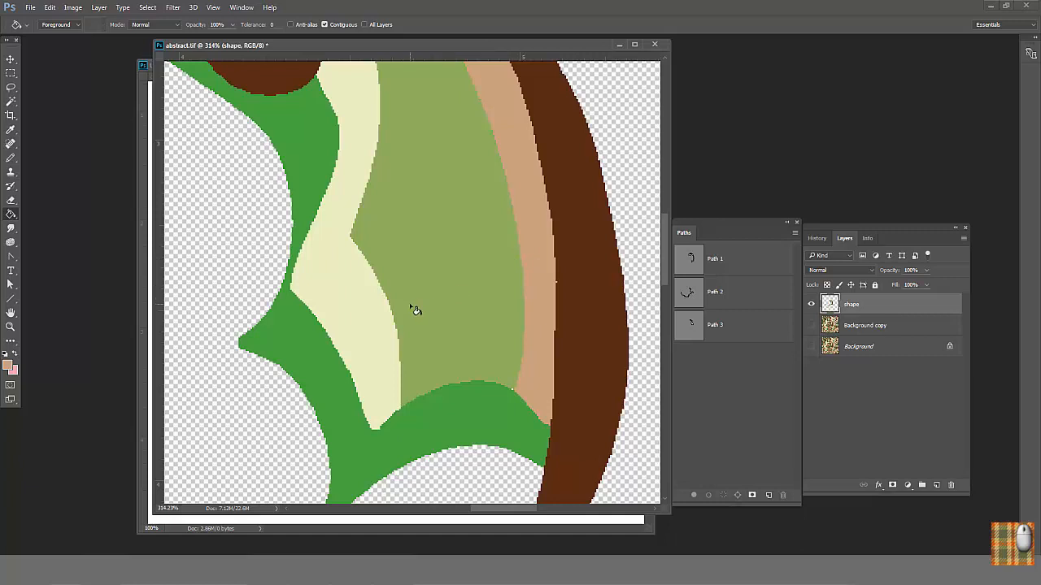
mouse_move(445, 315)
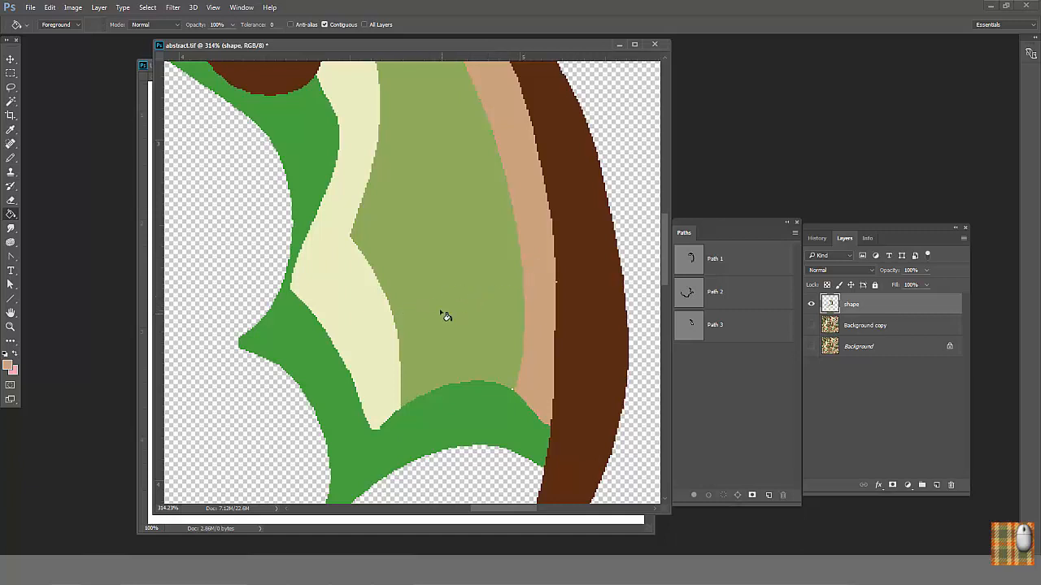
mouse_move(511, 436)
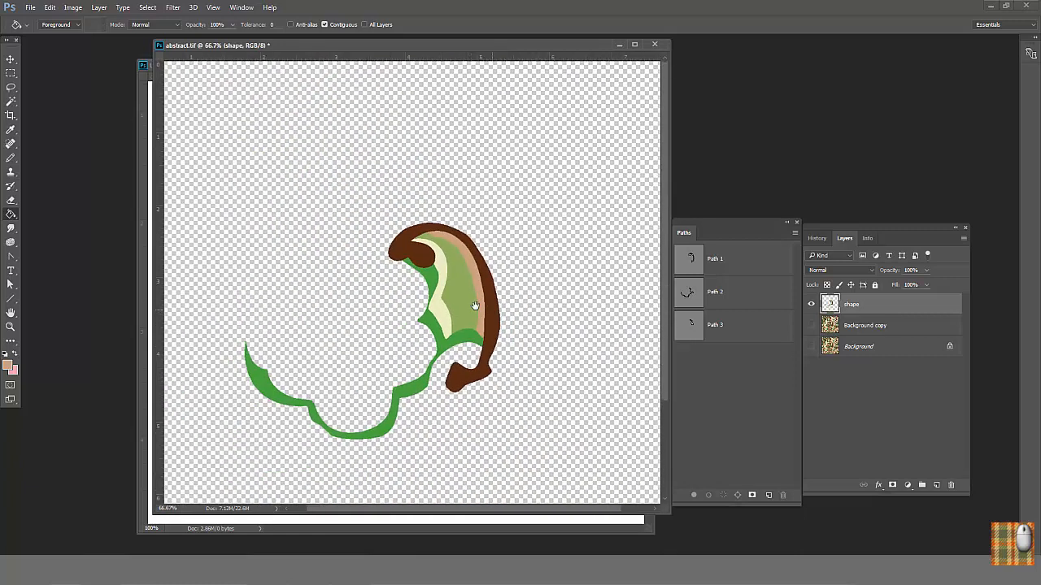
- Switch to Illustrator's abstract.tif document and begin tracing the dark brown swirl
left_click(810, 325)
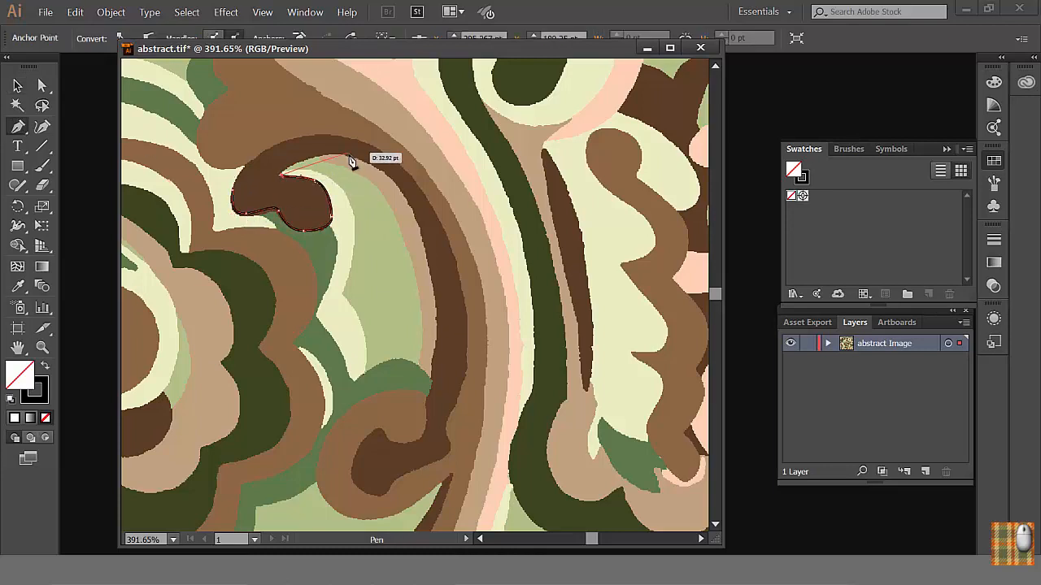
left_click(355, 472)
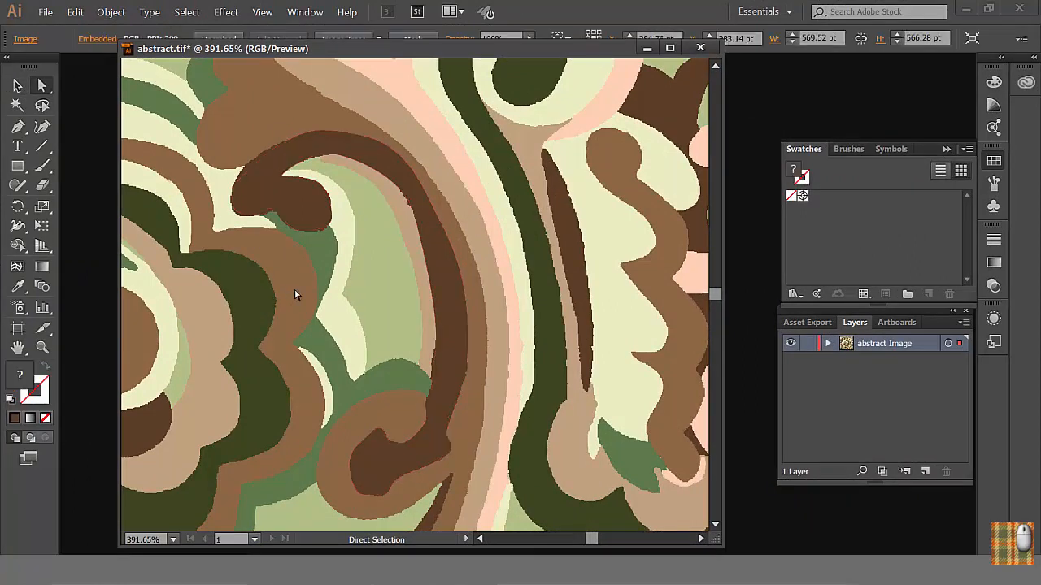
mouse_move(345, 317)
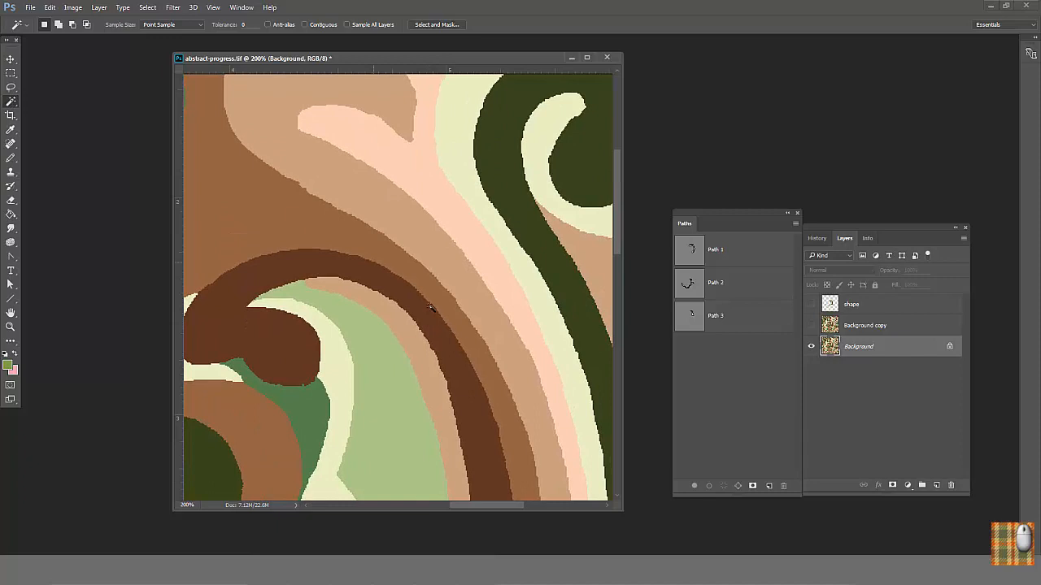
mouse_move(462, 332)
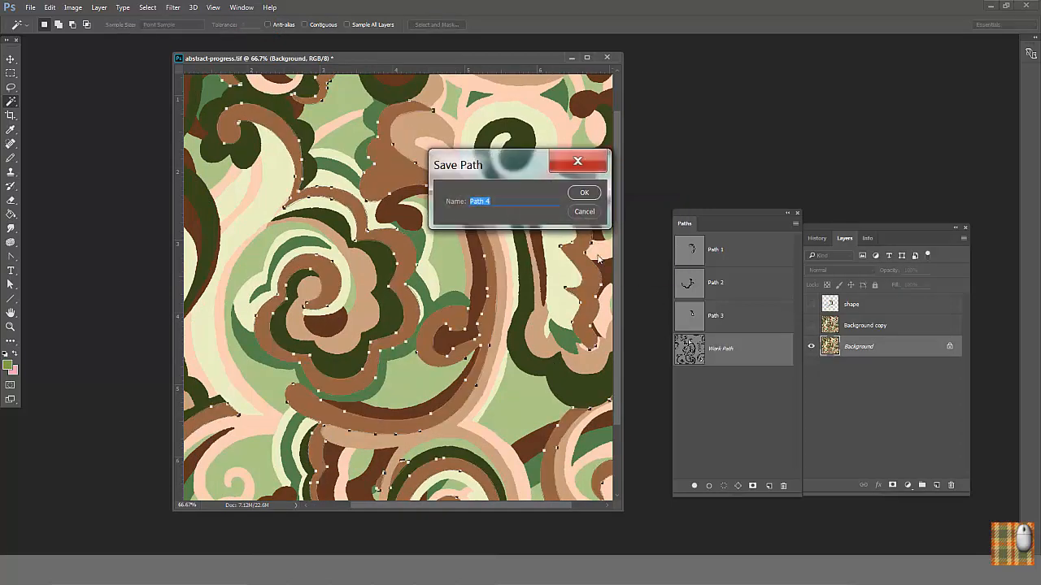
- Save the work path as Path 4 and export it via Paths to Illustrator as abstract.ai
left_click(584, 192)
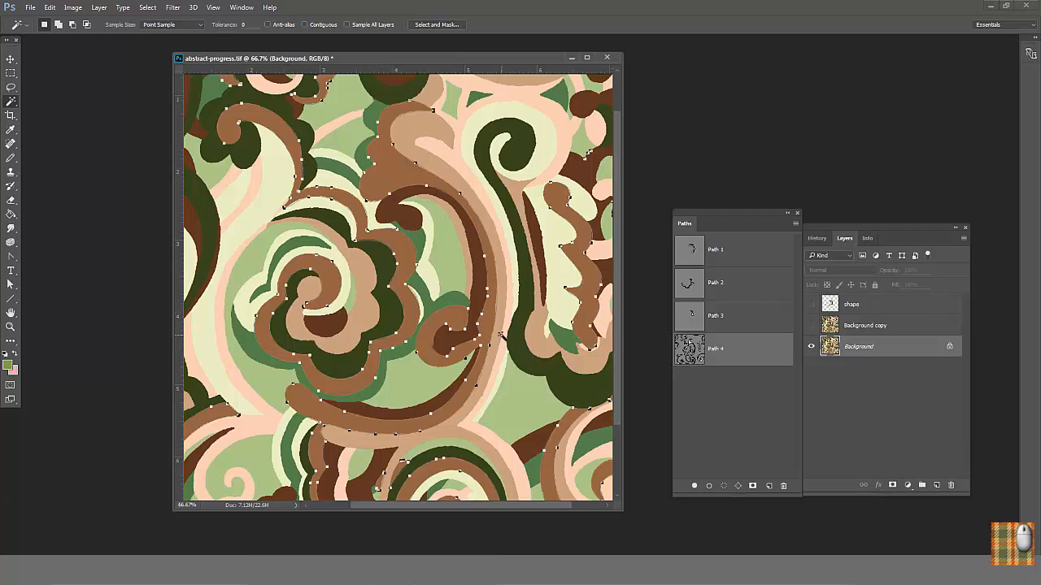
left_click(29, 7)
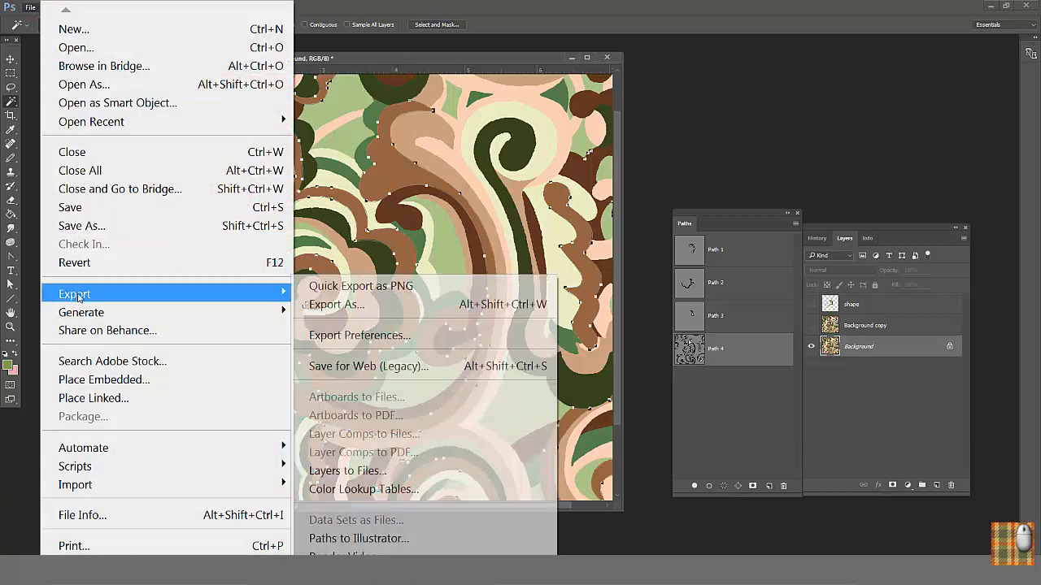
left_click(358, 538)
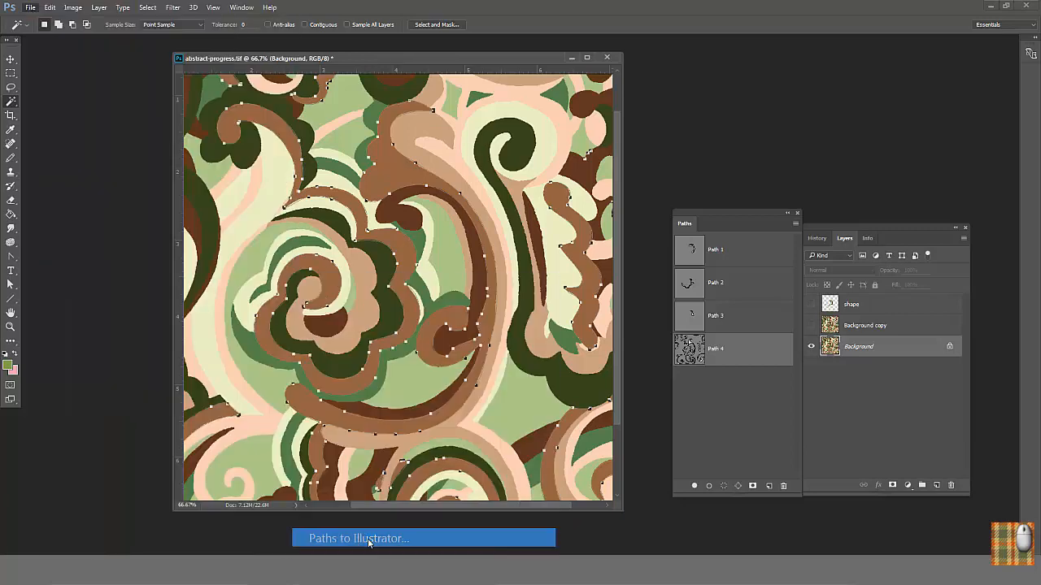
left_click(358, 539)
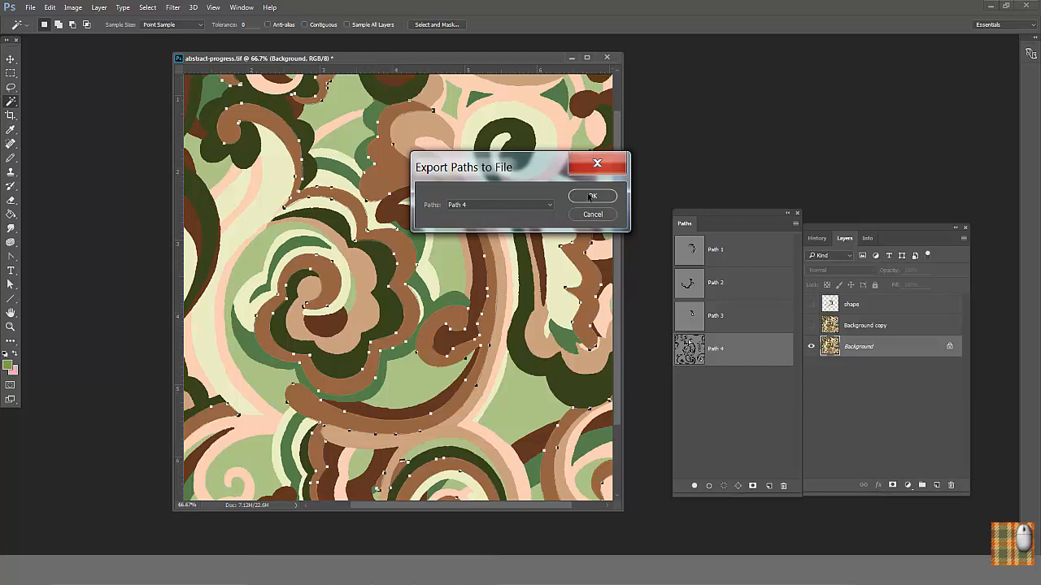
left_click(592, 195)
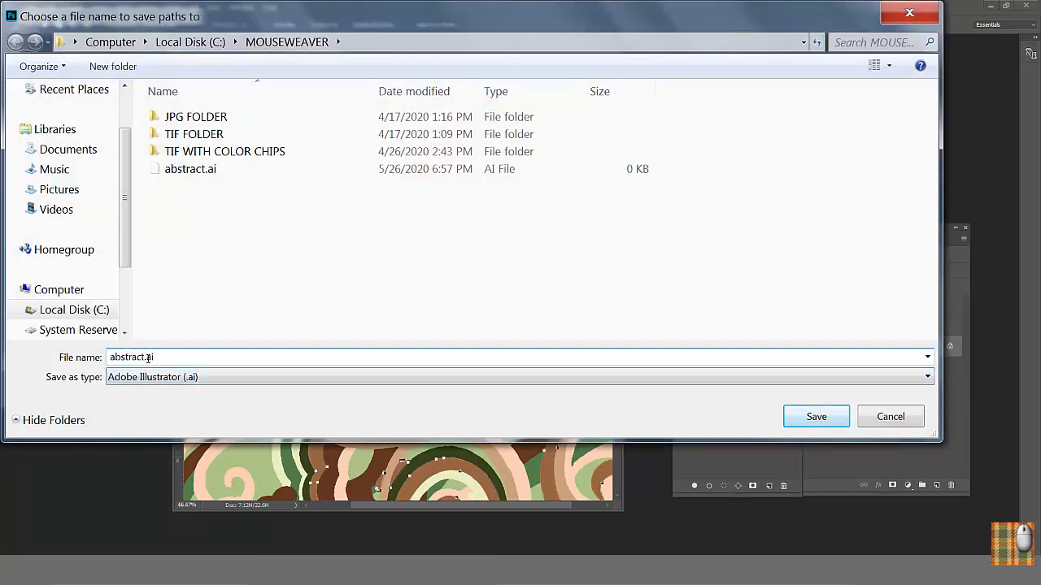
triple_click(130, 358)
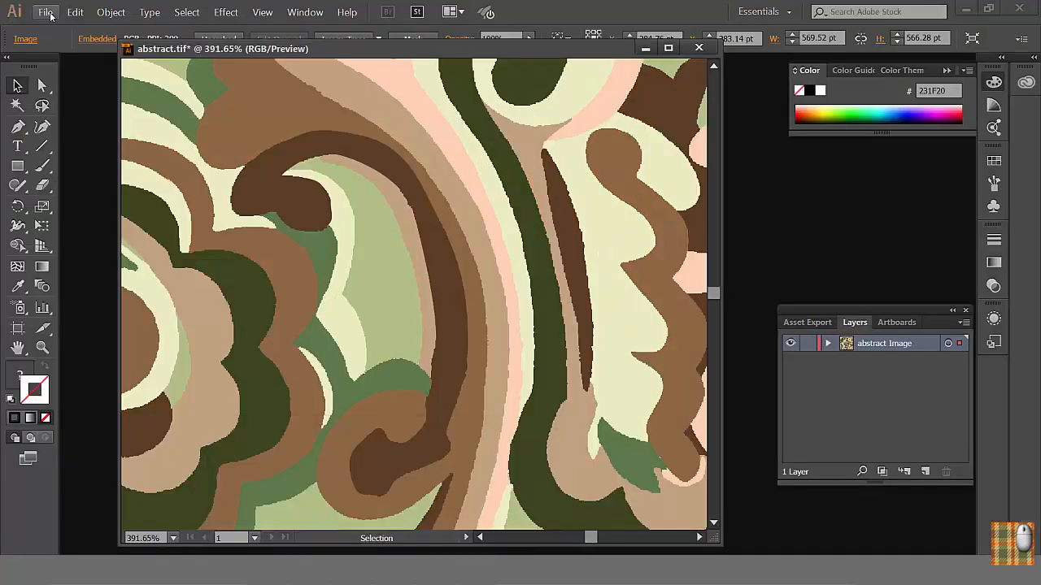
- Open the exported abstract.ai in Illustrator and accept its conversion to artboards
left_click(46, 11)
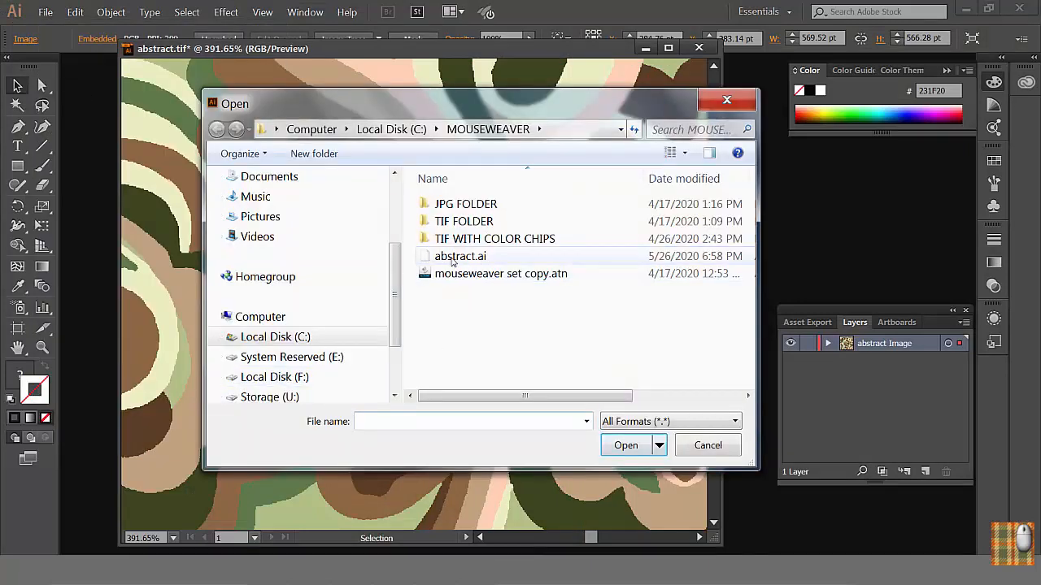
left_click(625, 446)
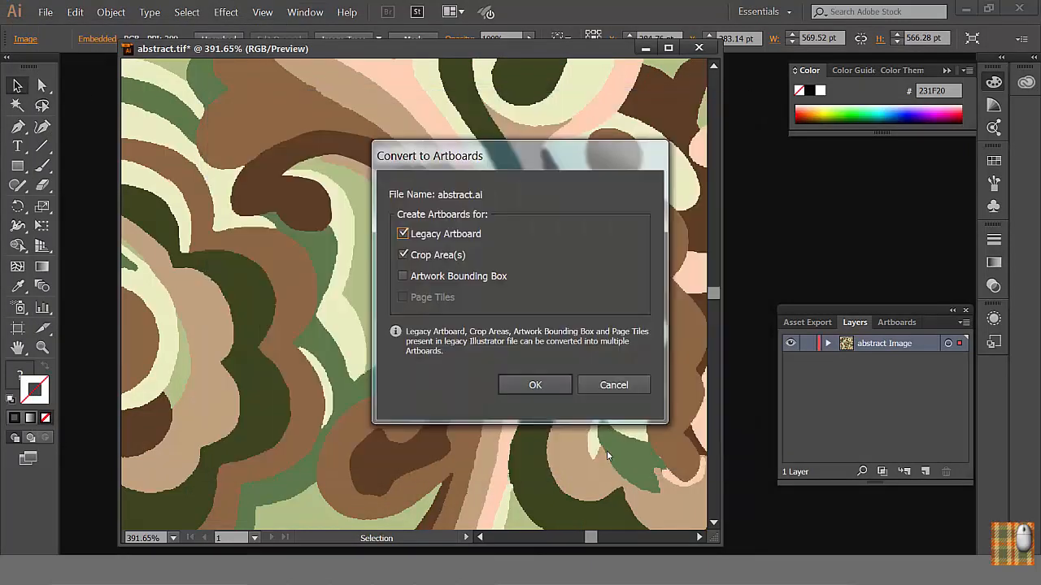
left_click(533, 384)
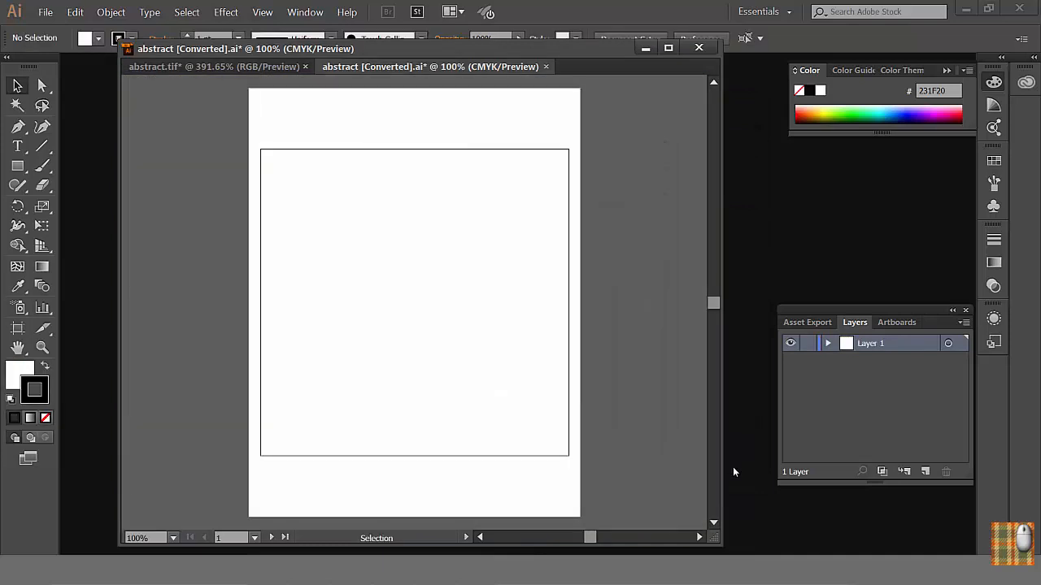
mouse_move(740, 438)
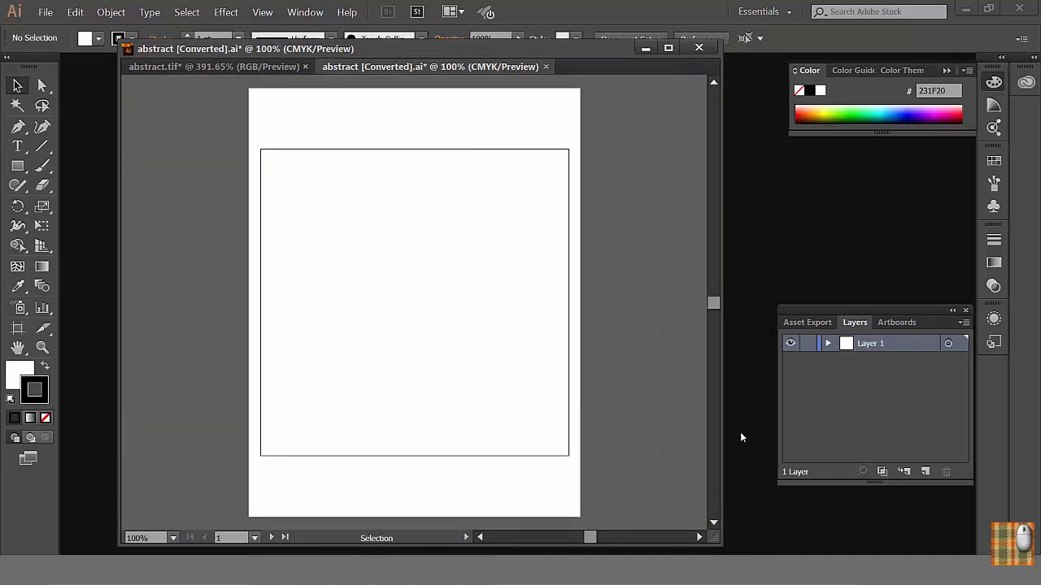
mouse_move(203, 155)
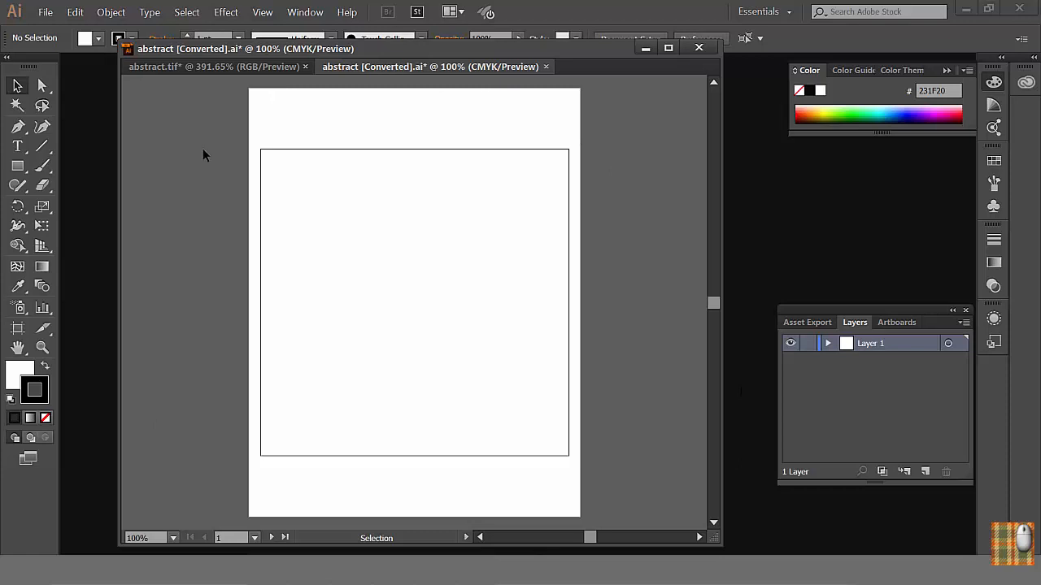
mouse_move(638, 494)
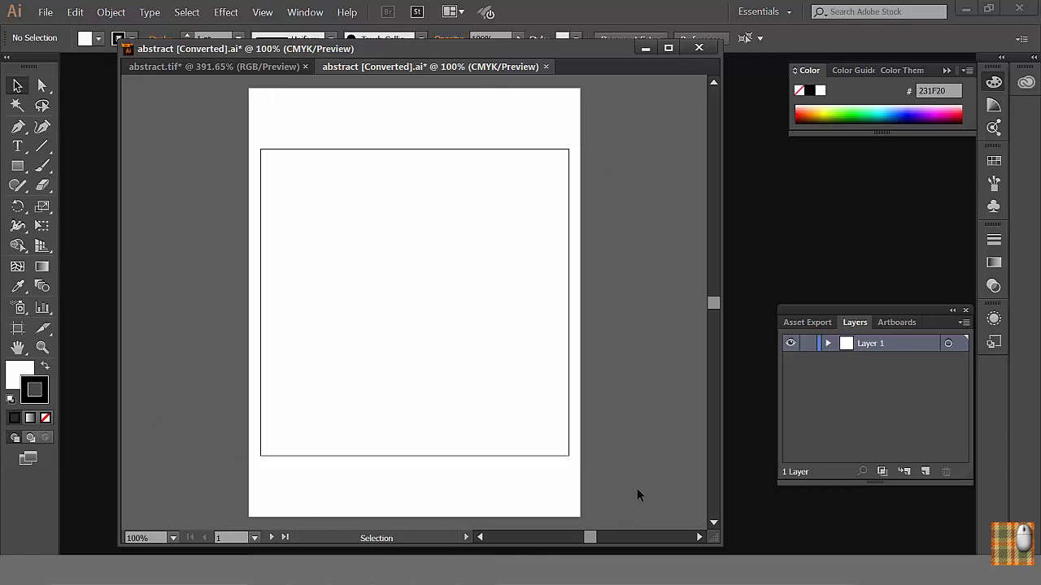
mouse_move(185, 13)
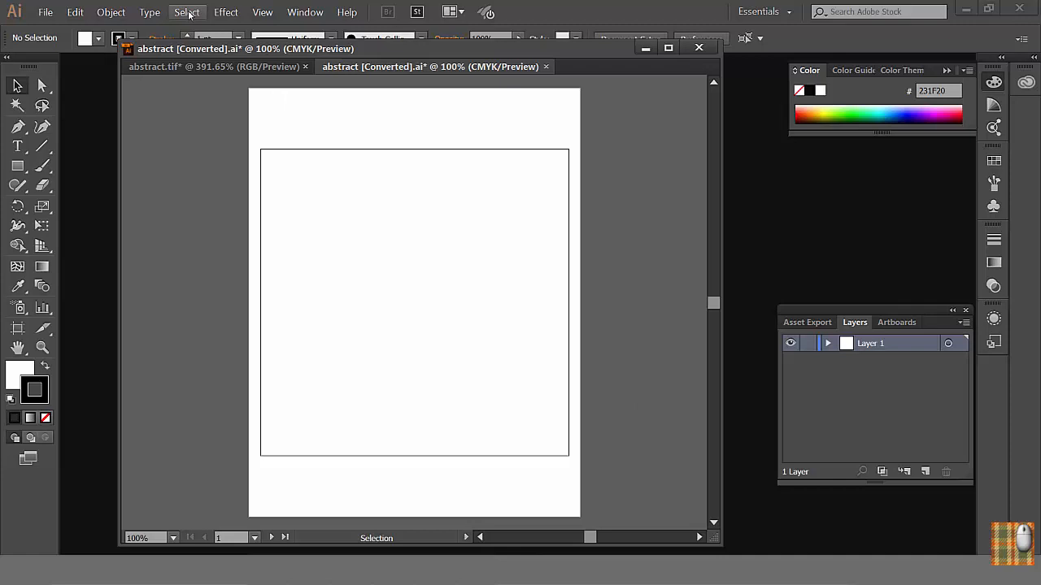
- Select all the traced compound-path outlines via Select > All
left_click(187, 13)
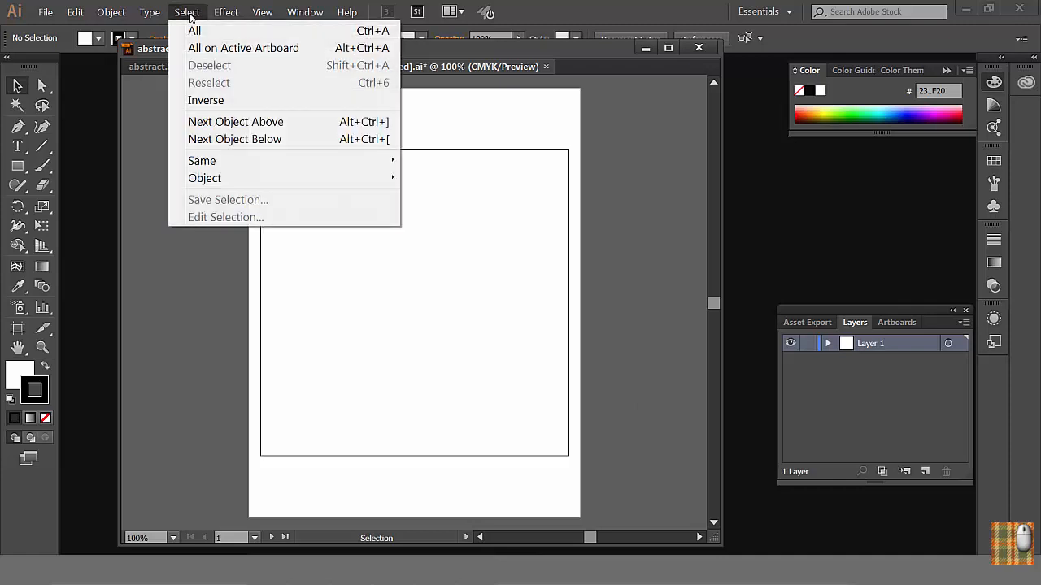
left_click(195, 29)
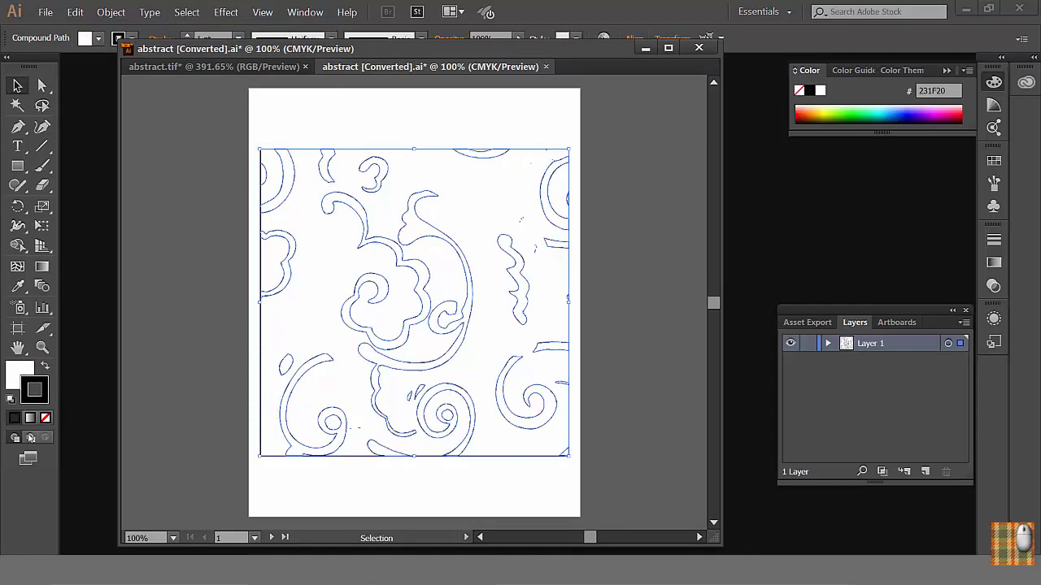
mouse_move(455, 371)
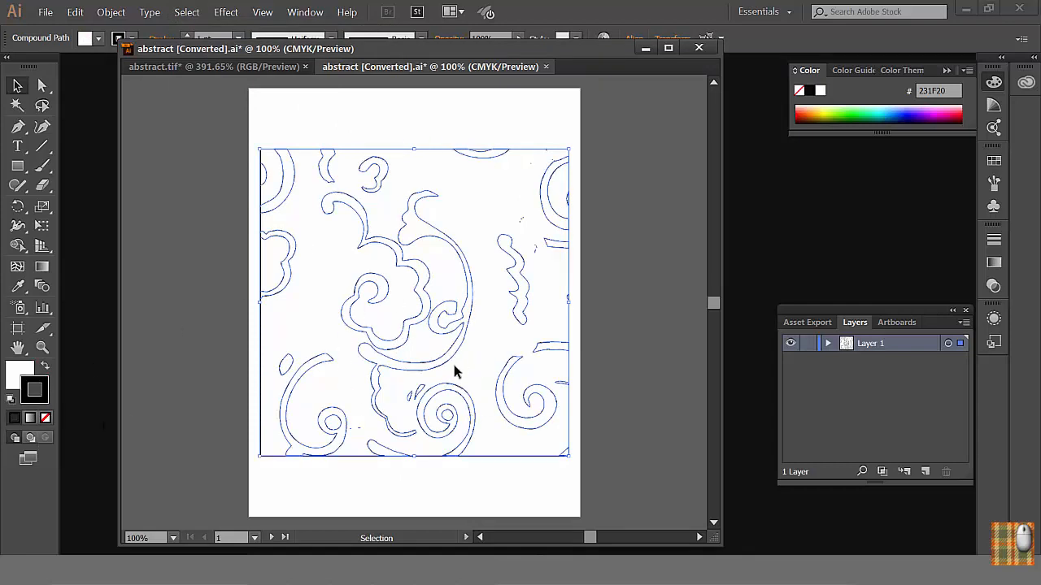
mouse_move(445, 377)
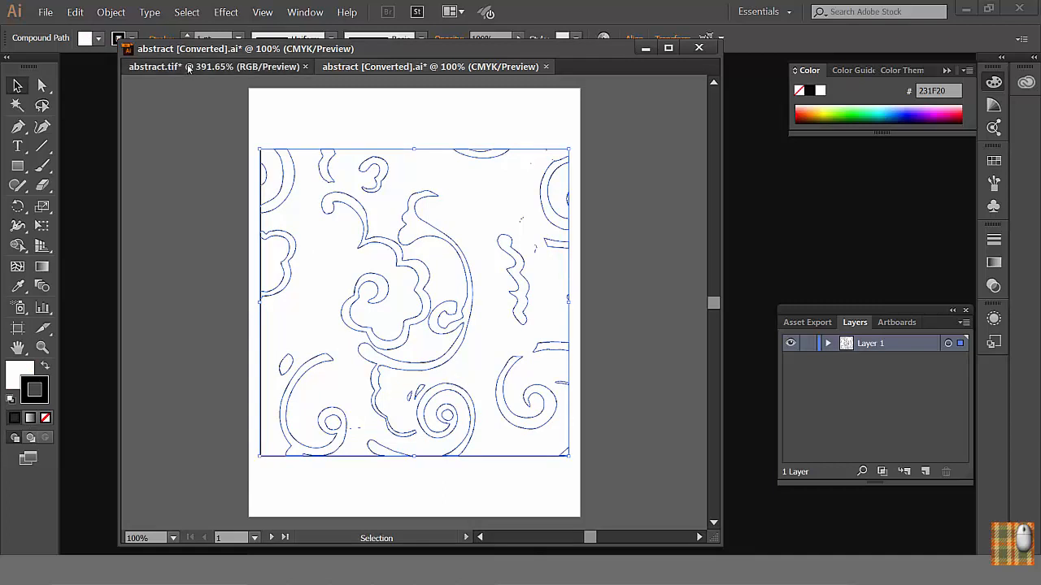
- Copy the coloured paisley from abstract.tif onto a new Layer 2 beneath the outlines and lock it
left_click(185, 13)
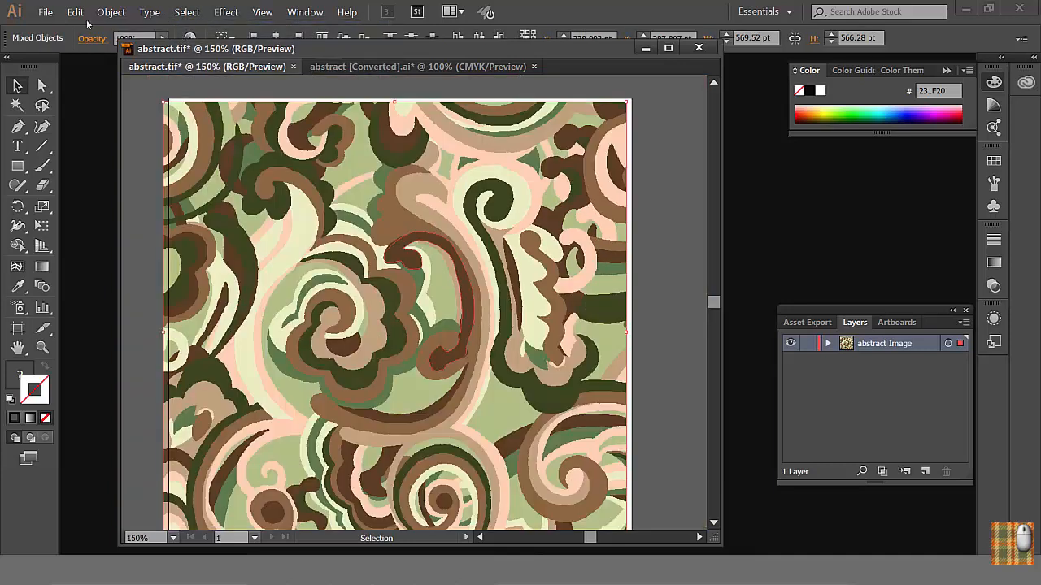
left_click(420, 65)
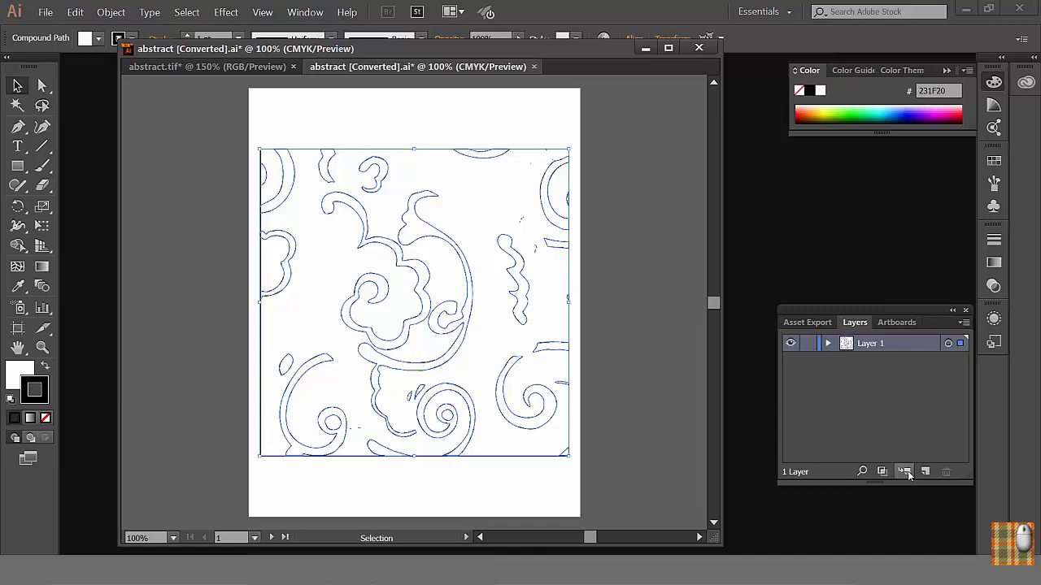
left_click(905, 472)
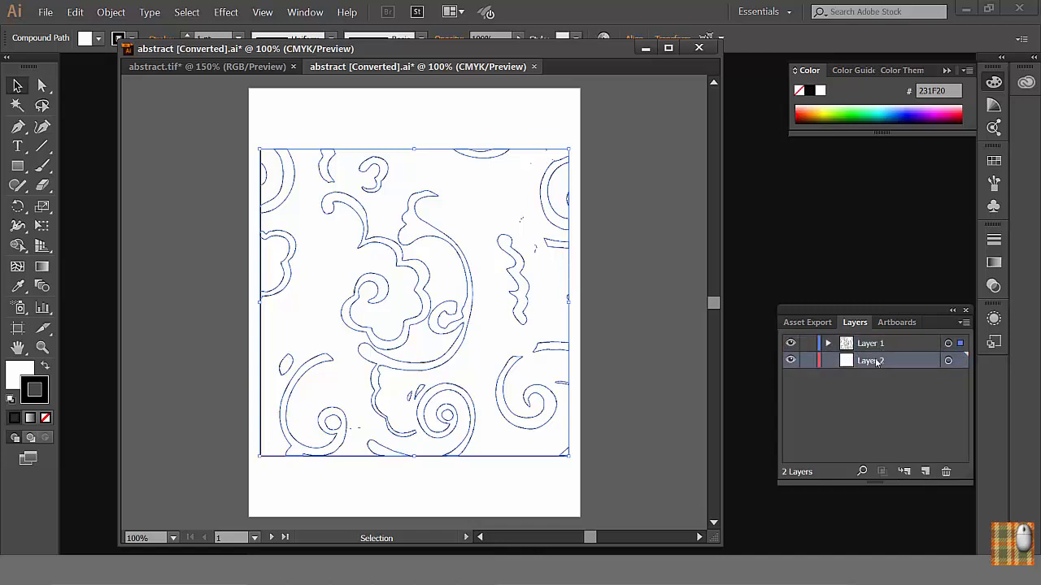
left_click(75, 12)
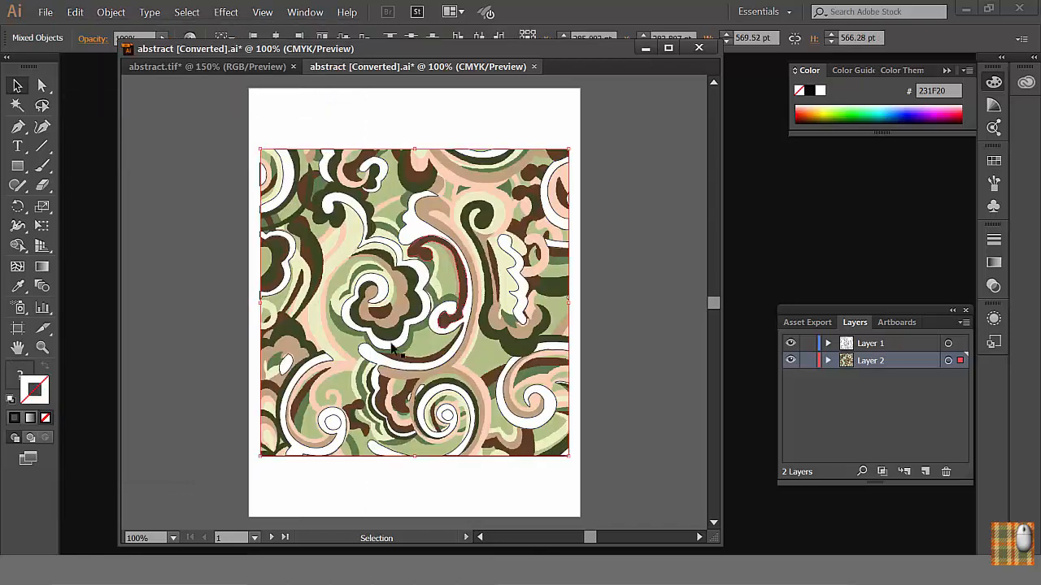
left_click(807, 361)
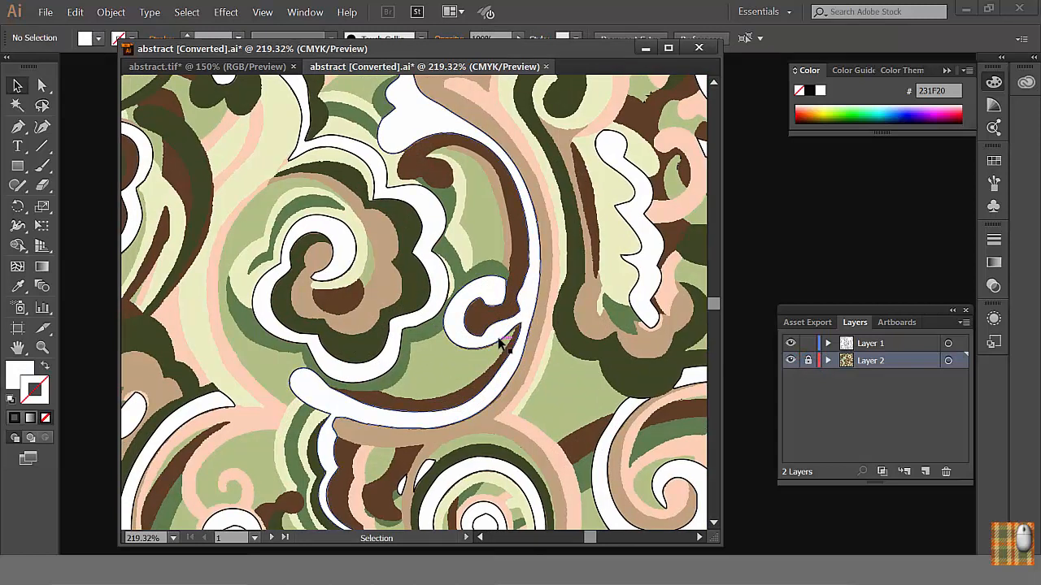
- Eyedropper the paisley's dark brown onto selected traced shapes, checking the value in the Color Picker
scroll("down", 3)
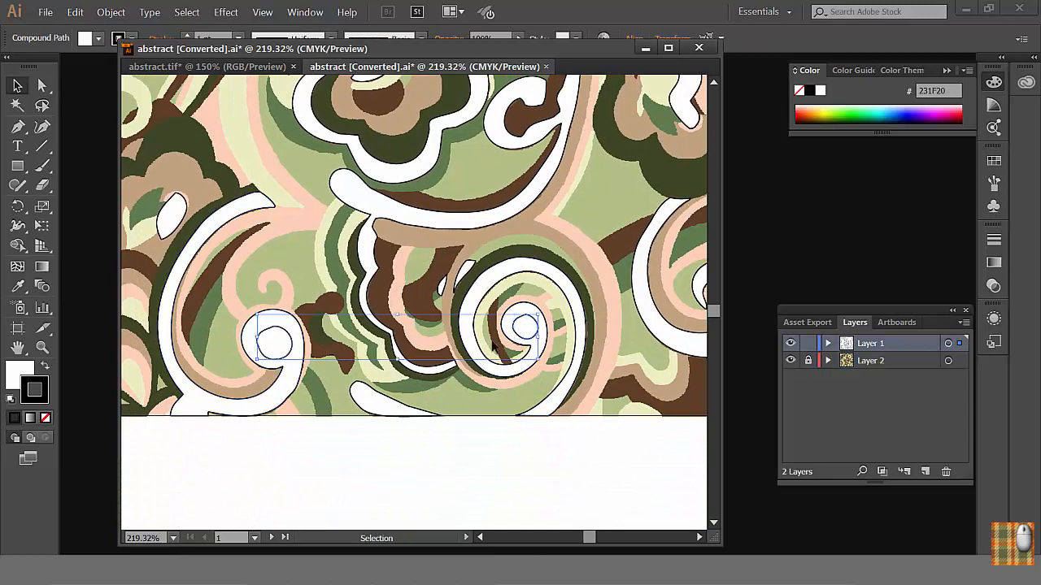
left_click(18, 286)
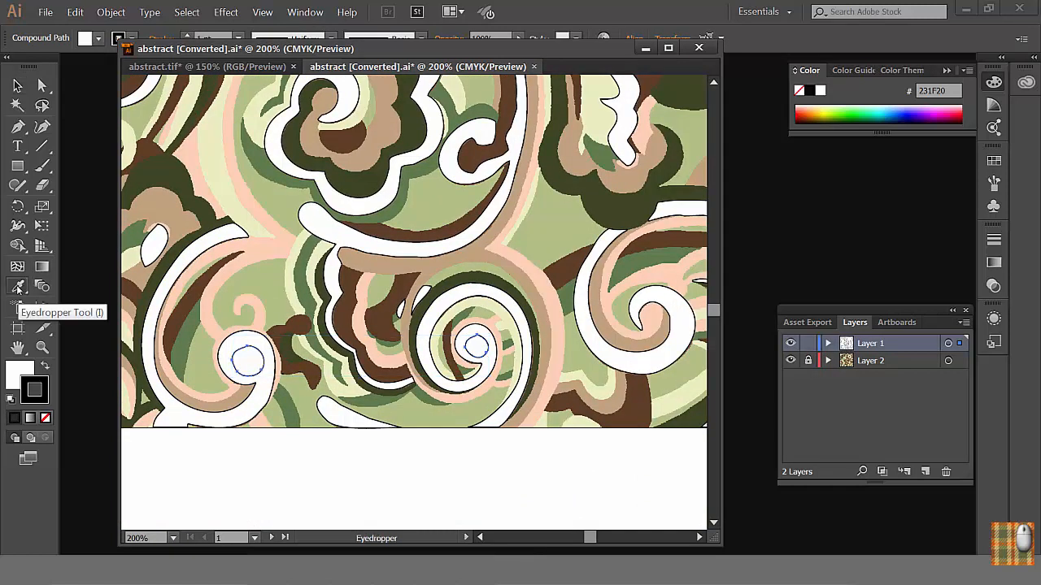
left_click(247, 361)
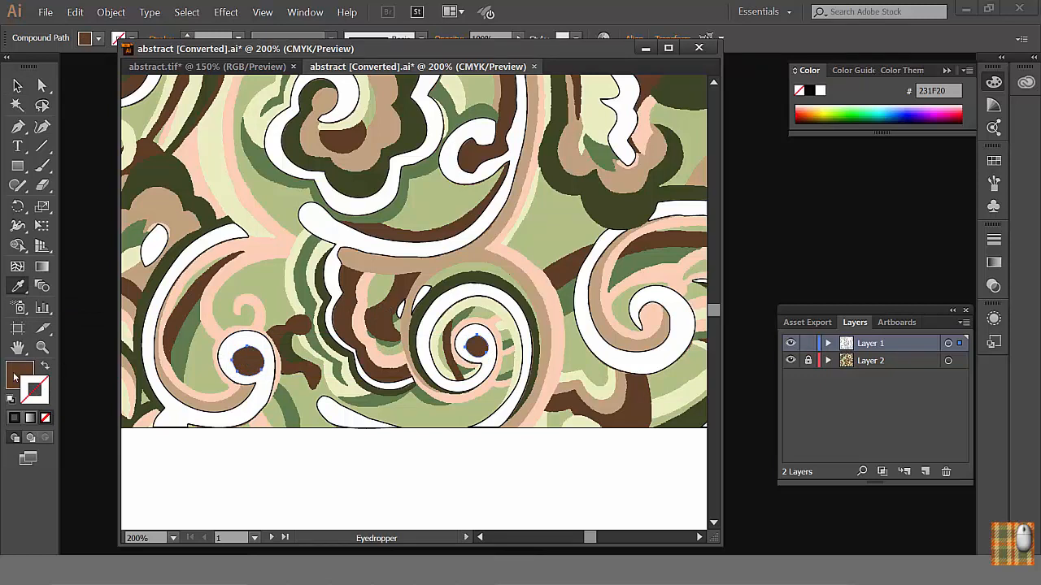
double_click(20, 374)
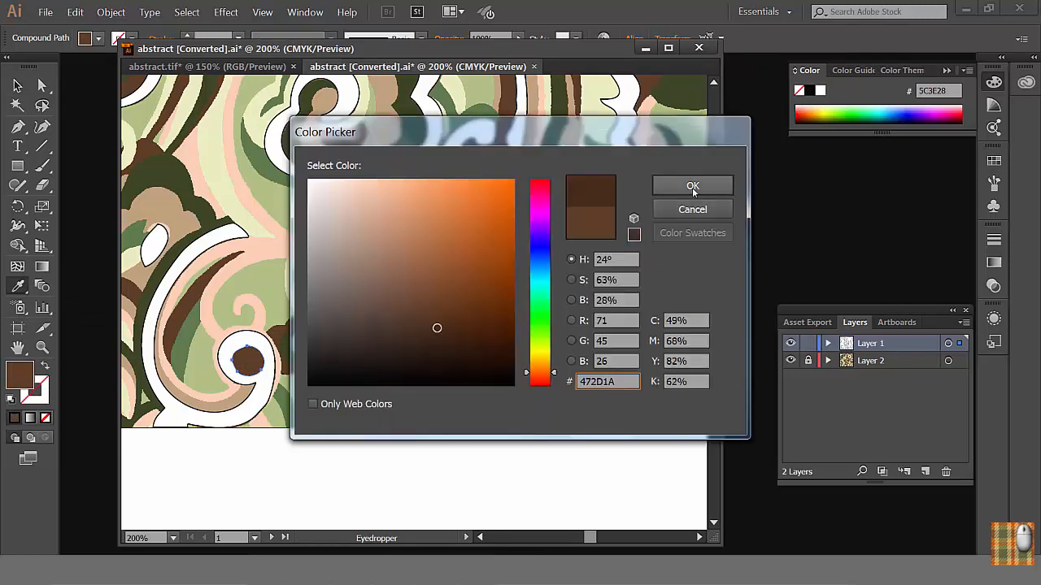
left_click(693, 185)
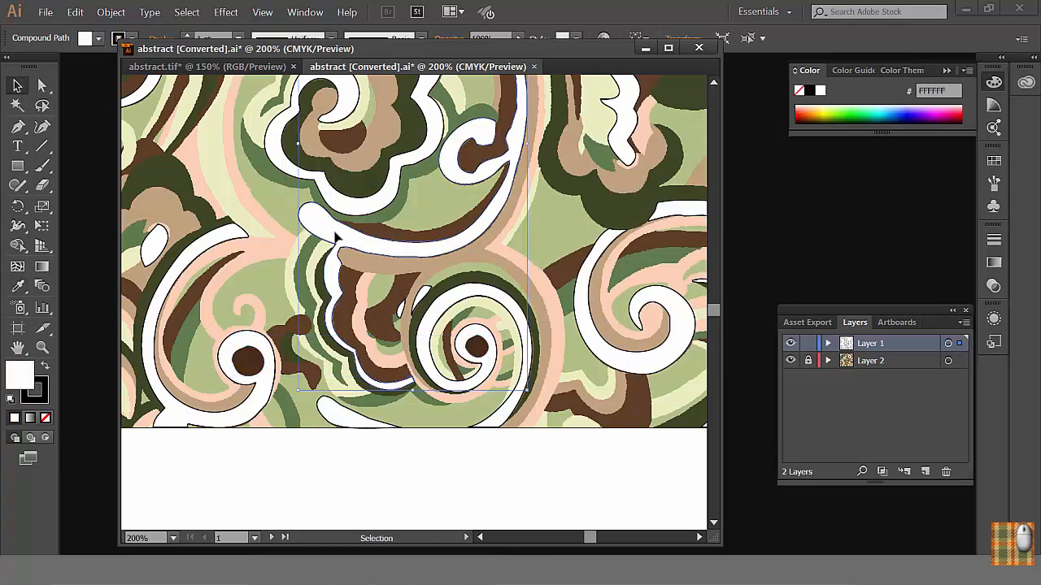
left_click(185, 13)
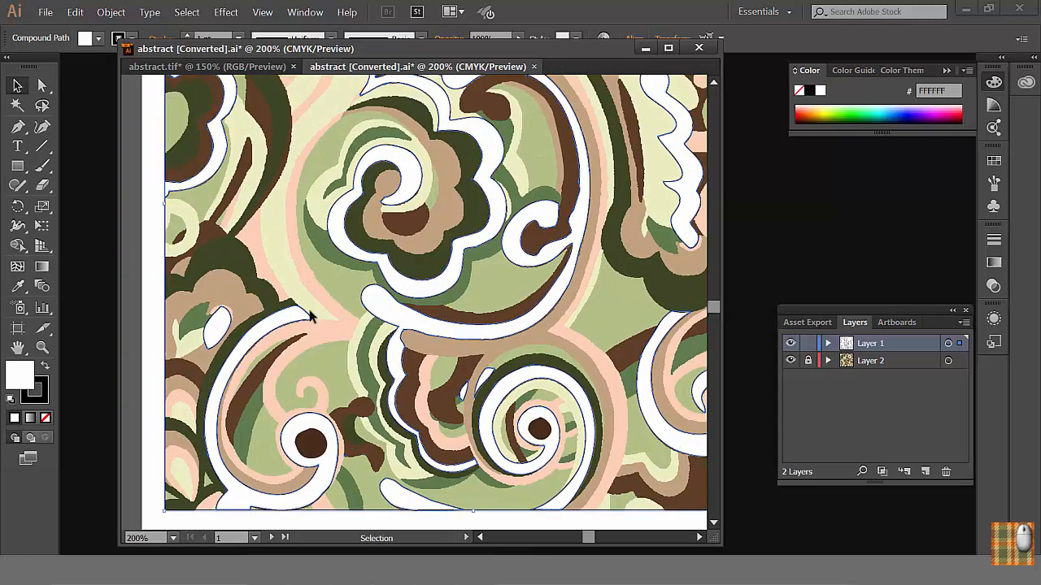
mouse_move(438, 336)
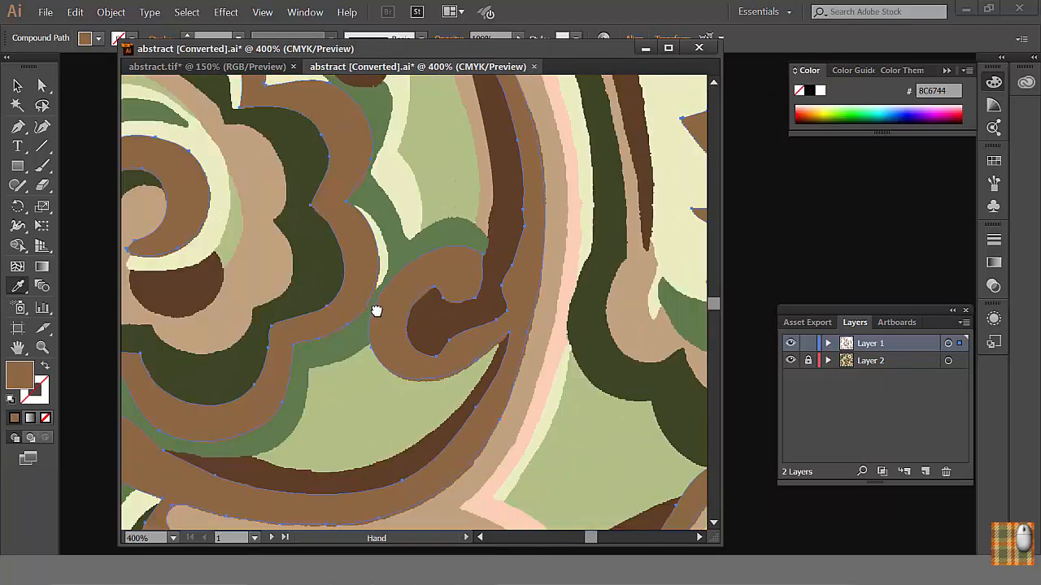
- Pan to further shapes and switch to anchor-point and freehand path tools to refine the brown curl
left_click_drag(377, 312, 406, 325)
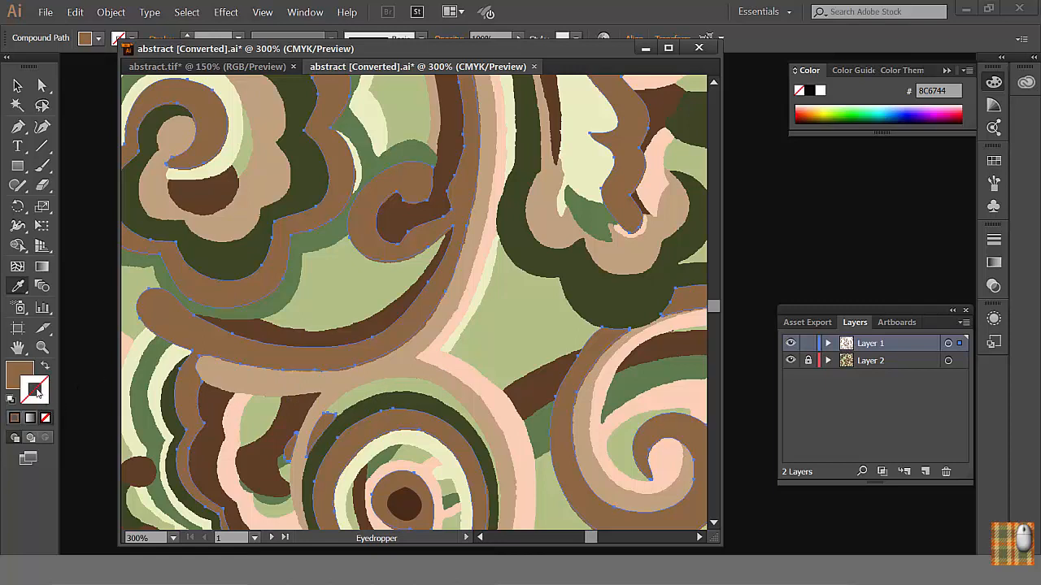
mouse_move(46, 390)
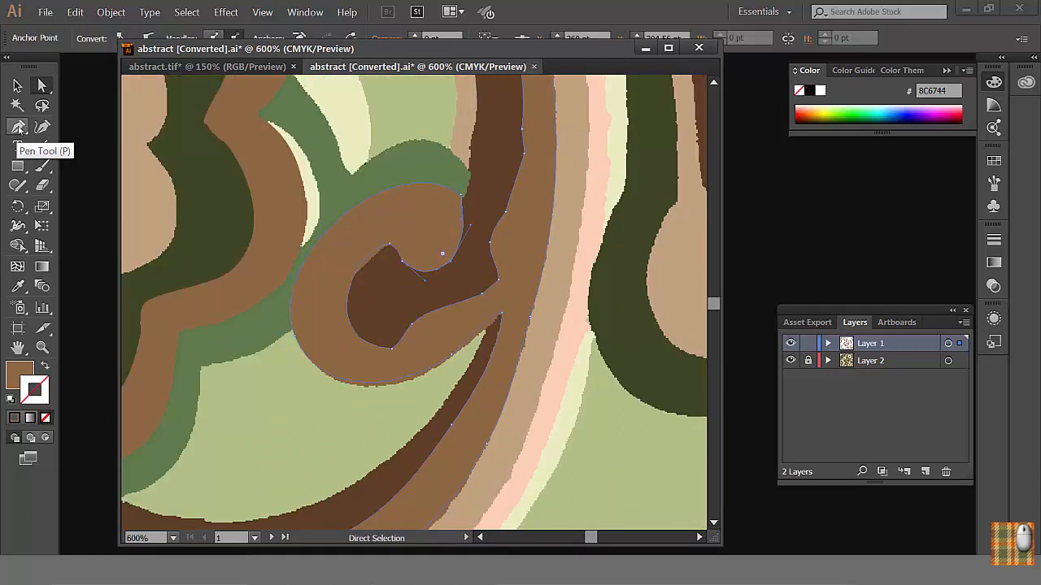
left_click(18, 127)
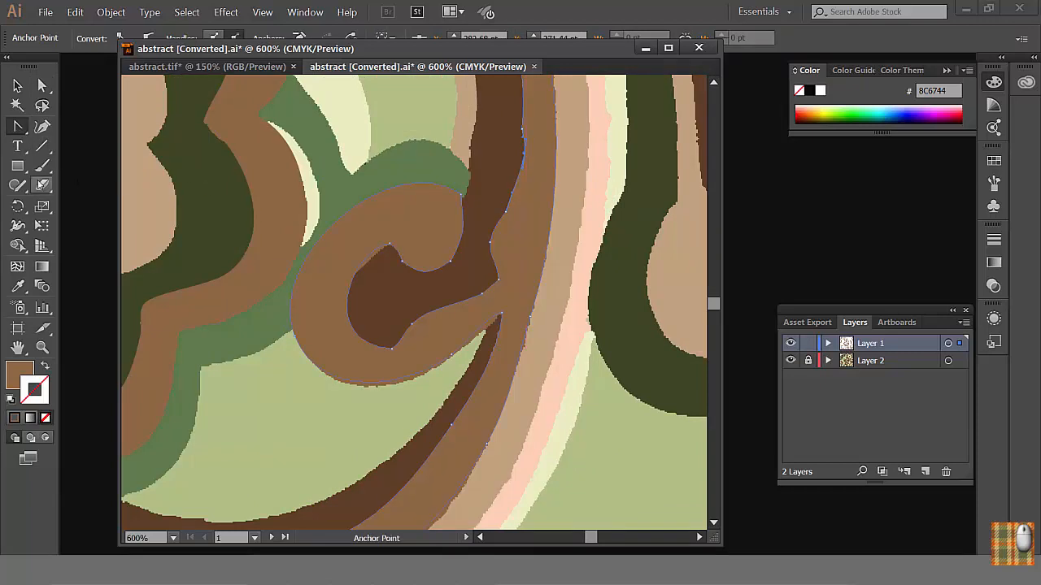
left_click(18, 186)
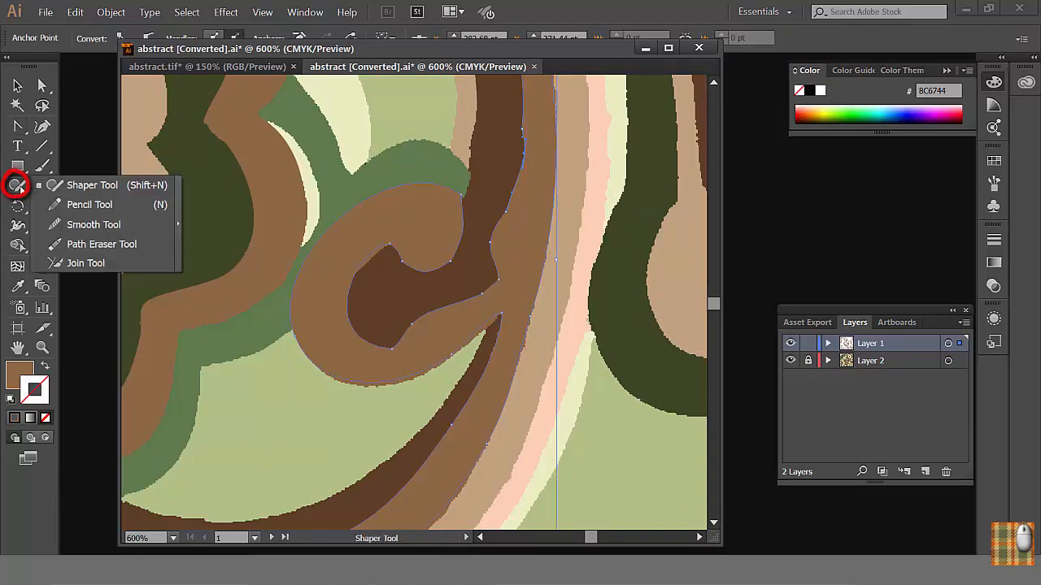
left_click(94, 224)
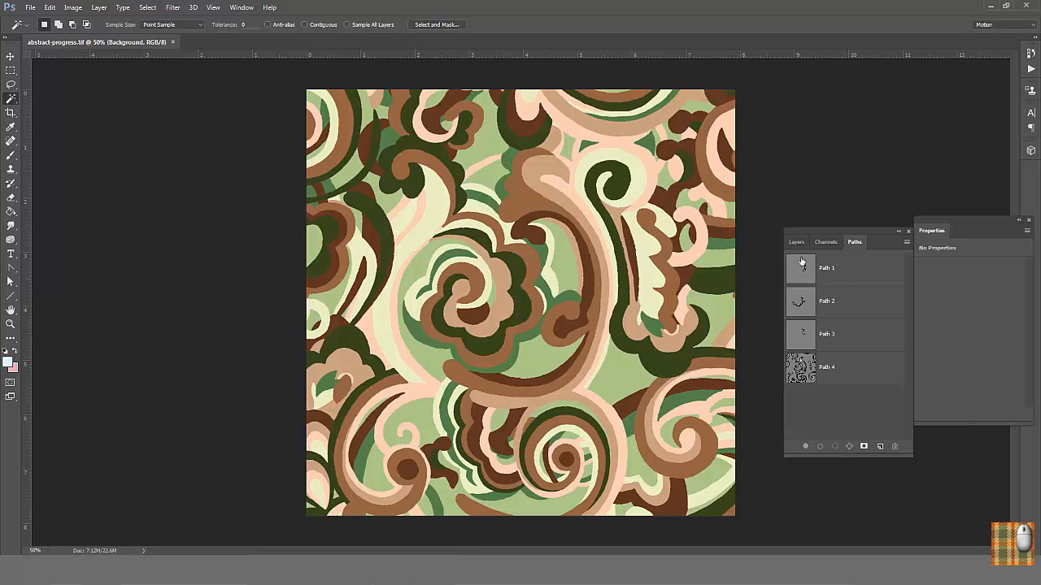
- Turn the current colour selection into a work path and save it as Path 5
left_click(797, 241)
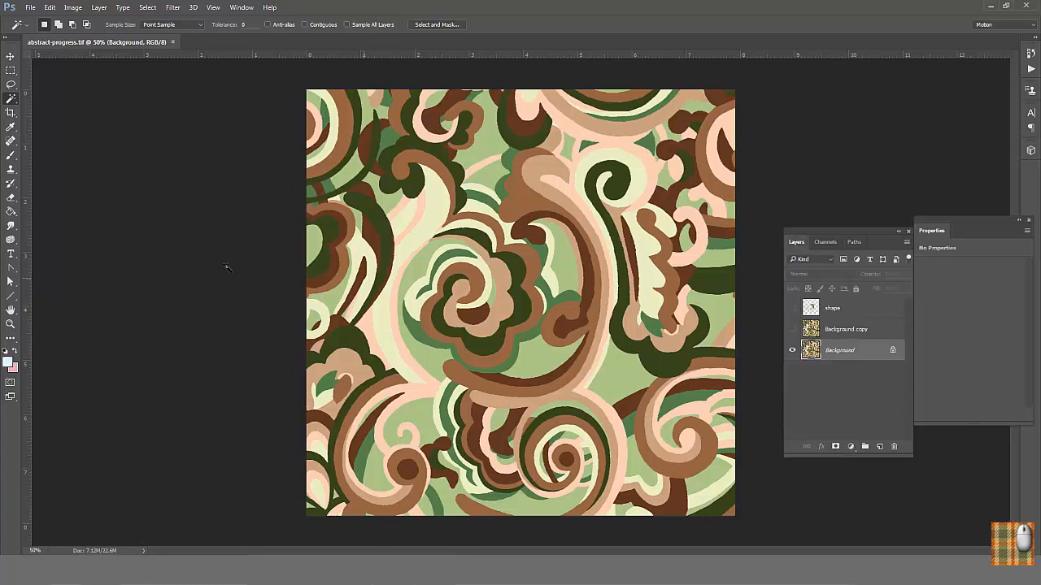
mouse_move(512, 263)
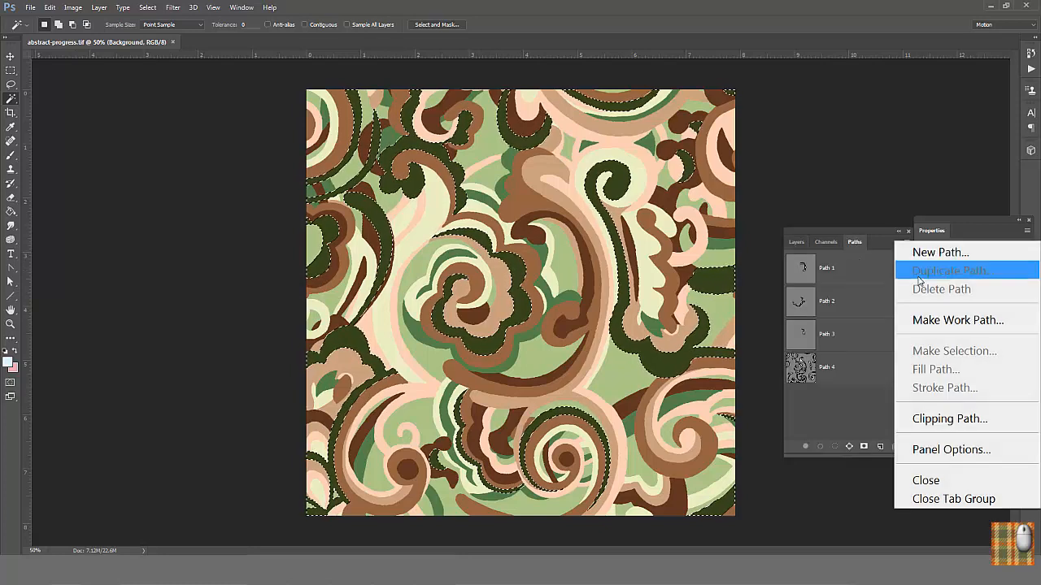
left_click(956, 319)
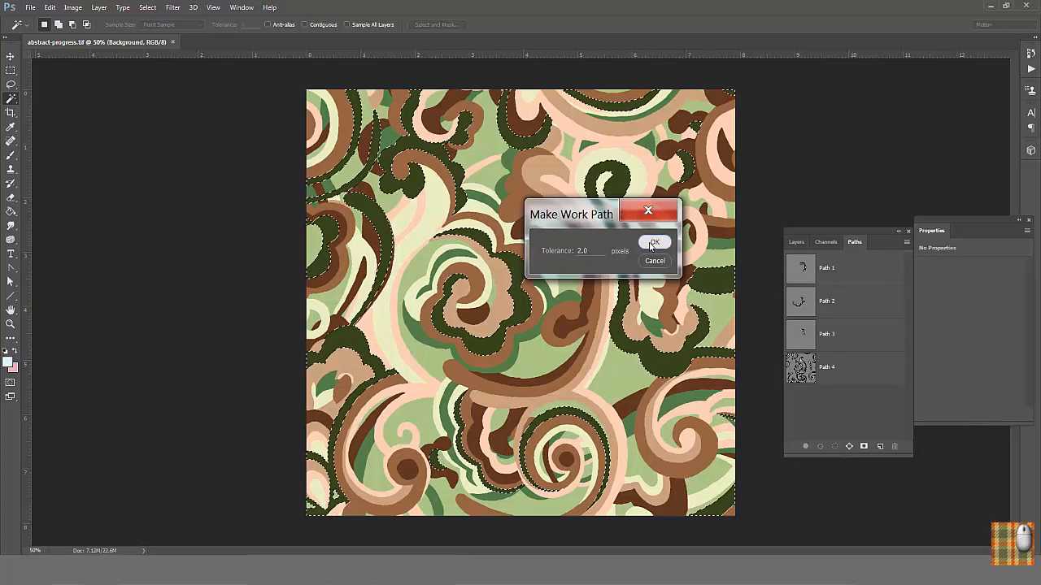
left_click(654, 244)
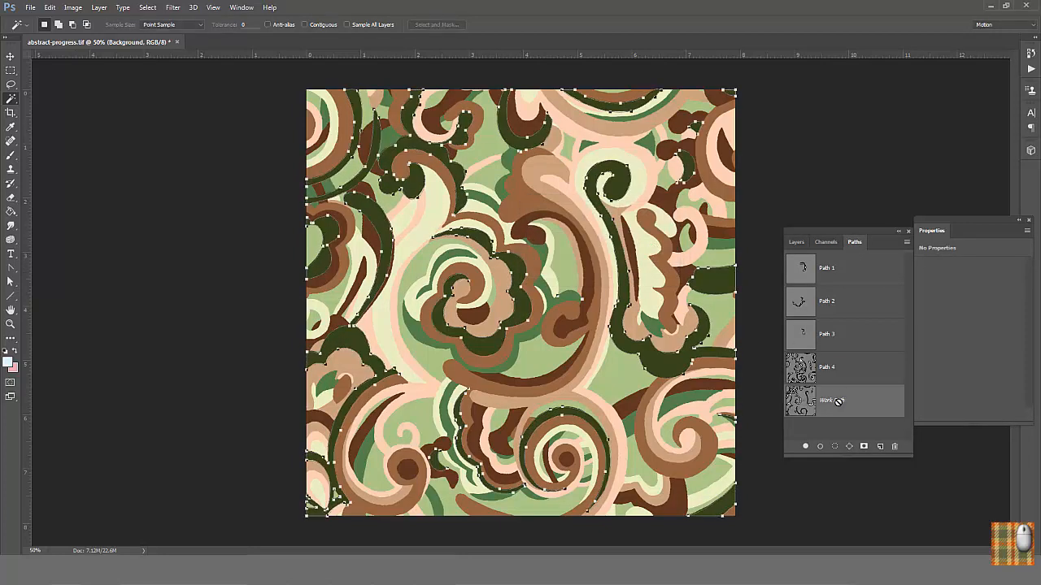
double_click(831, 400)
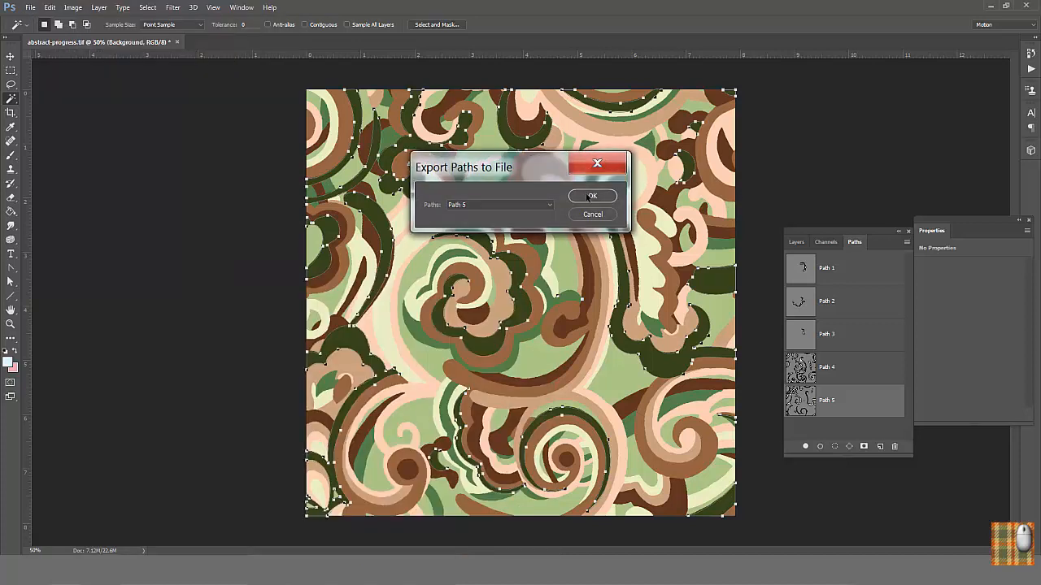
- Export the paths to Illustrator as abstract-2.ai
left_click(592, 195)
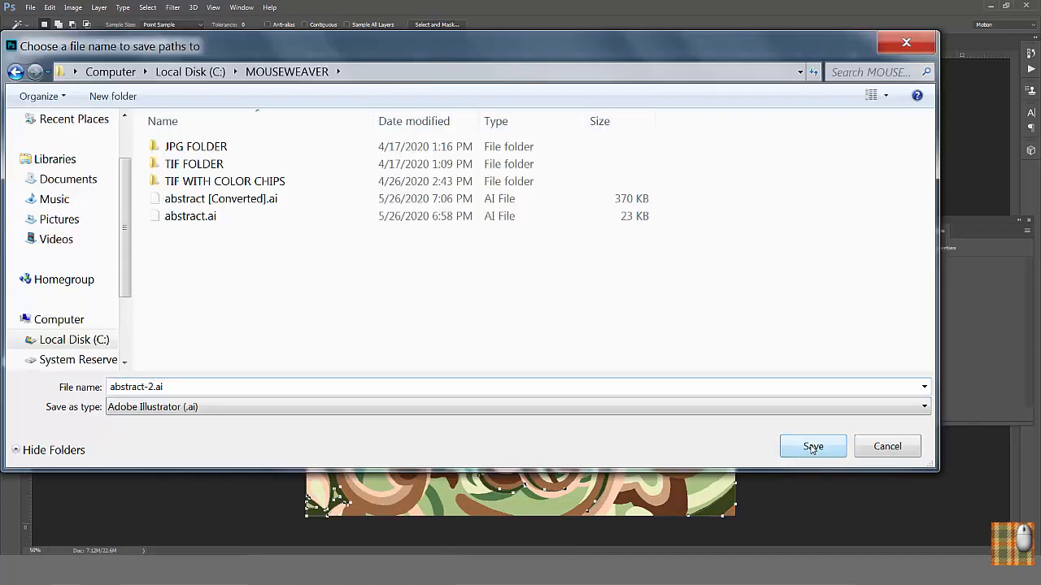
left_click(813, 446)
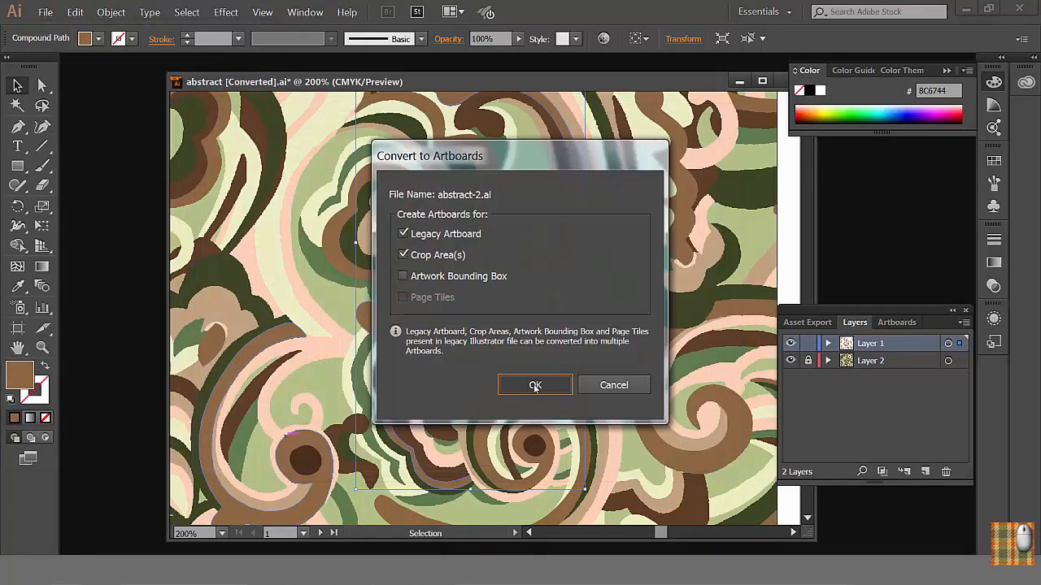
- Accept abstract-2.ai's artboard conversion, then add Layer 3 above Layer 2 in abstract [Converted]
left_click(534, 384)
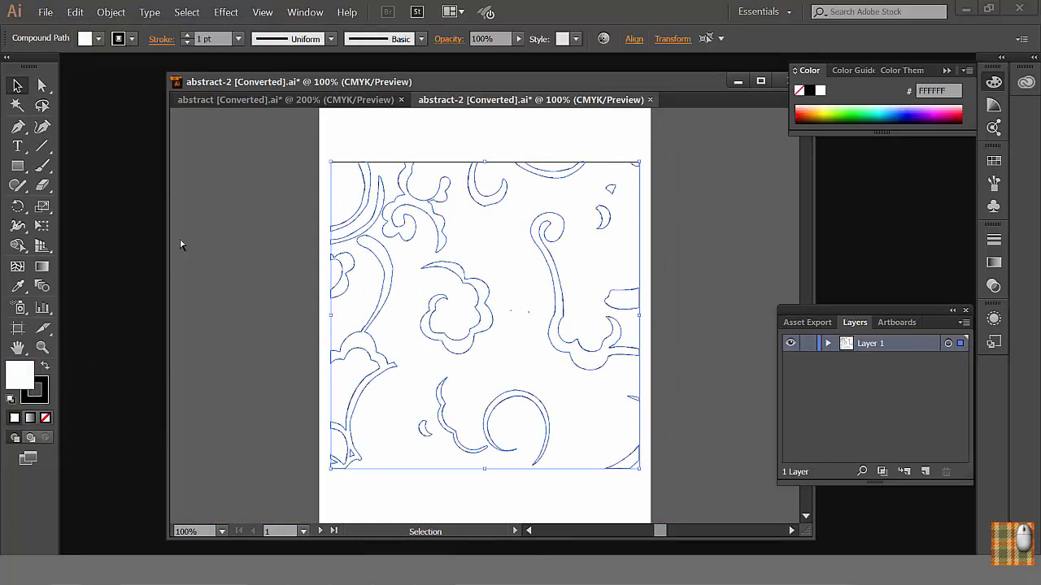
left_click(284, 100)
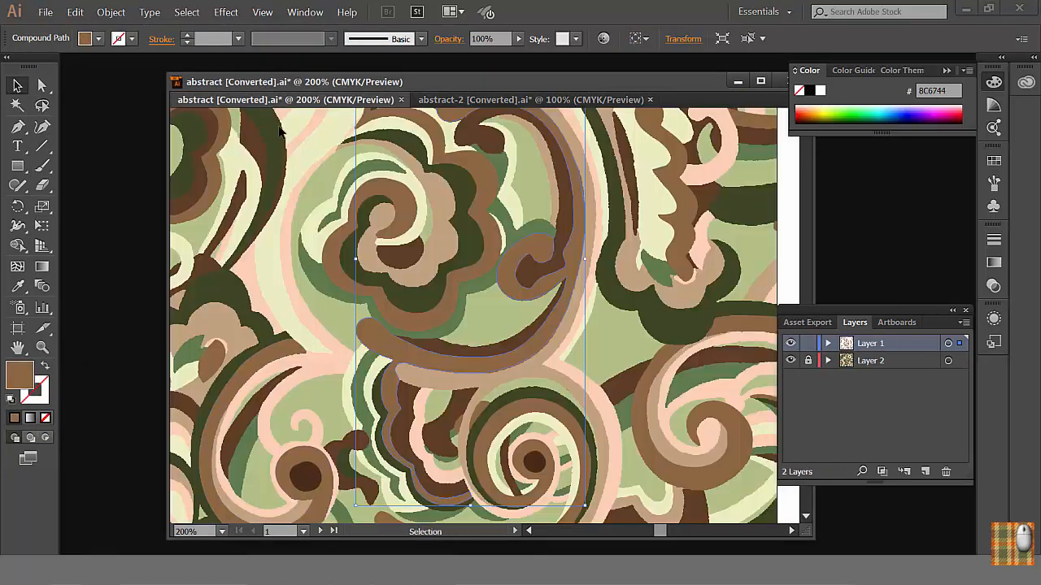
left_click(870, 361)
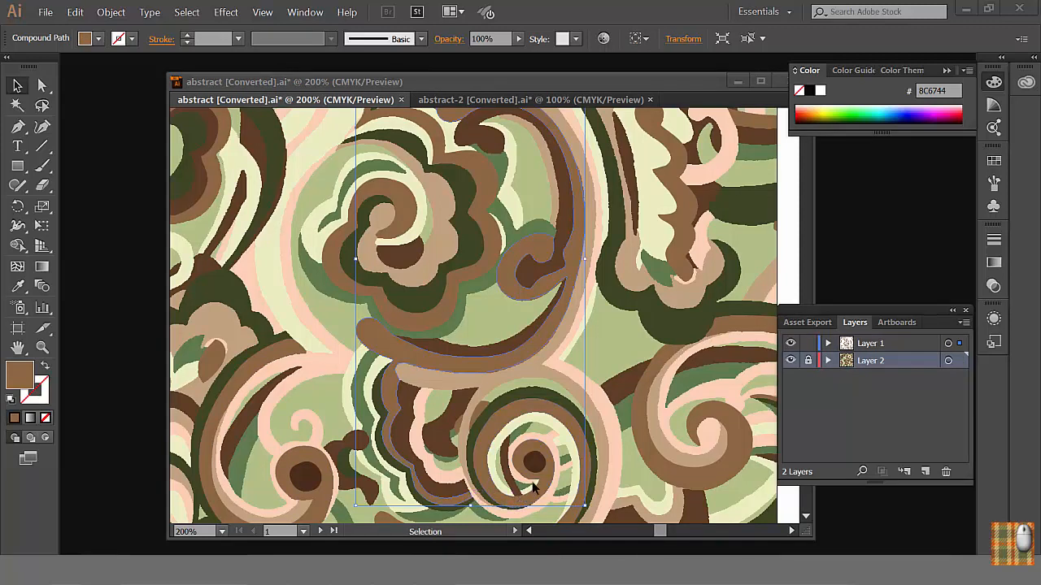
mouse_move(865, 343)
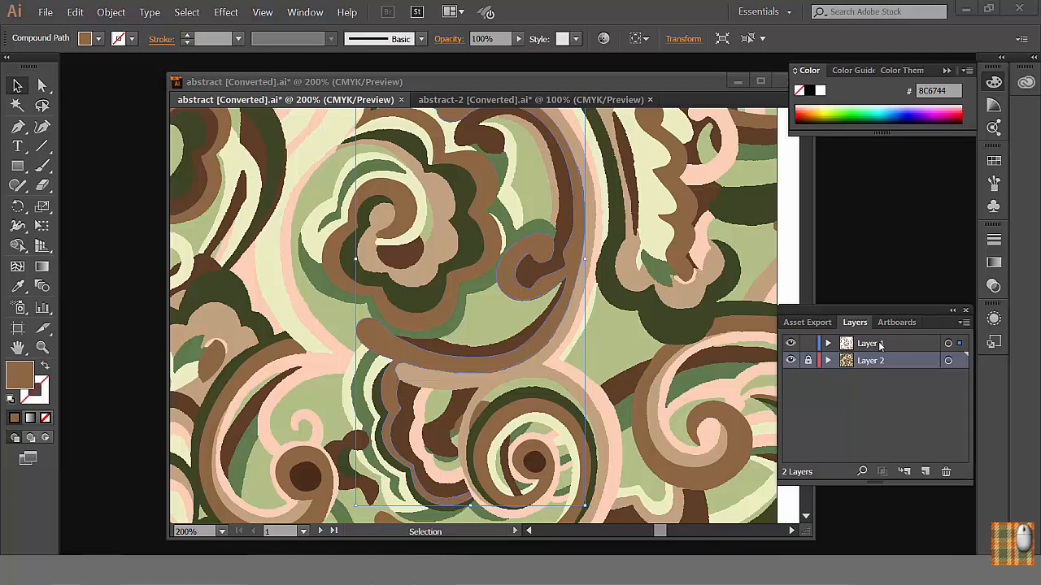
left_click(870, 361)
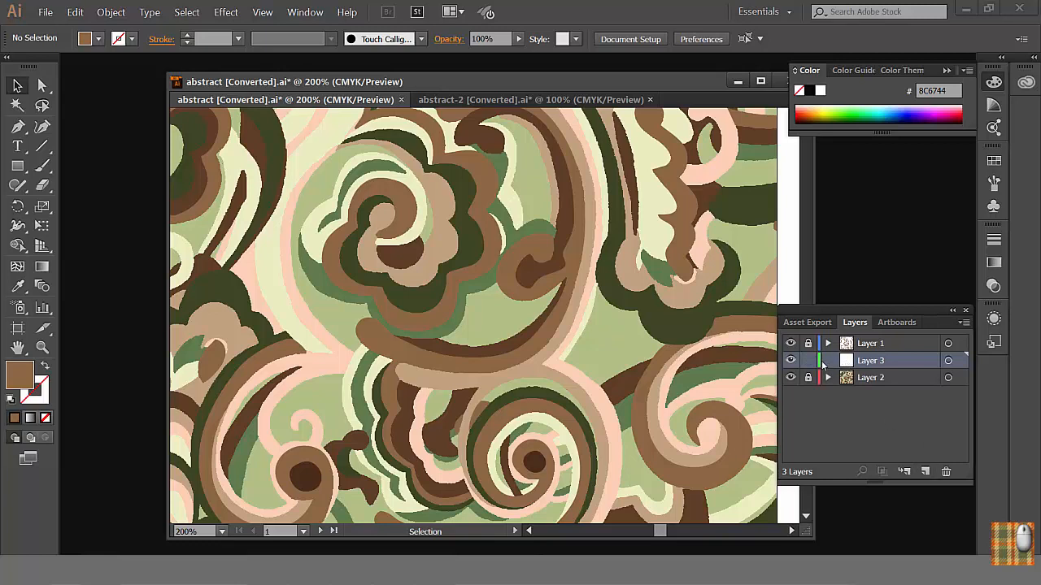
- Paste the abstract-2 outlines into Layer 3, align them over the pattern and sample its dark green fill
left_click(75, 11)
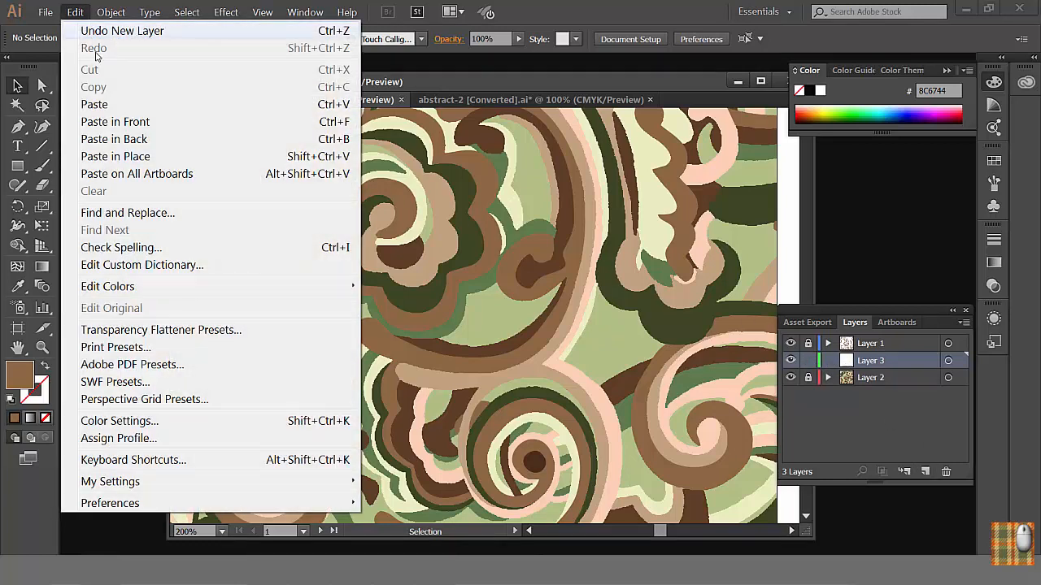
left_click(95, 49)
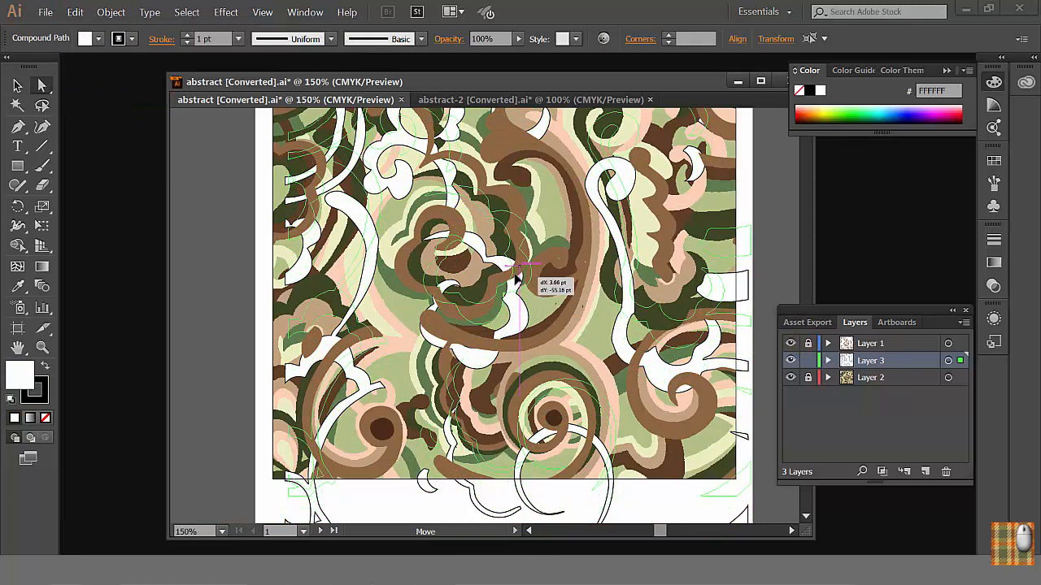
left_click_drag(517, 280, 501, 263)
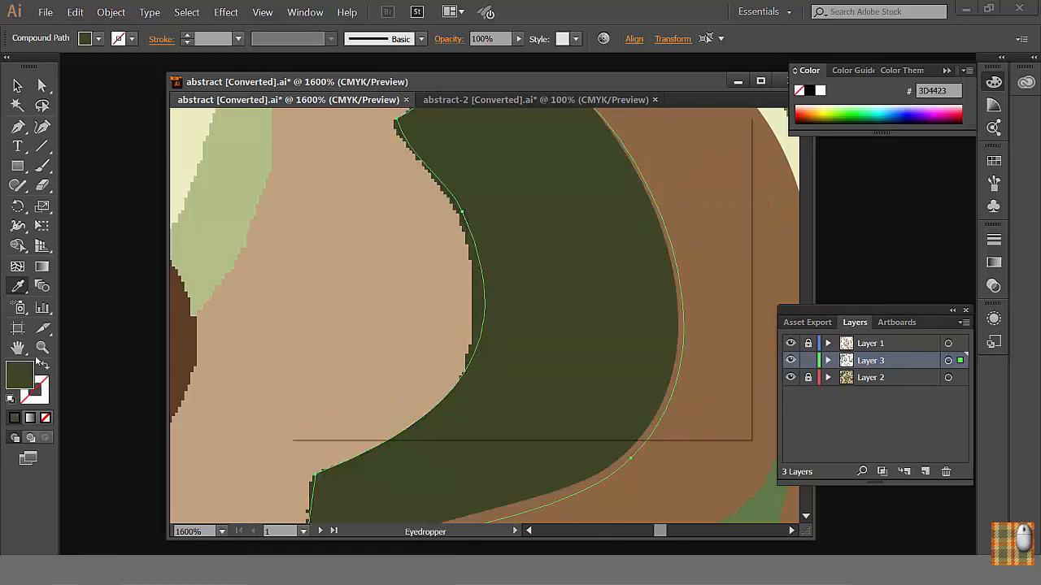
left_click(462, 334)
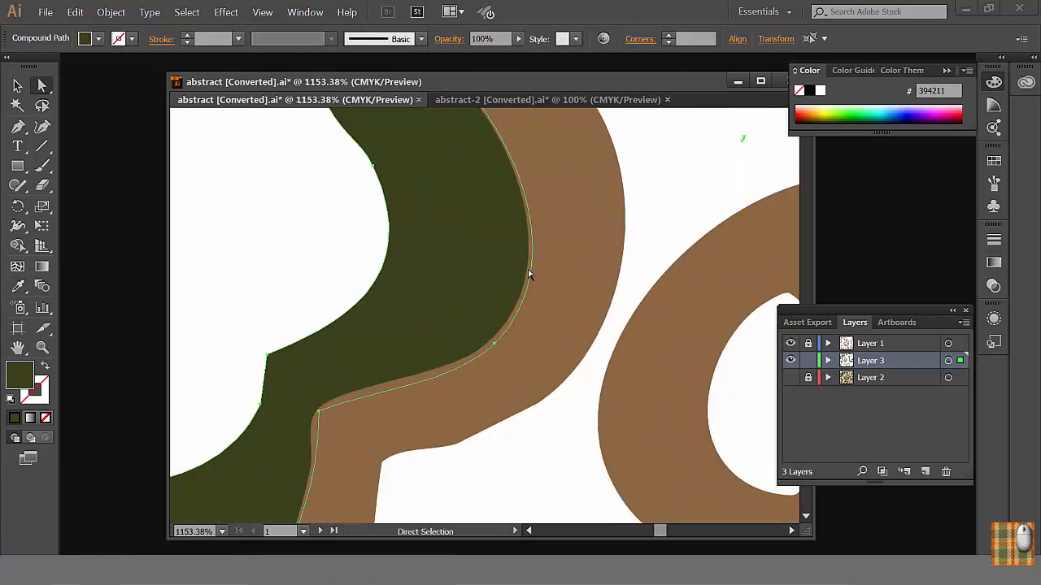
mouse_move(488, 361)
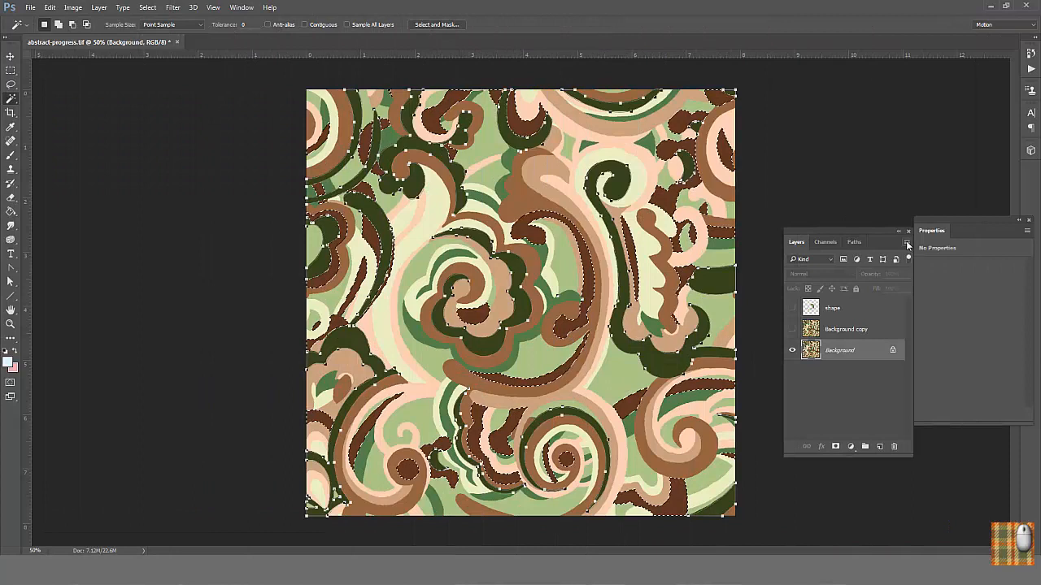
- Make a work path from the Magic Wand selection of the next colour area via the Paths panel
left_click(854, 241)
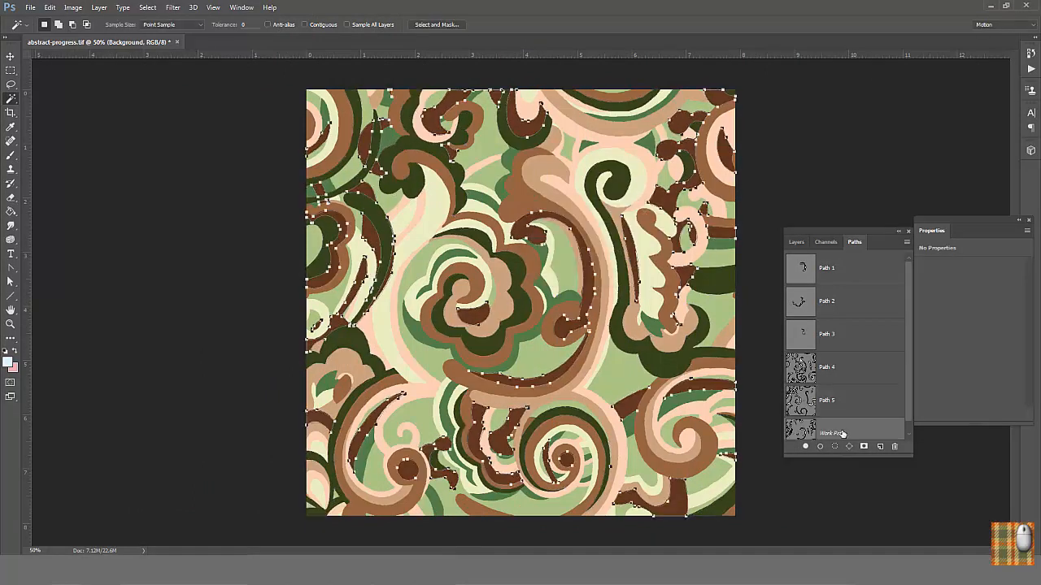
left_click(29, 6)
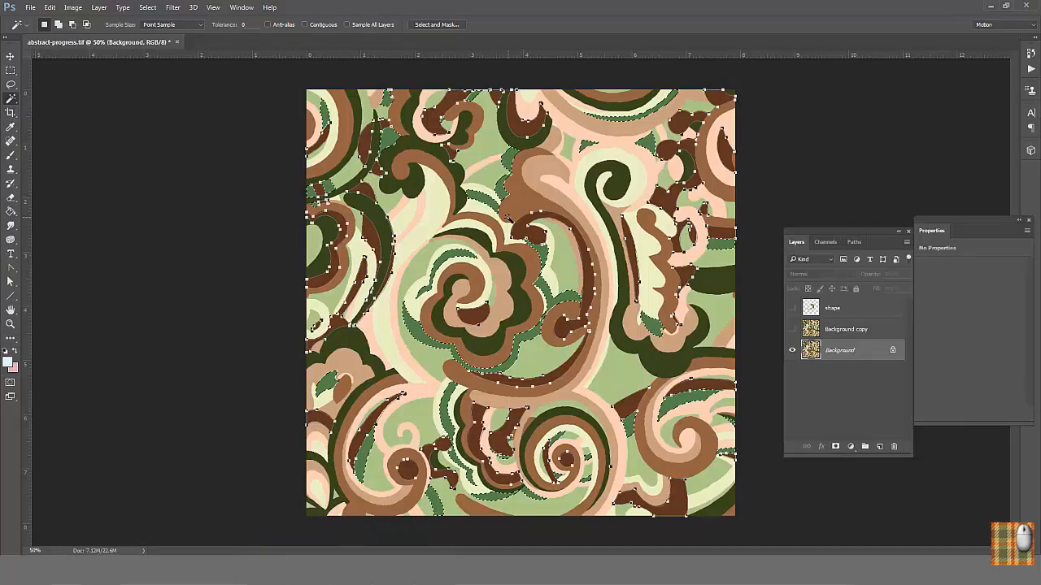
left_click(854, 240)
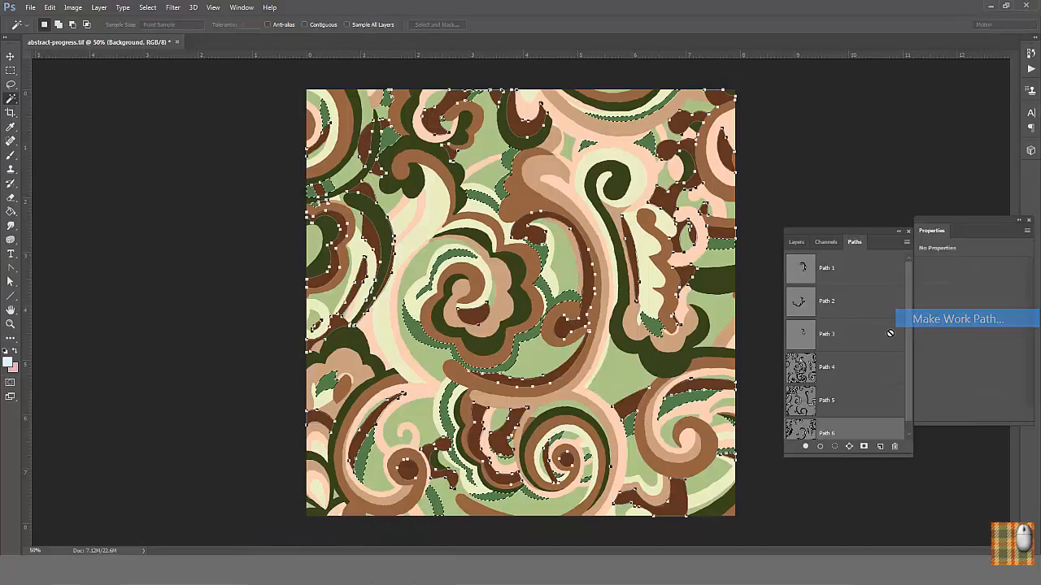
left_click(956, 317)
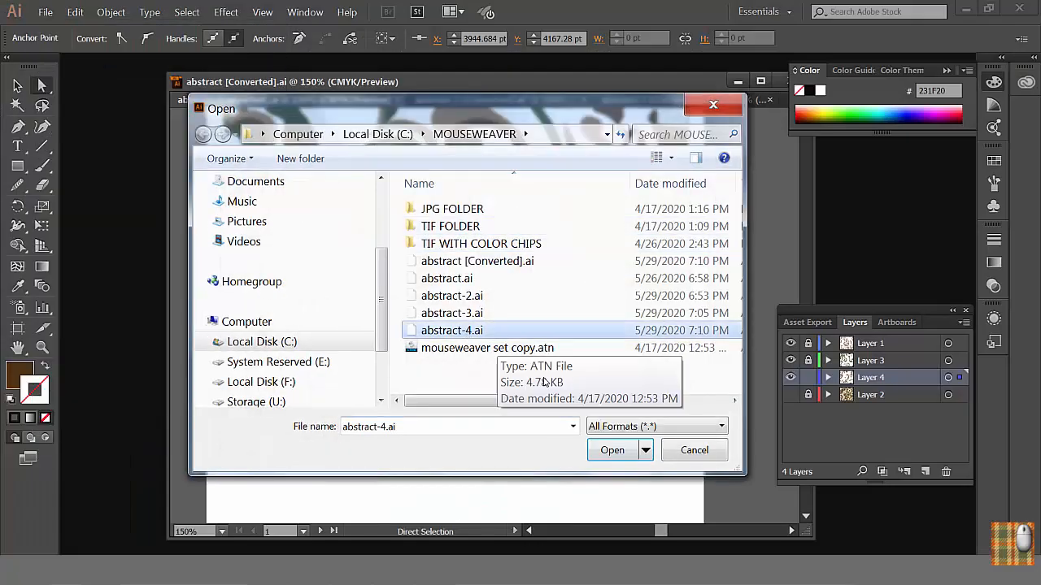
- Open abstract-4.ai's outlines as green-filled Layer 5 and drag an anchor so the shape fits the pattern
left_click(611, 449)
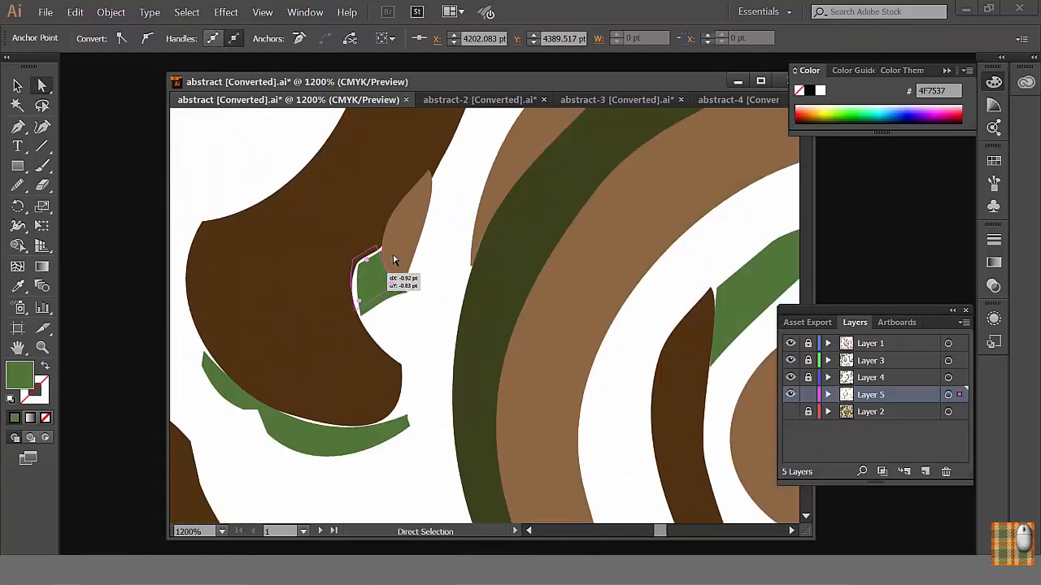
left_click_drag(390, 261, 341, 436)
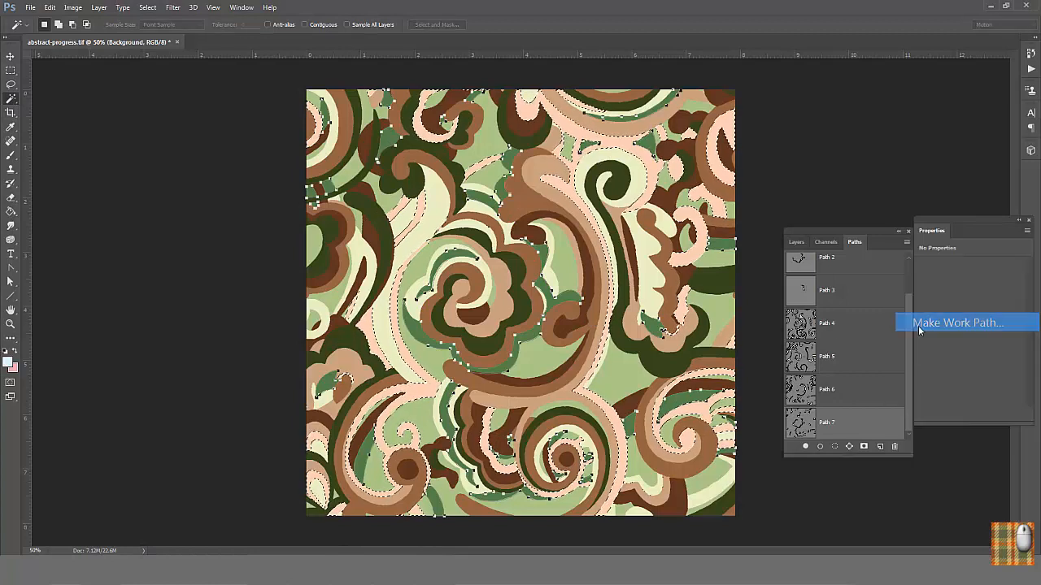
- Make a work path (Path 8) from the selection and export the paths as abstract-5.ai
left_click(956, 322)
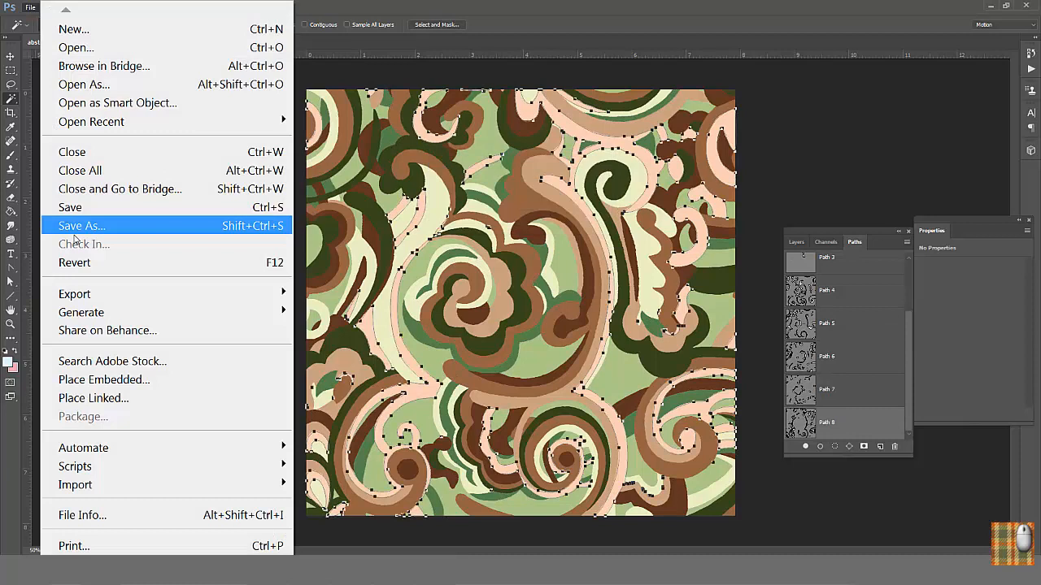
left_click(81, 224)
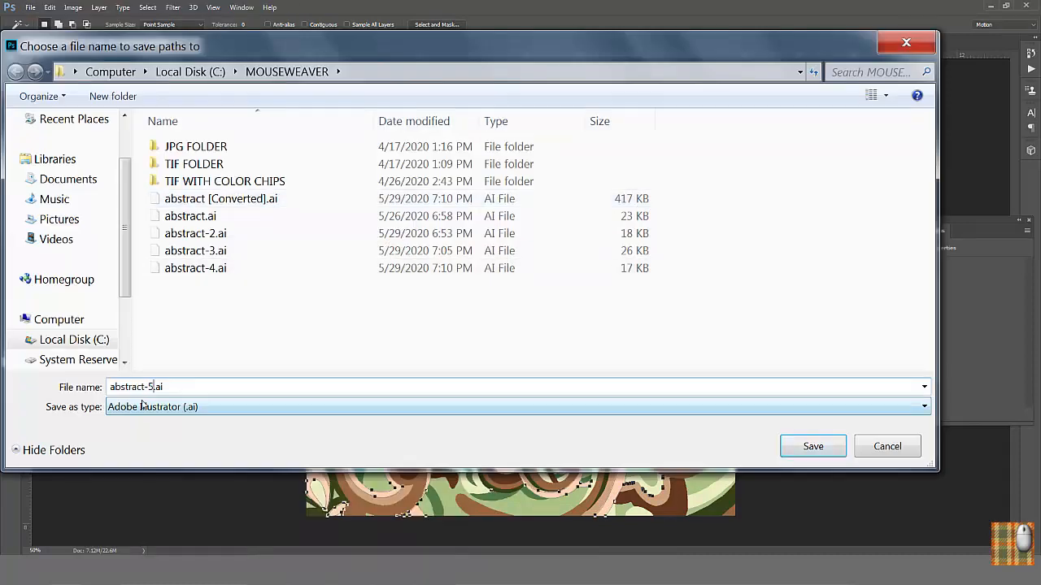
left_click(814, 446)
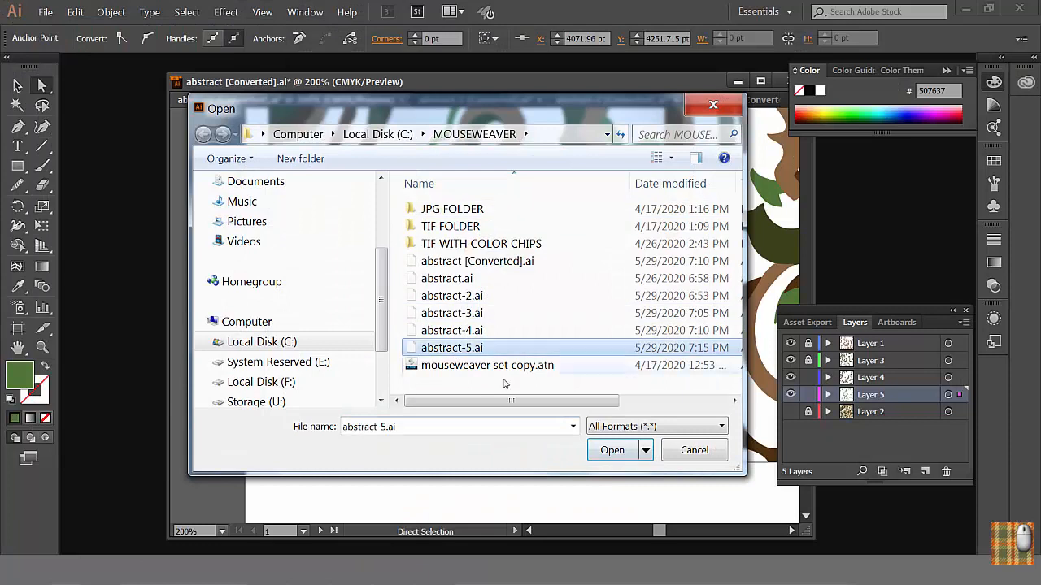
- Bring in the abstract-5 outlines, sample a pattern colour for them, then load the abstract-6 outlines
left_click(611, 449)
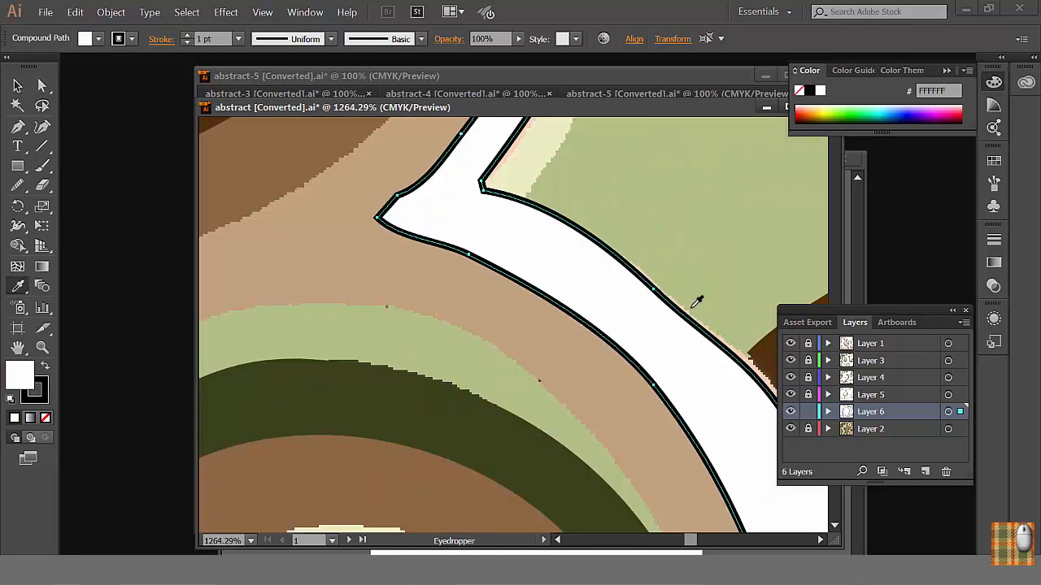
double_click(20, 375)
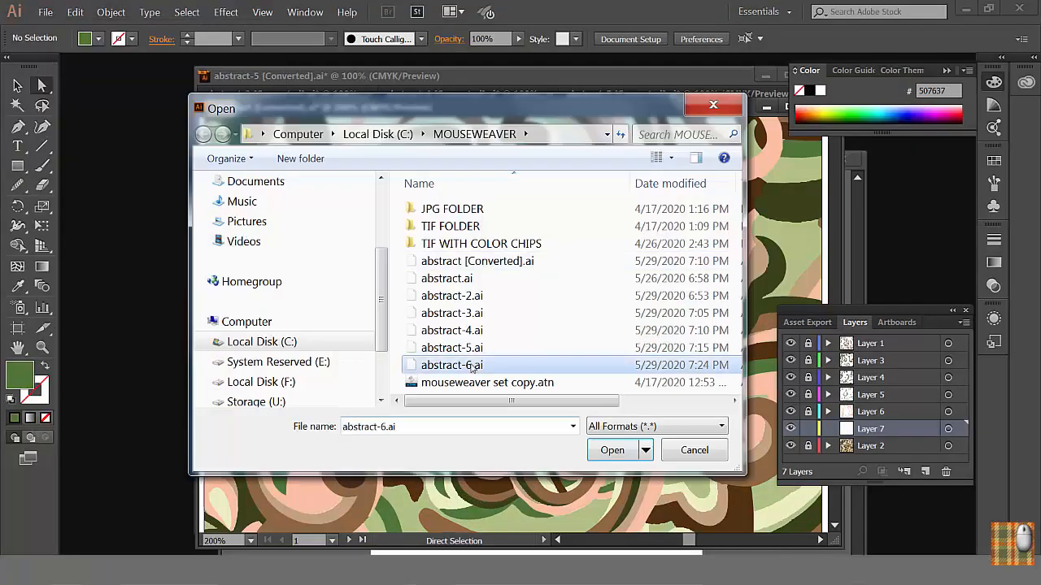
left_click(612, 448)
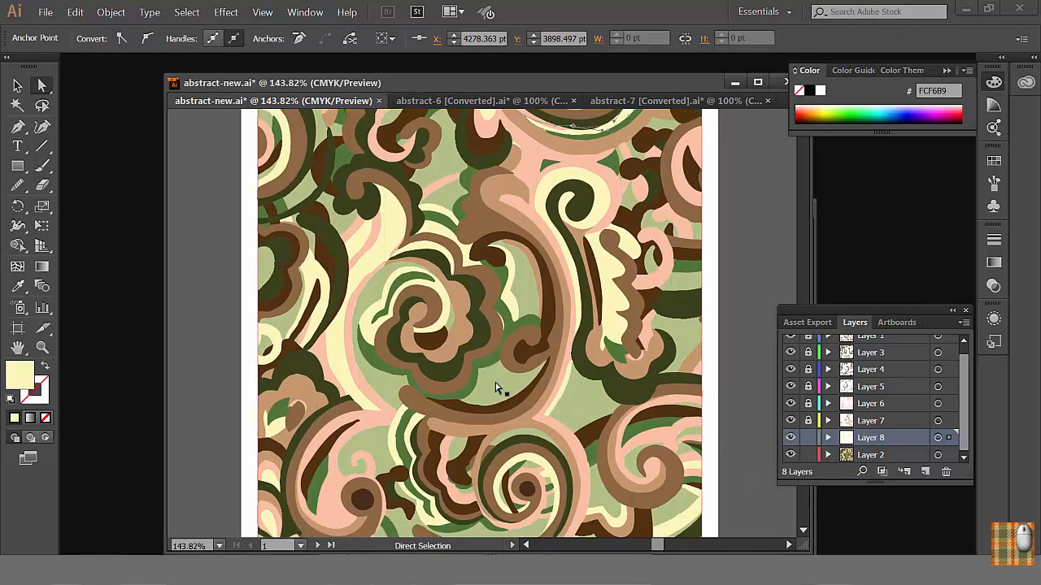
mouse_move(676, 389)
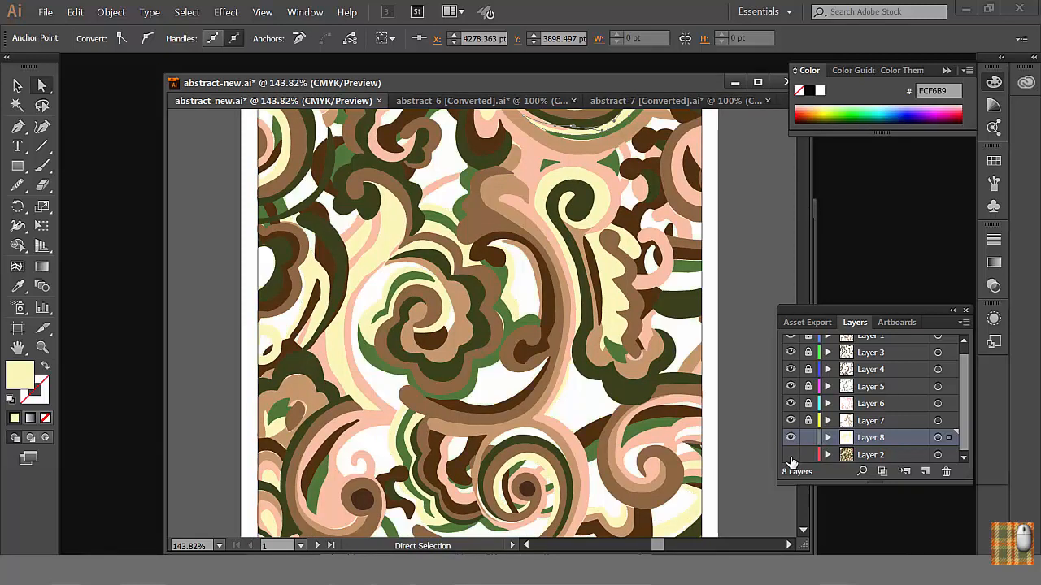
- Save the layered artwork under the new name abstract-new via Save As
left_click(45, 13)
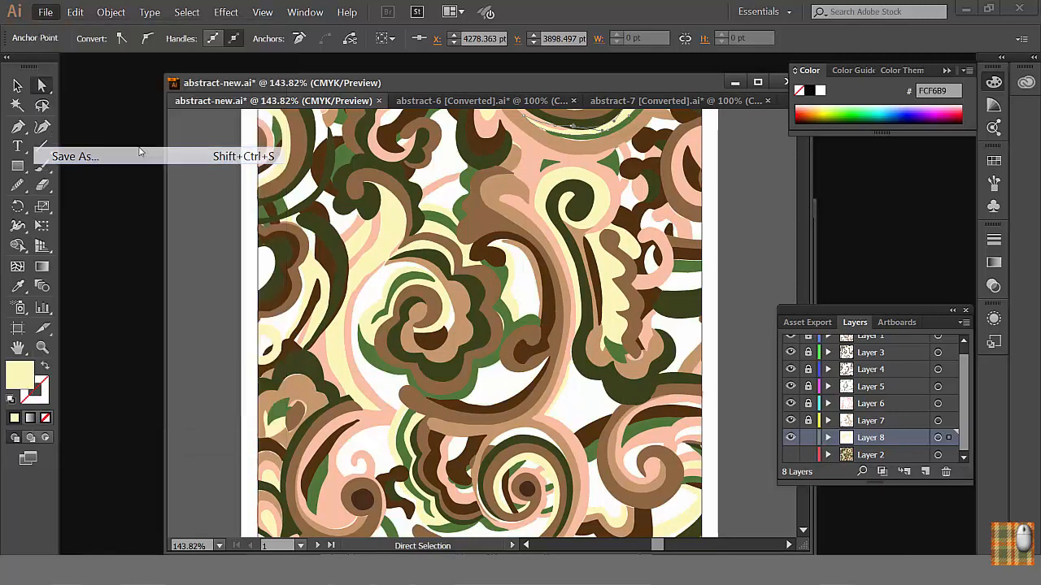
left_click(75, 156)
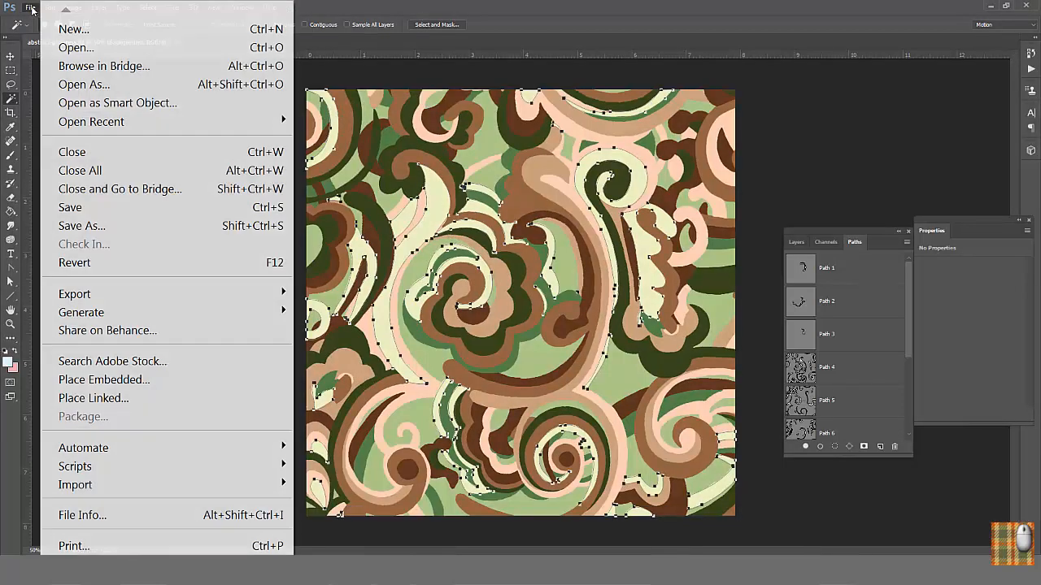
- Import abstract-new.ai as a flattened 300 ppi RGB image
left_click(75, 47)
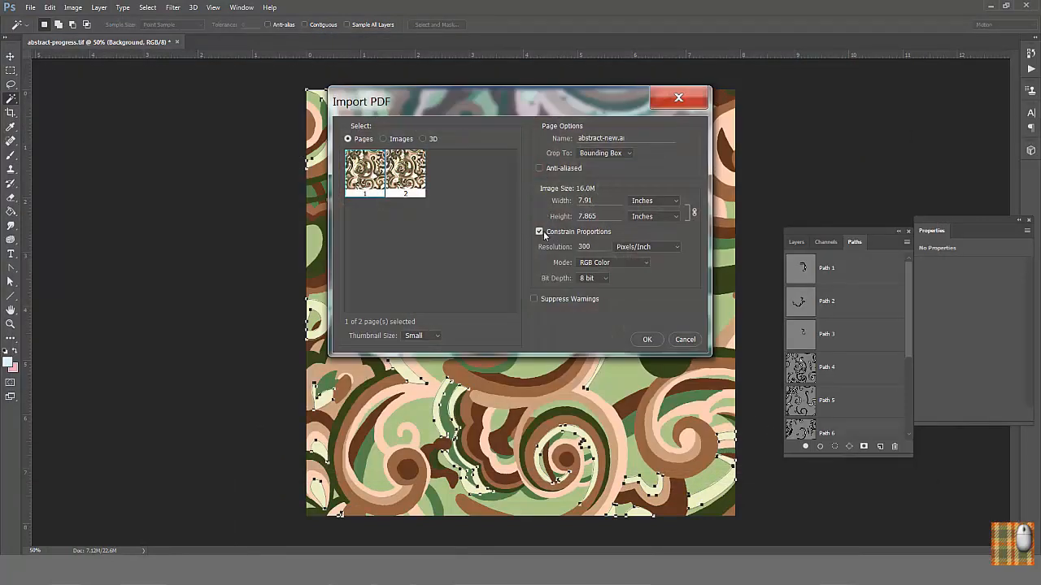
left_click(540, 231)
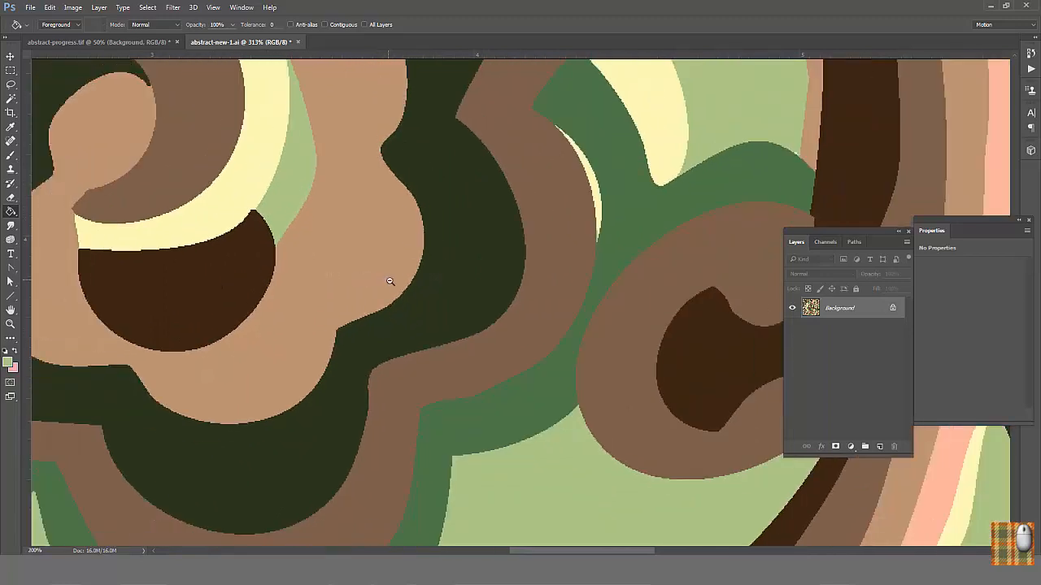
- Convert the image to Indexed Color with the Exact palette
left_click(71, 6)
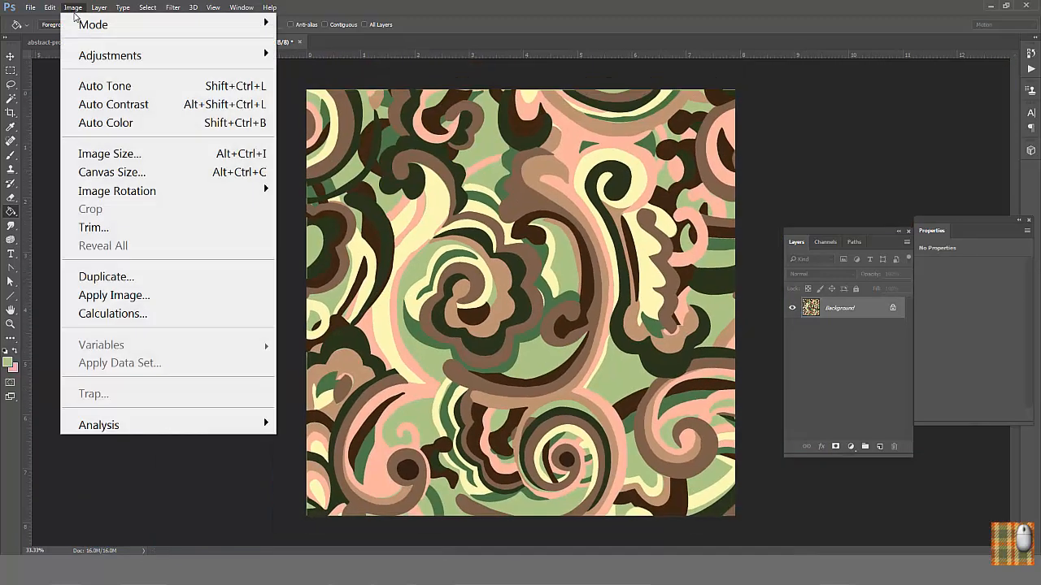
left_click(94, 24)
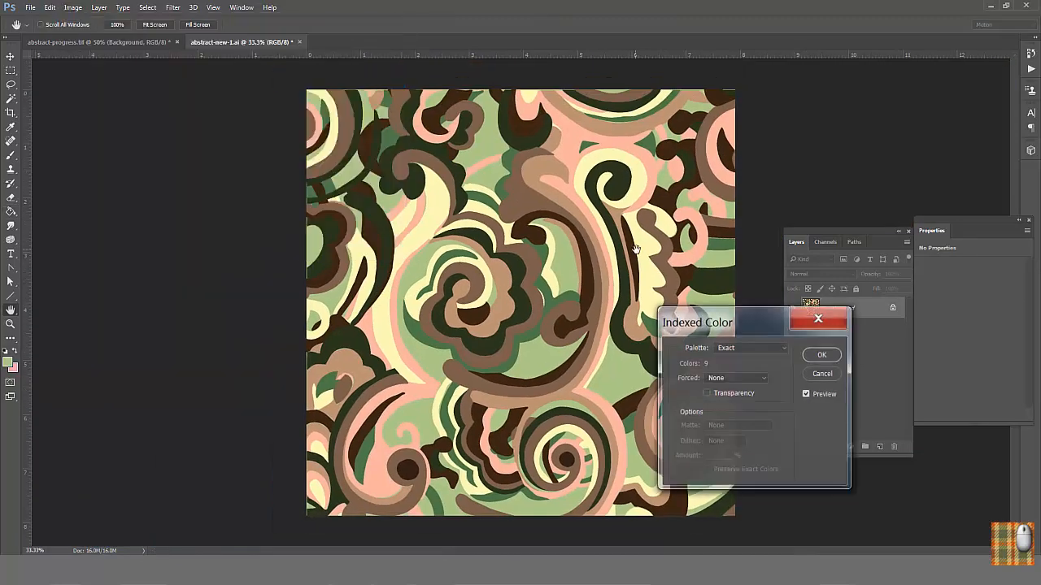